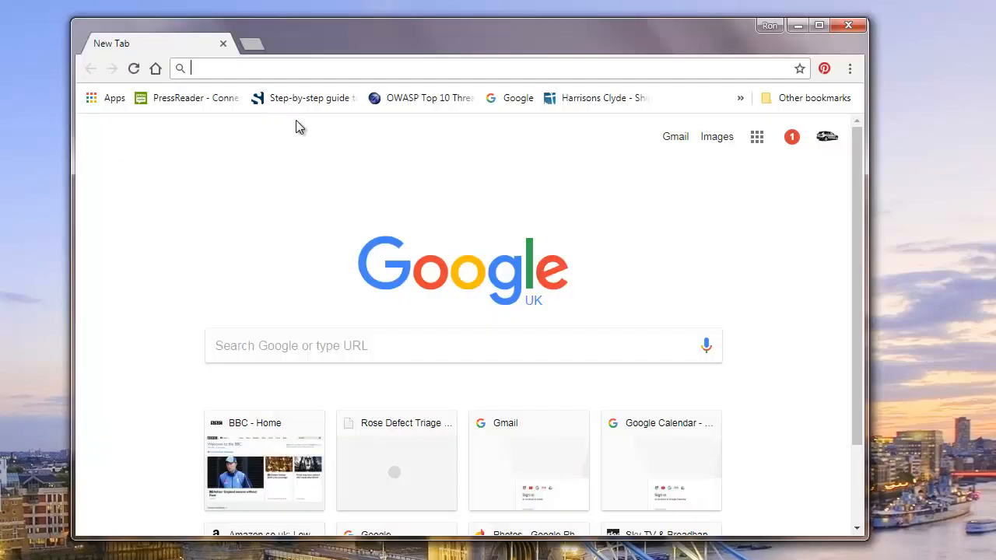
Search Google for mulab and reach the MuTools MuLab downloads page.
{"action": "type", "text": "mulab&rlz=1C1CHBF_en-GBGB779GB779&oq=mulab&aqs=chrome..69..."}
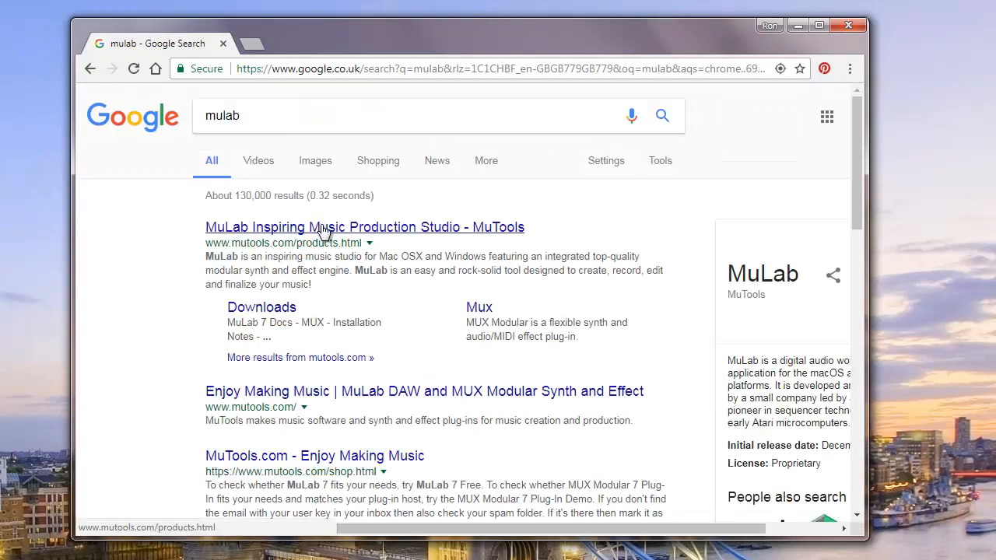
{"action": "left_click", "coordinate": [364, 226]}
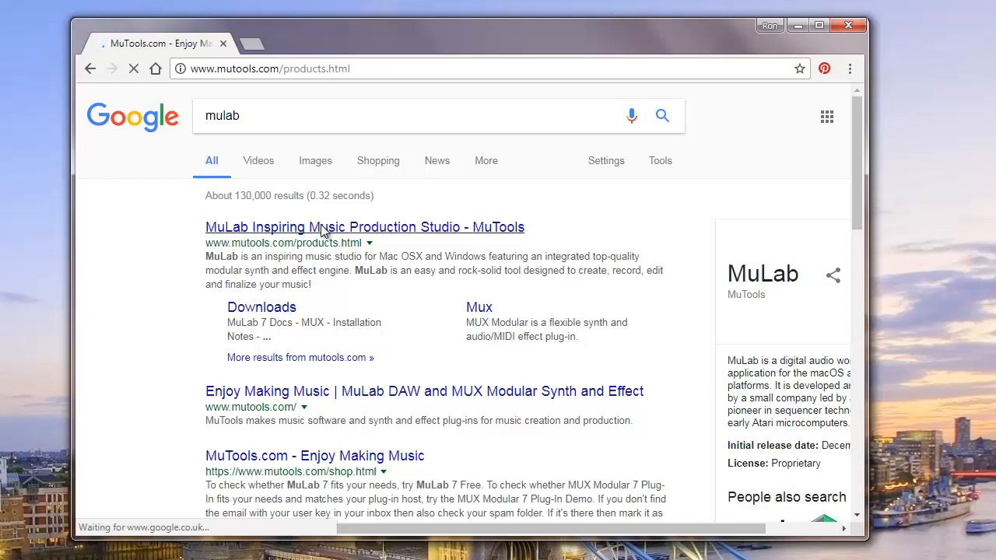
{"action": "left_click", "coordinate": [364, 226]}
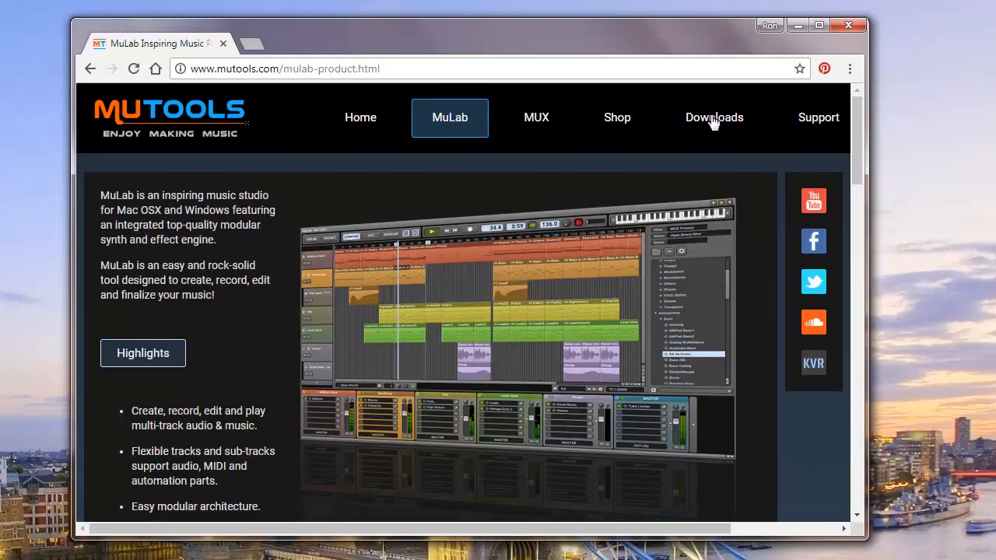
{"action": "left_click", "coordinate": [713, 118]}
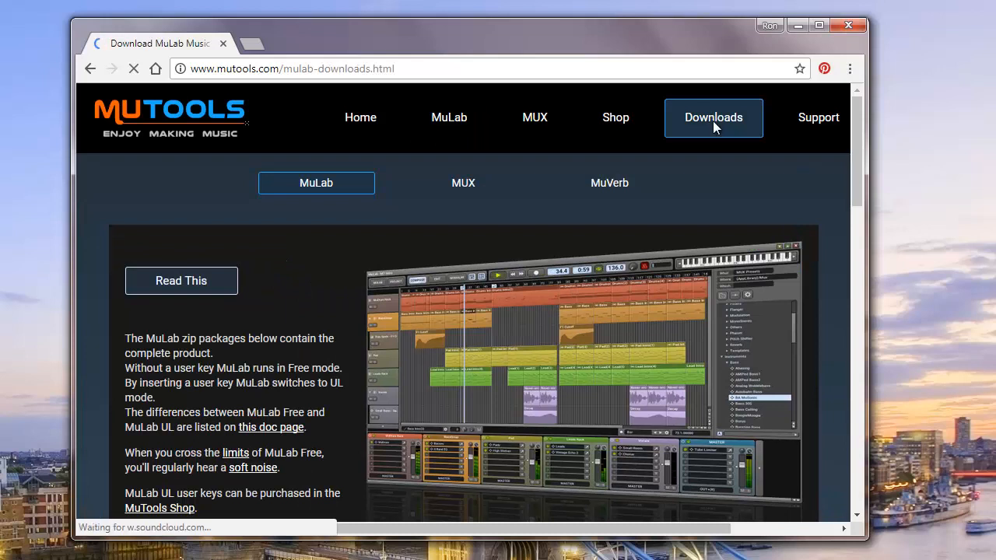
Download MuLab 7.7.4 for Windows (64 bit) and start a Google search for asio.
{"action": "scroll", "scroll_direction": "down", "scroll_amount": 3}
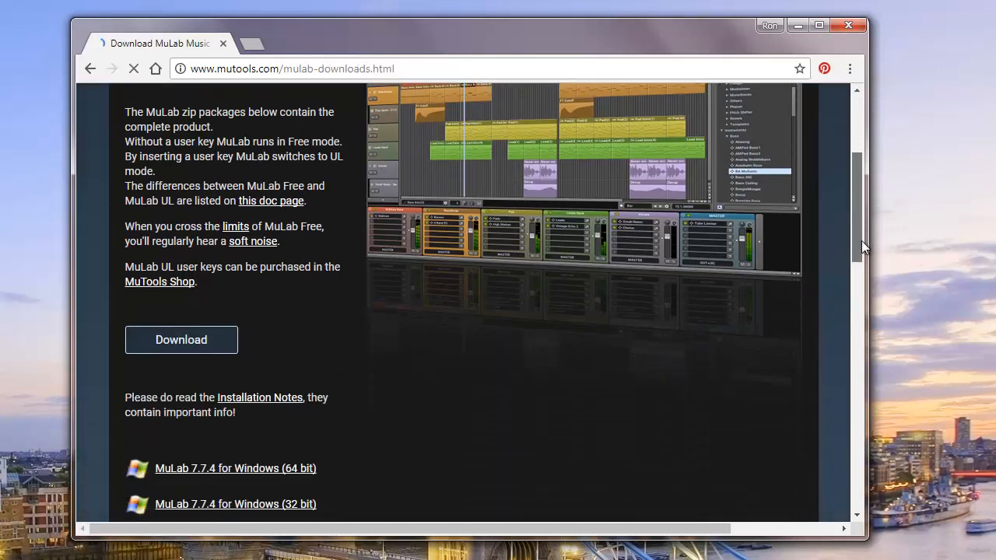
{"action": "scroll", "scroll_direction": "down", "scroll_amount": 3}
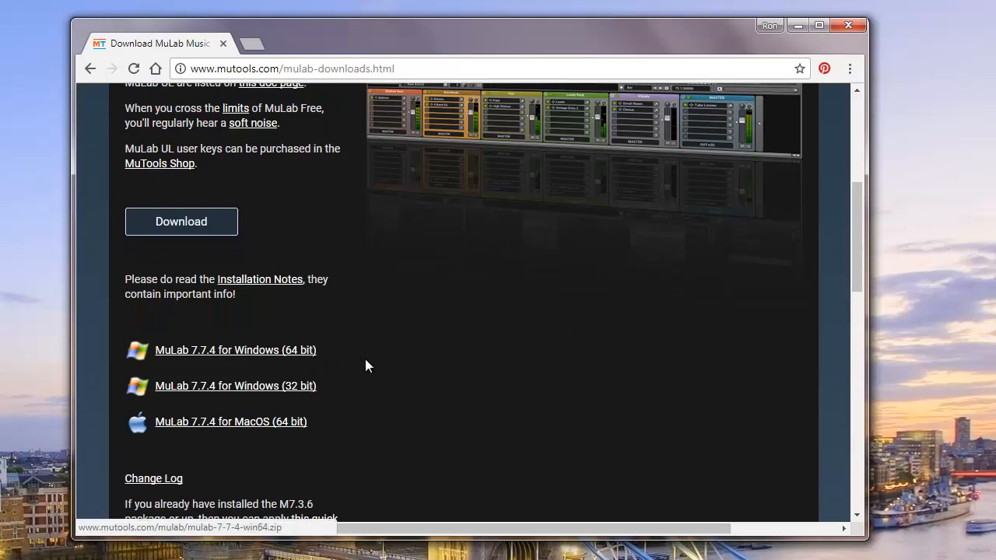
{"action": "mouse_move", "coordinate": [265, 356]}
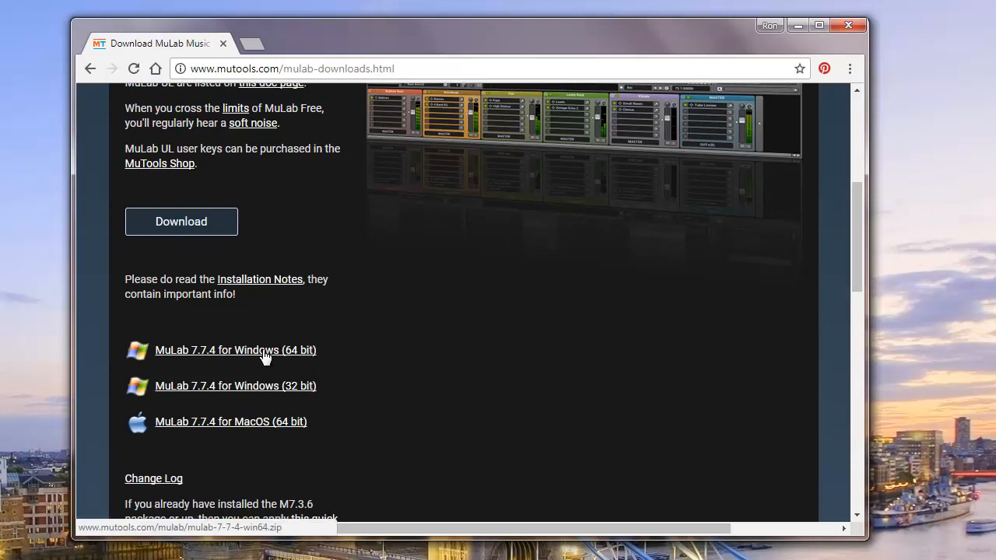
{"action": "left_click", "coordinate": [235, 349]}
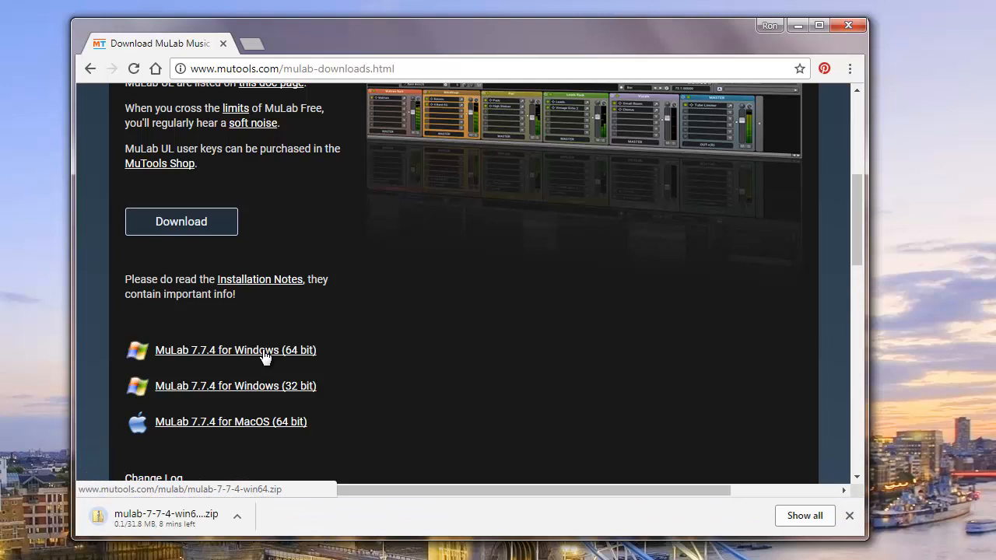
{"action": "mouse_move", "coordinate": [346, 62]}
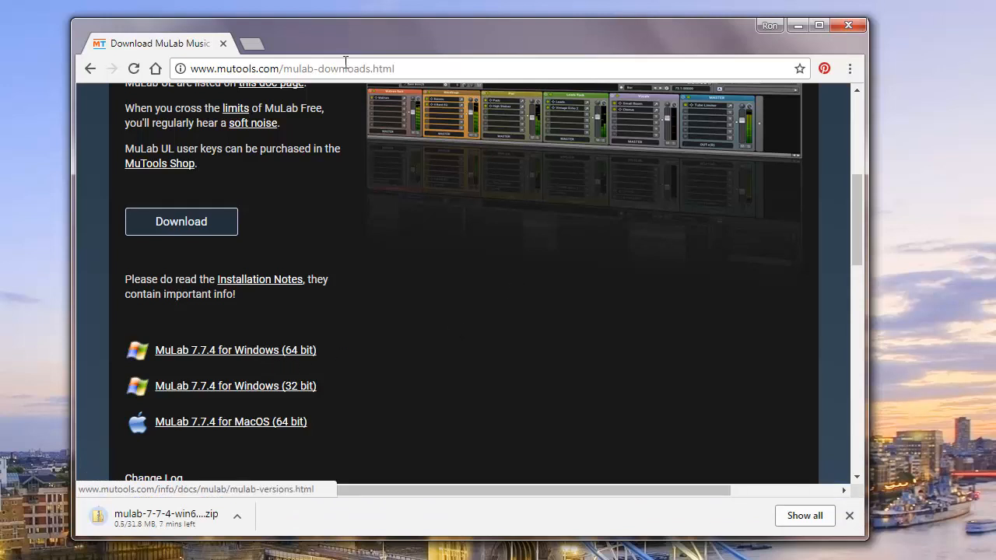
{"action": "left_click", "coordinate": [292, 68]}
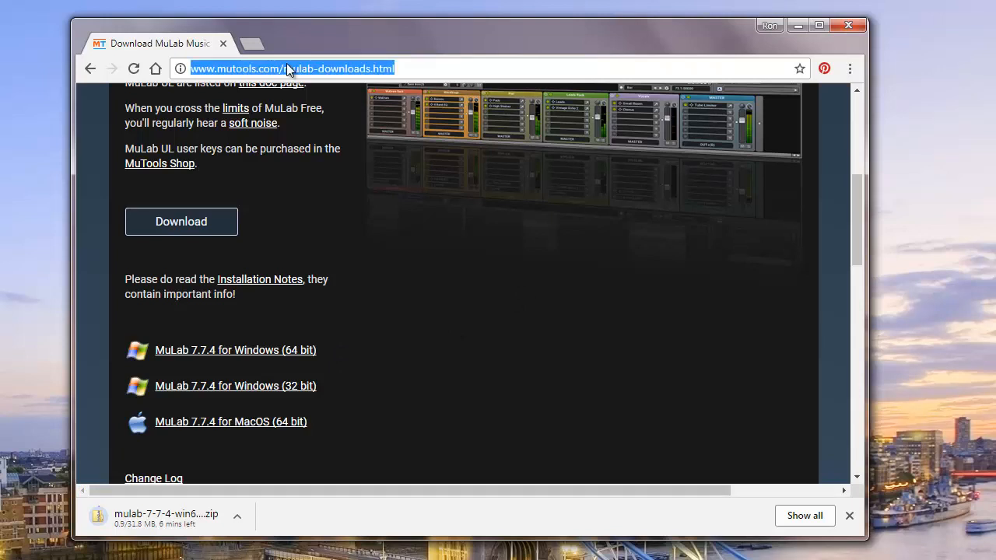
{"action": "type", "text": "asio4all&rlz=1C1CHBF_en-GBGB779GB779&oq=asio4all&aqs=chrome...."}
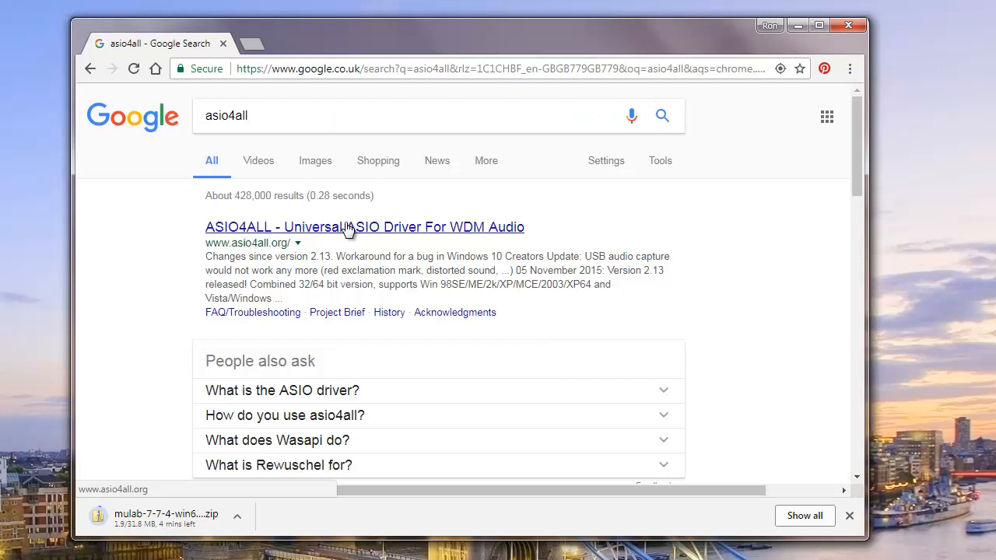
Download 'ASIO4ALL 2.14 - English' from the ASIO4ALL website.
{"action": "left_click", "coordinate": [364, 226]}
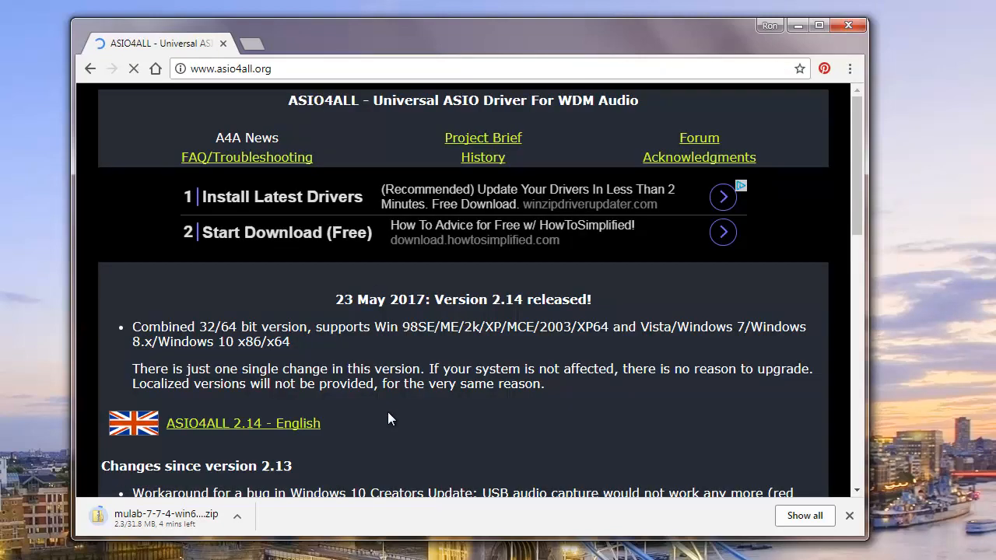
{"action": "mouse_move", "coordinate": [739, 272]}
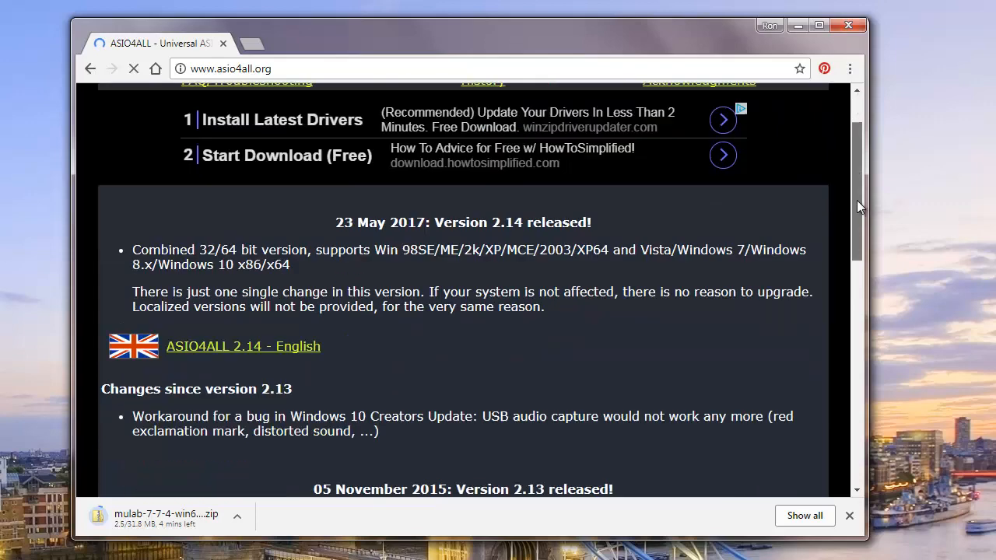
{"action": "scroll", "scroll_direction": "down", "scroll_amount": 3}
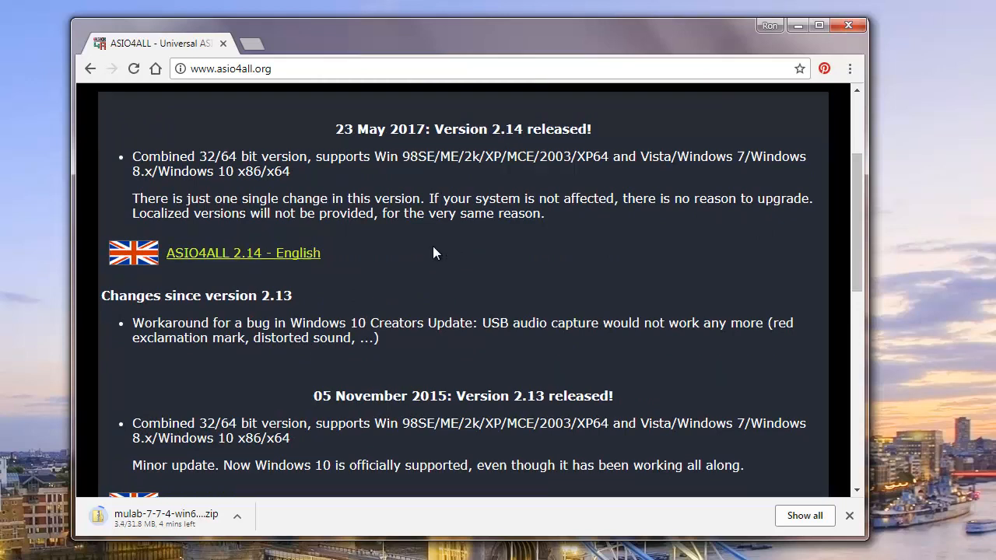
{"action": "mouse_move", "coordinate": [303, 256]}
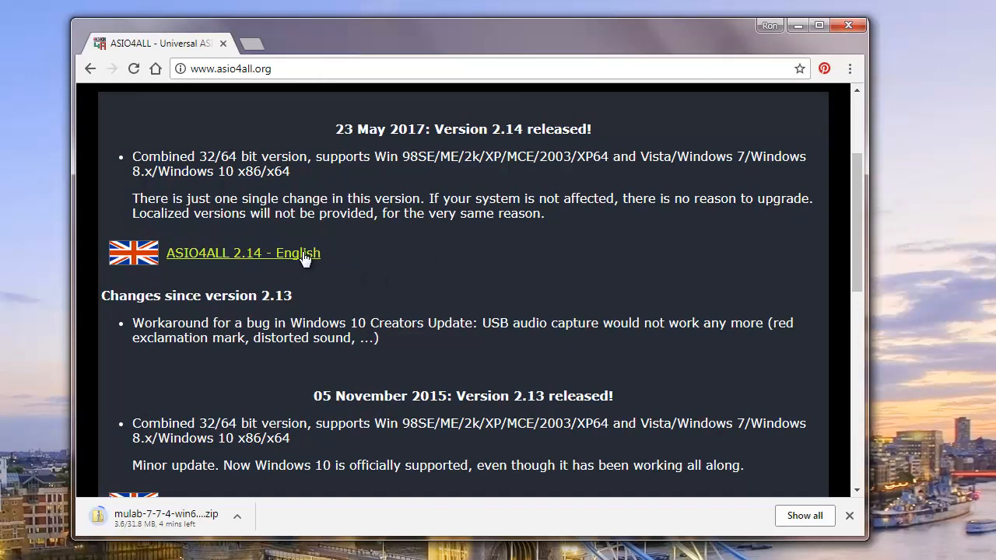
{"action": "left_click", "coordinate": [244, 253]}
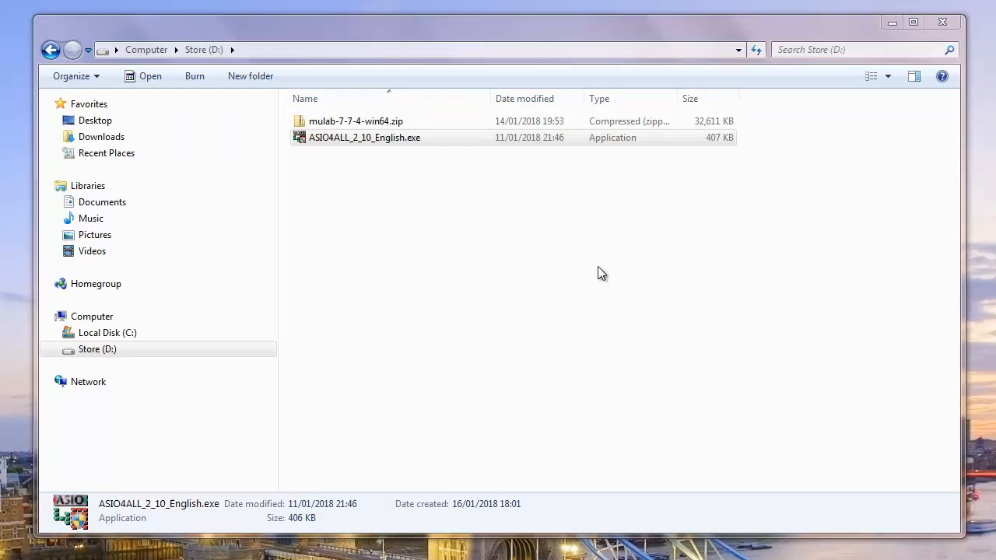
{"action": "mouse_move", "coordinate": [395, 172]}
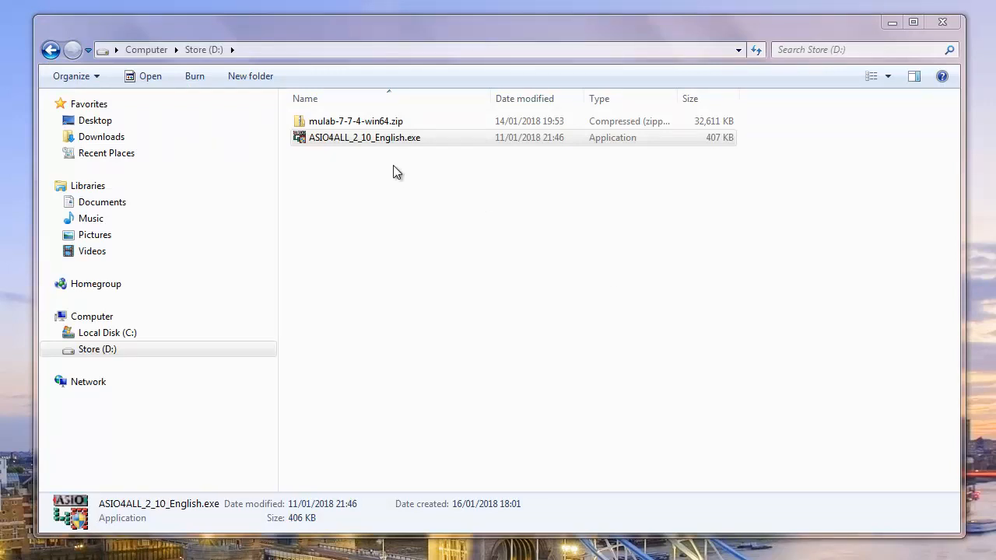
Run ASIO4ALL_2_10_English.exe and install with default components and folder, then finish.
{"action": "left_click", "coordinate": [364, 137]}
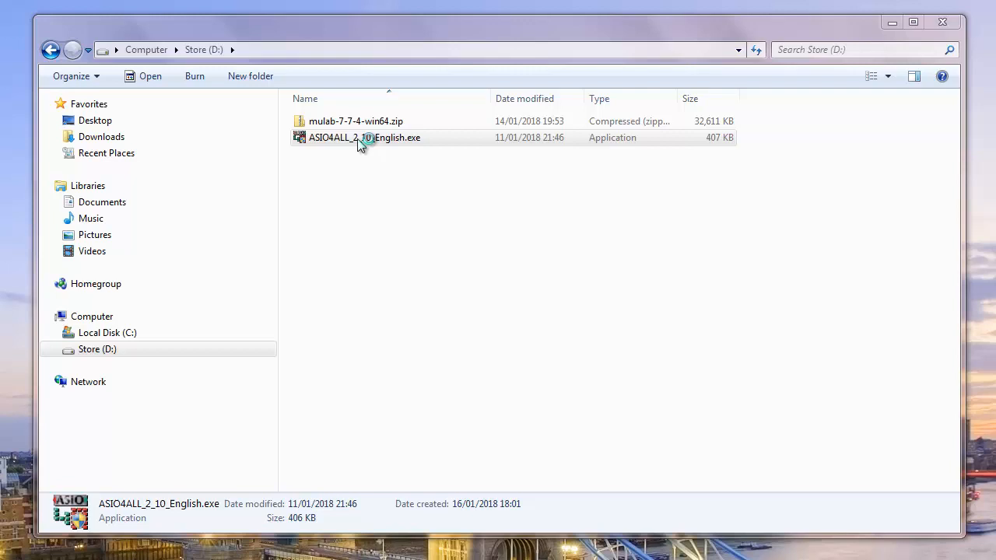
{"action": "double_click", "coordinate": [364, 138]}
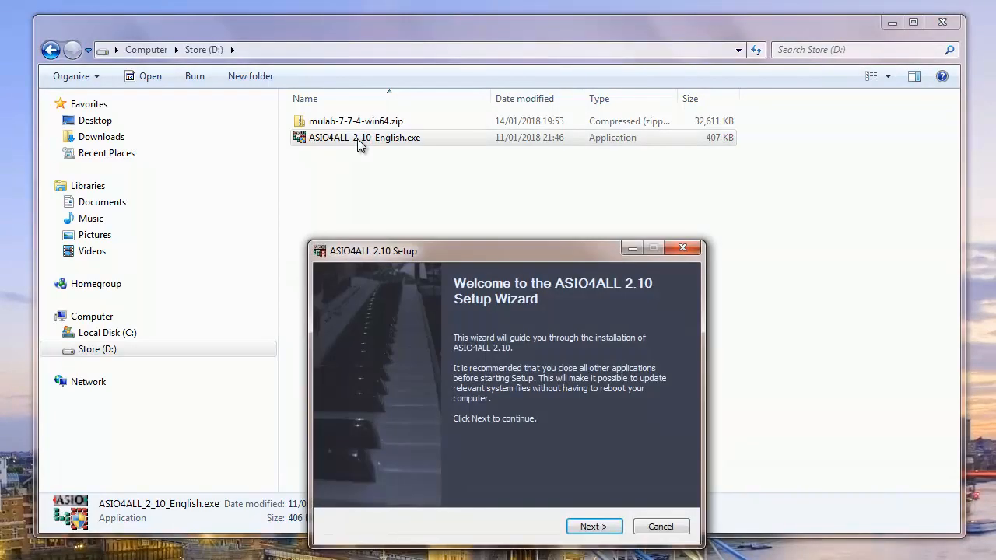
{"action": "left_click_drag", "start_coordinate": [374, 250], "coordinate": [280, 119]}
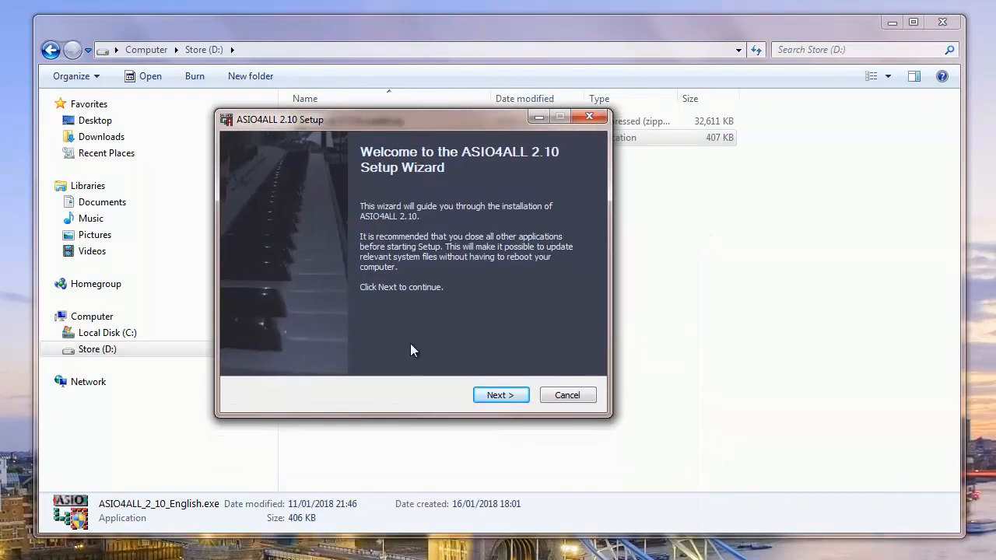
{"action": "left_click", "coordinate": [500, 395]}
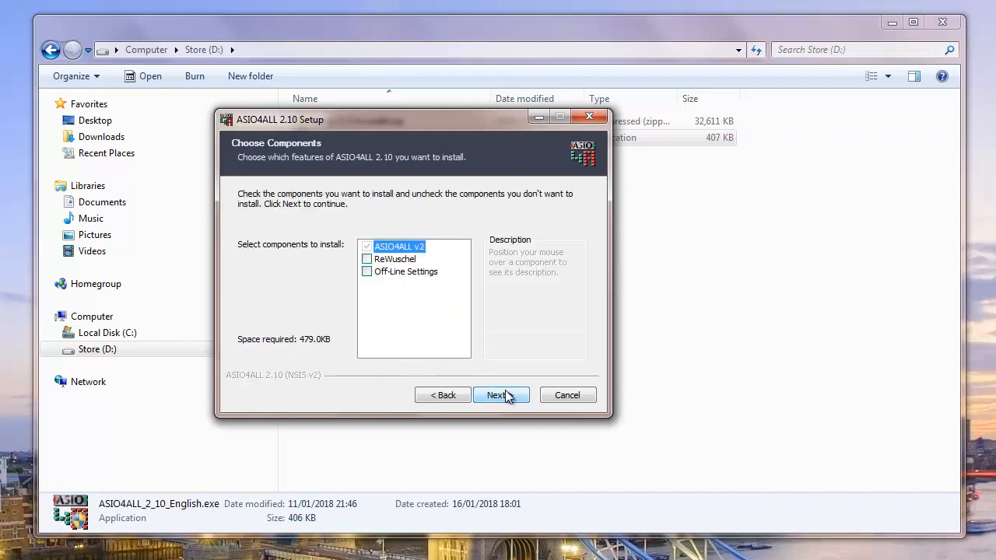
{"action": "left_click", "coordinate": [496, 395]}
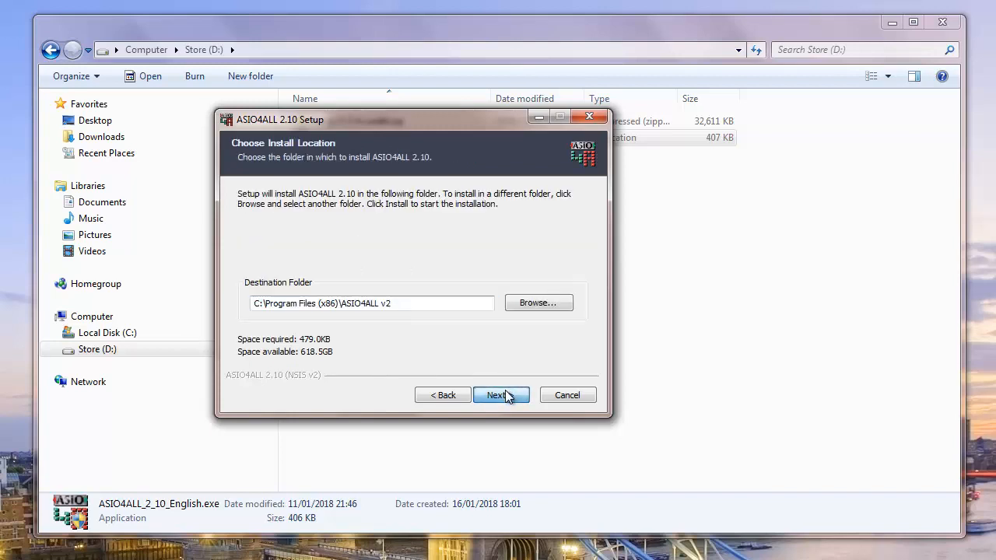
{"action": "left_click", "coordinate": [496, 395]}
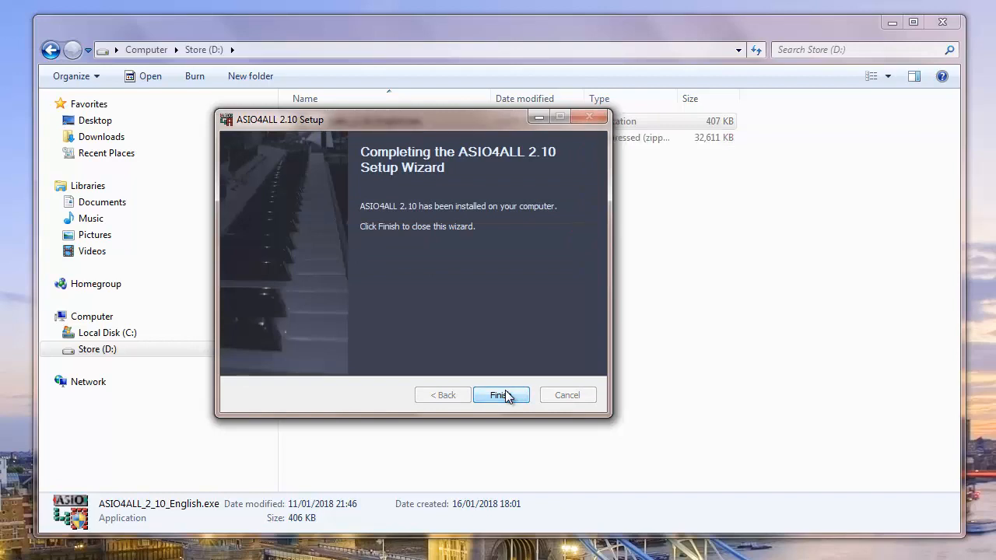
{"action": "left_click", "coordinate": [501, 395]}
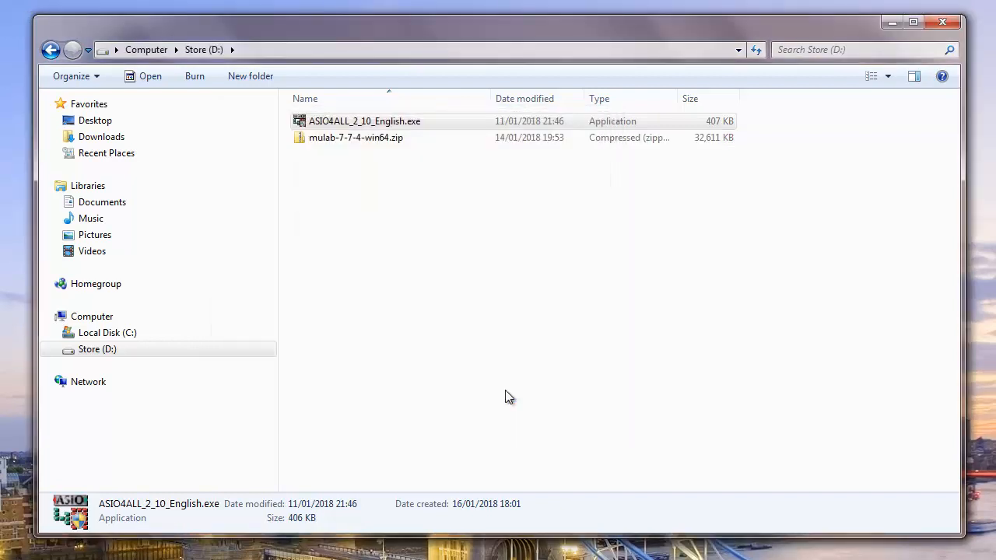
Extract mulab-7-7-4-win64.zip into D:\mulab-7-7-4-win64.
{"action": "left_click", "coordinate": [355, 138]}
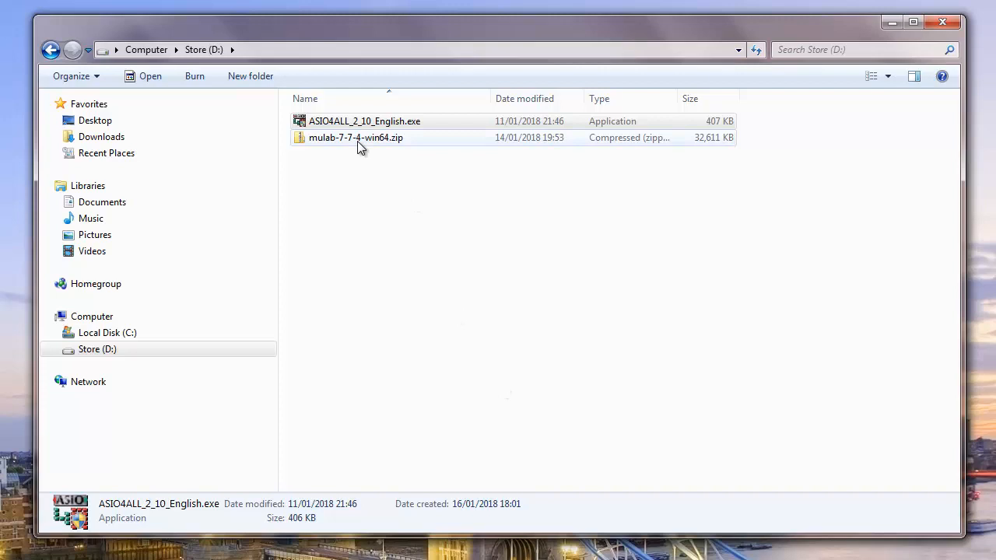
{"action": "right_click", "coordinate": [355, 137]}
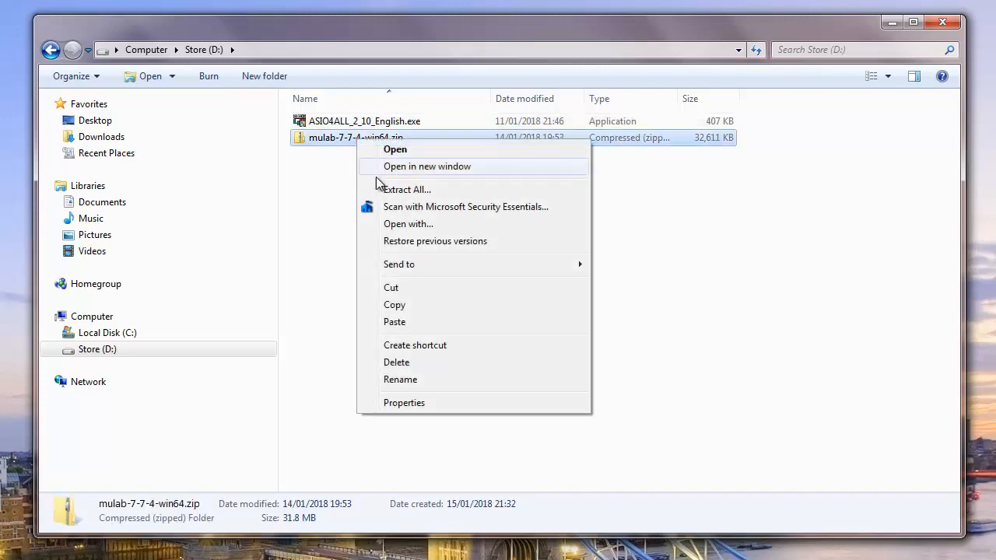
{"action": "left_click", "coordinate": [406, 189]}
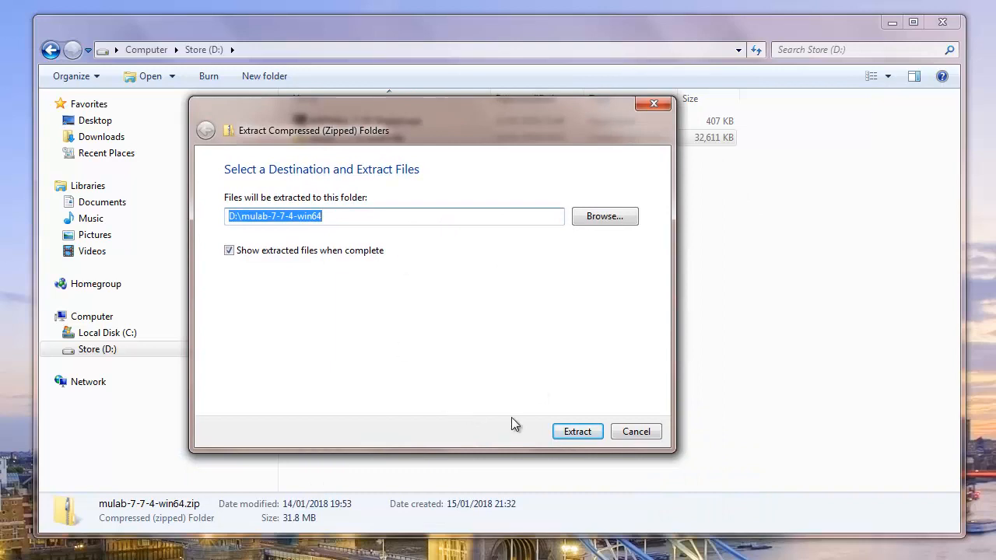
{"action": "left_click", "coordinate": [577, 432]}
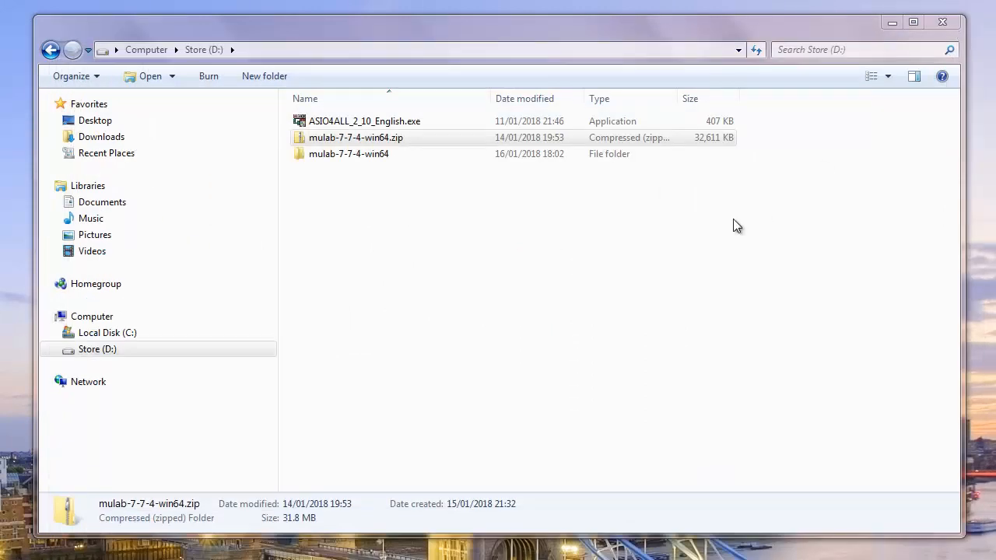
{"action": "mouse_move", "coordinate": [548, 225]}
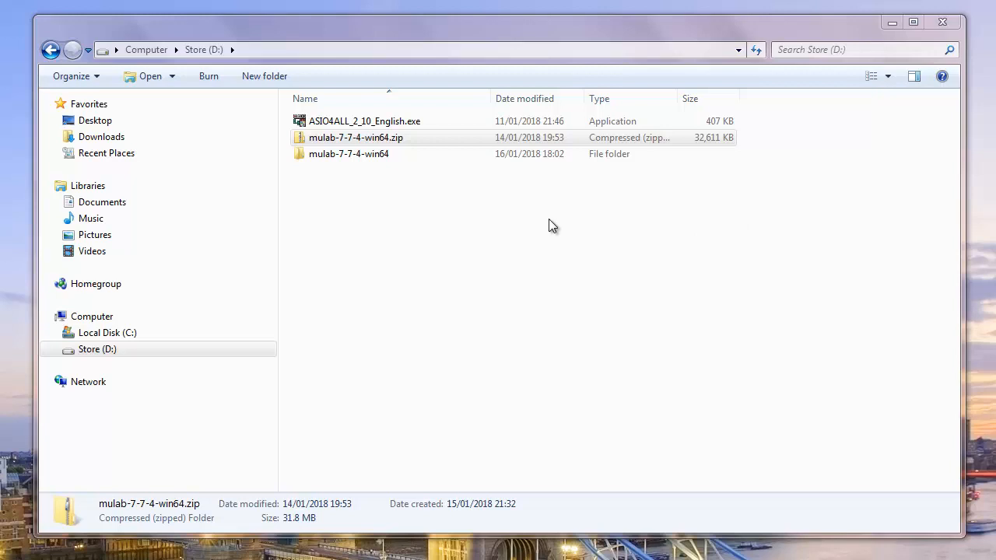
{"action": "mouse_move", "coordinate": [355, 168]}
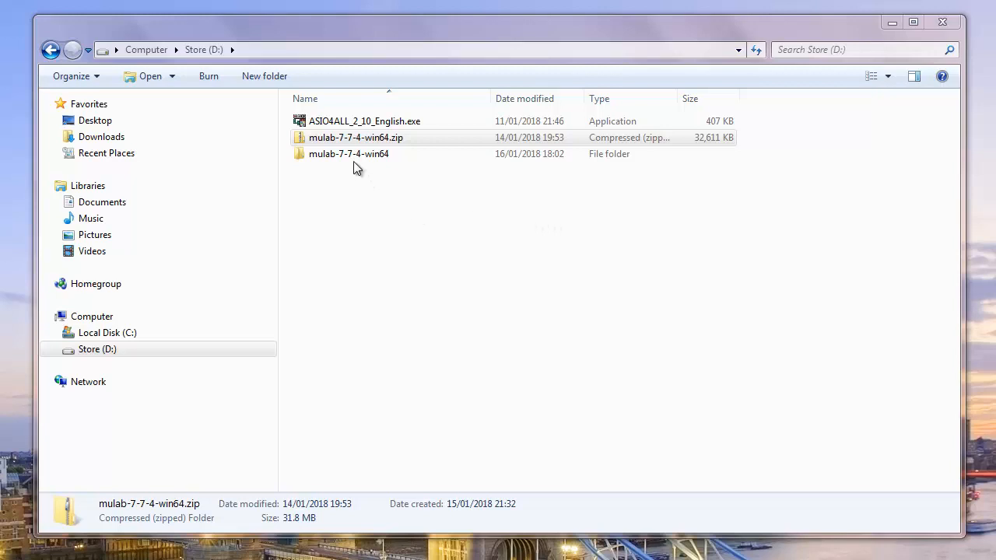
Run MuLab.exe from the MuLab (64 bit) folder, allowing the unverified publisher.
{"action": "double_click", "coordinate": [349, 153]}
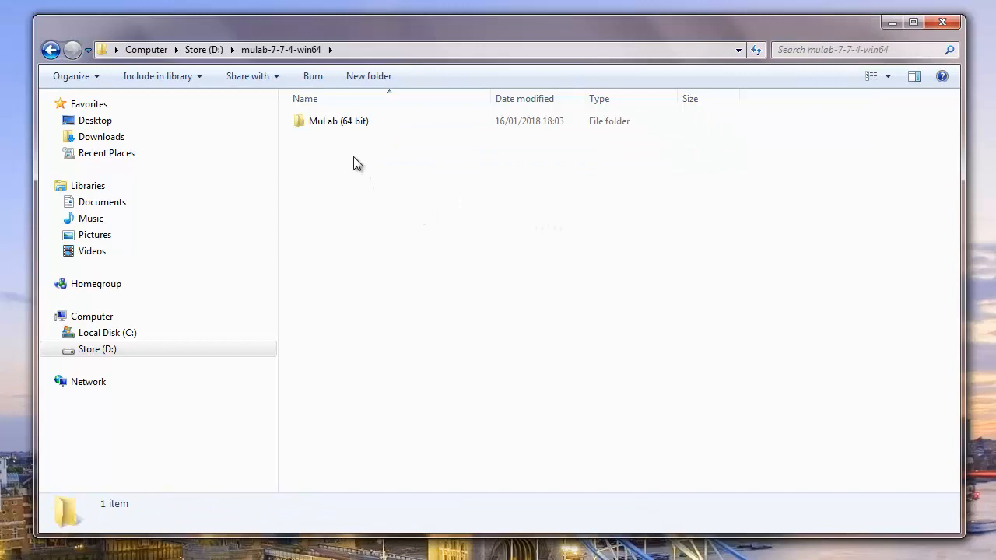
{"action": "double_click", "coordinate": [339, 121]}
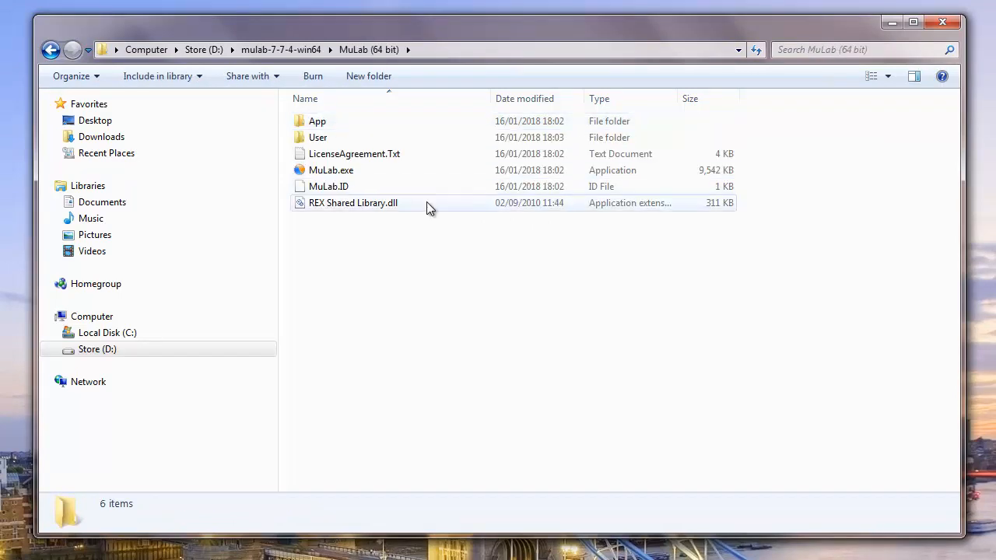
{"action": "mouse_move", "coordinate": [331, 170]}
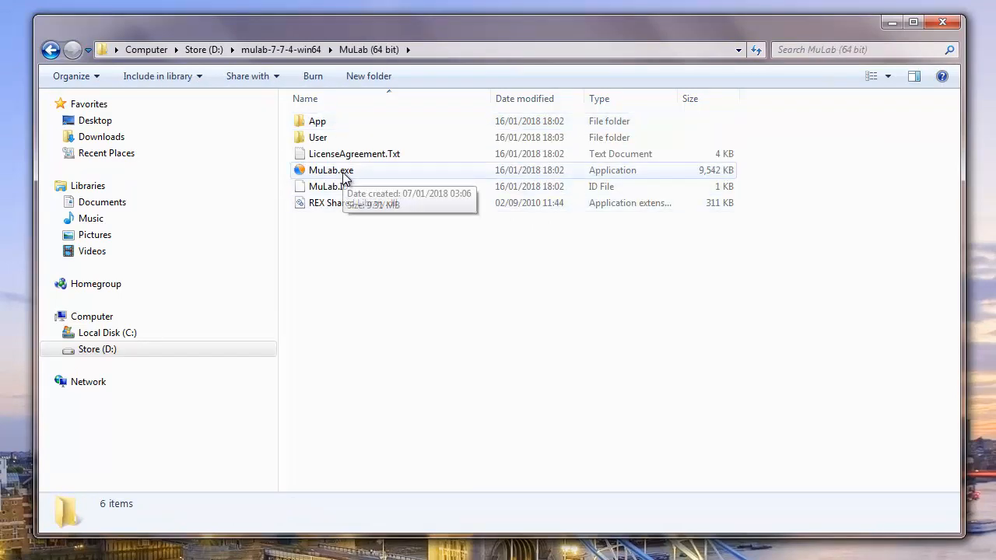
{"action": "double_click", "coordinate": [330, 169]}
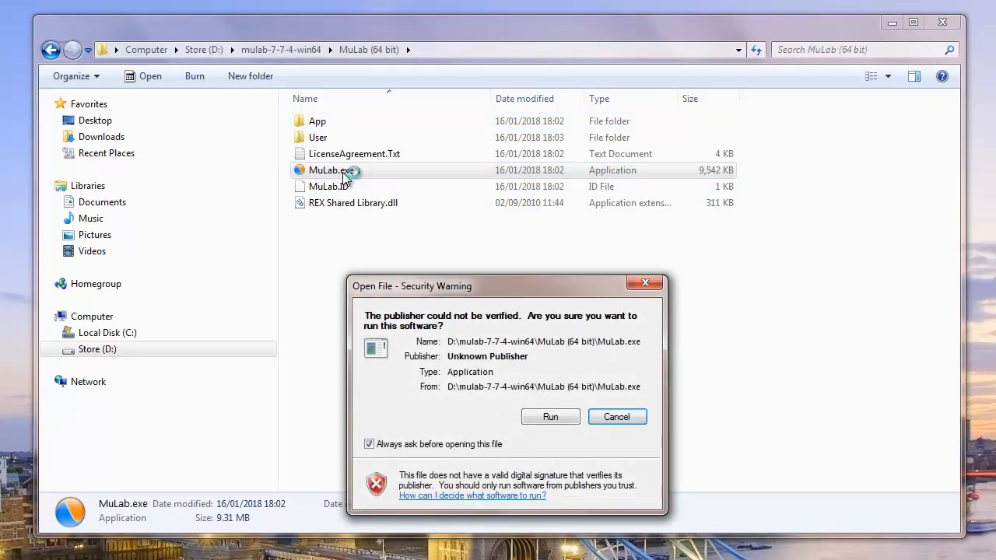
{"action": "left_click", "coordinate": [550, 416]}
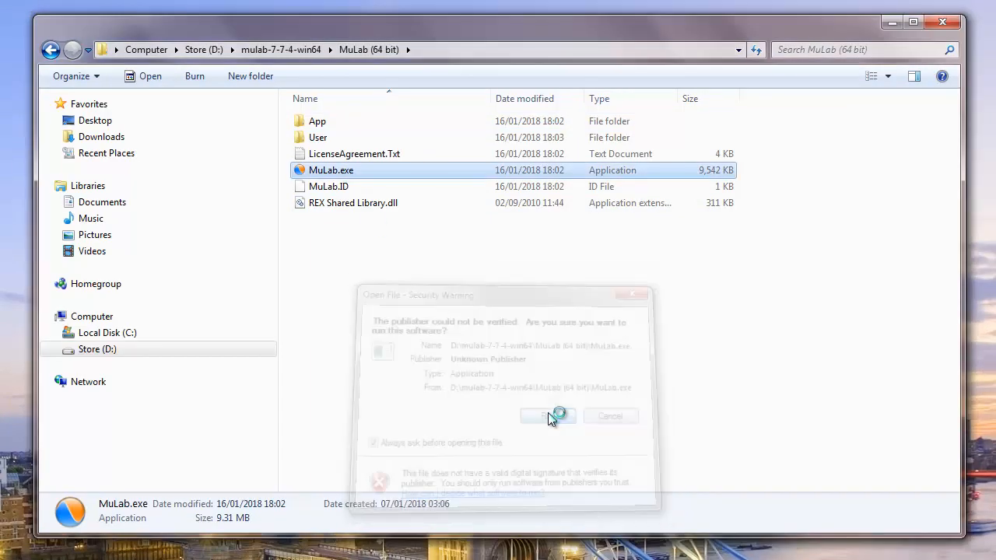
{"action": "left_click", "coordinate": [547, 415]}
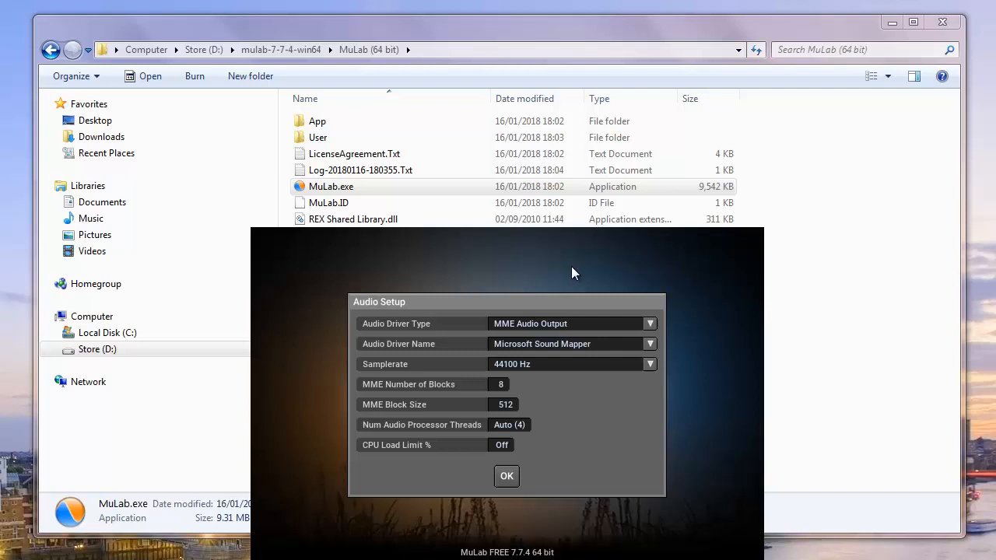
{"action": "mouse_move", "coordinate": [607, 181]}
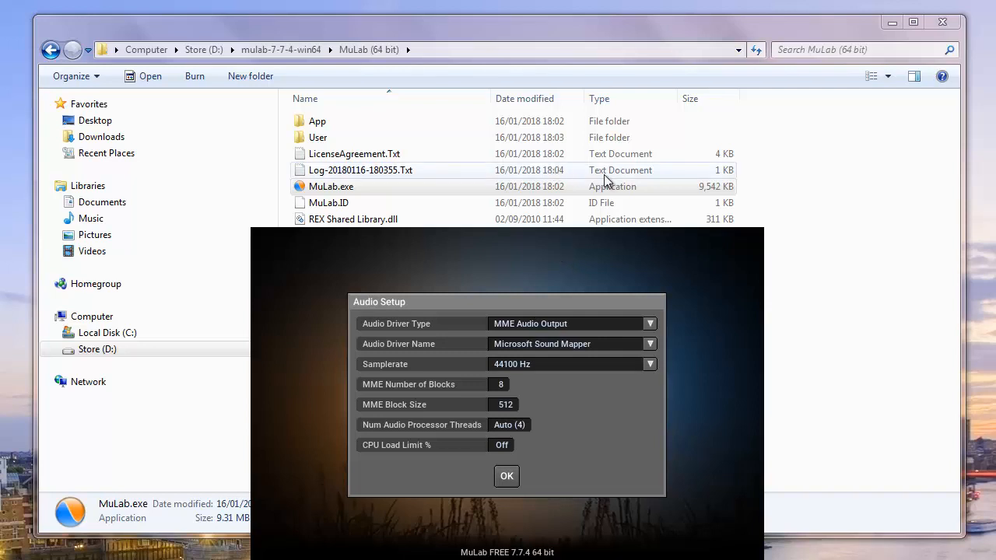
{"action": "mouse_move", "coordinate": [583, 323]}
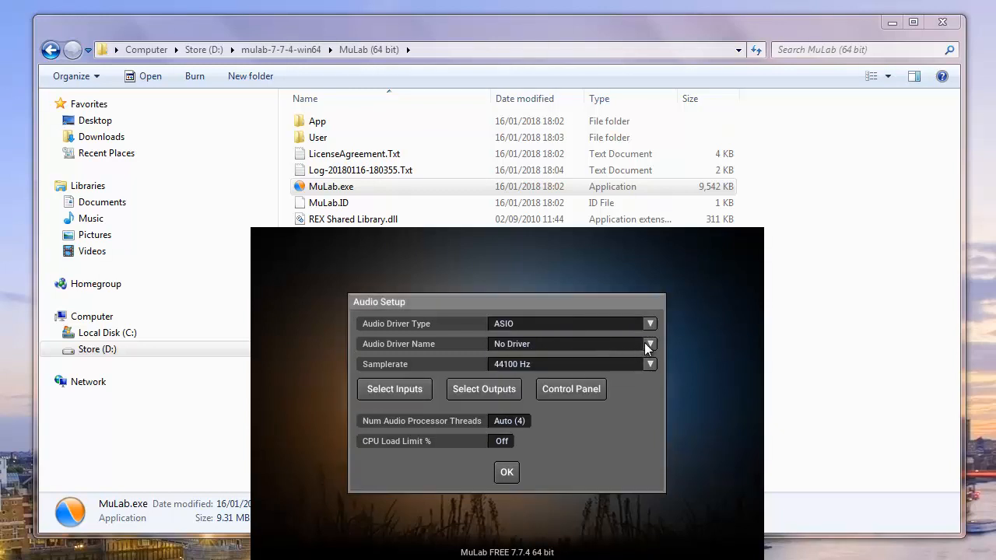
Pick the ASIO4ALL v2 driver, check the outputs, and confirm Audio Setup.
{"action": "left_click", "coordinate": [650, 343]}
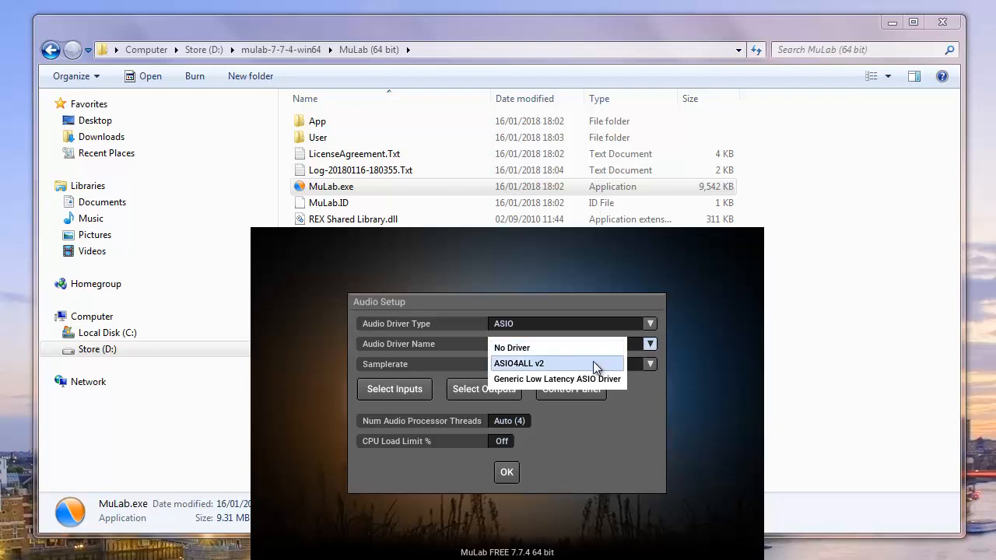
{"action": "left_click", "coordinate": [519, 364]}
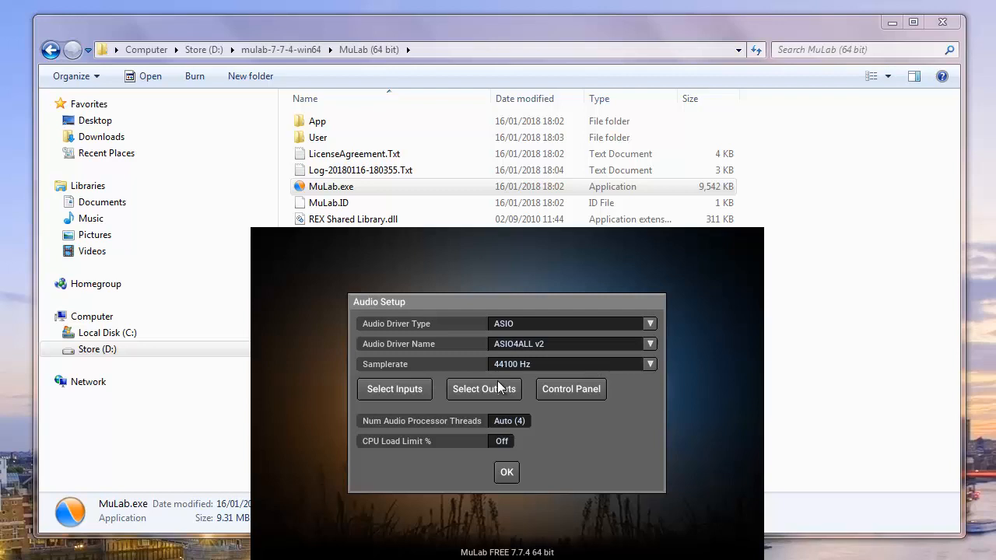
{"action": "left_click", "coordinate": [394, 389]}
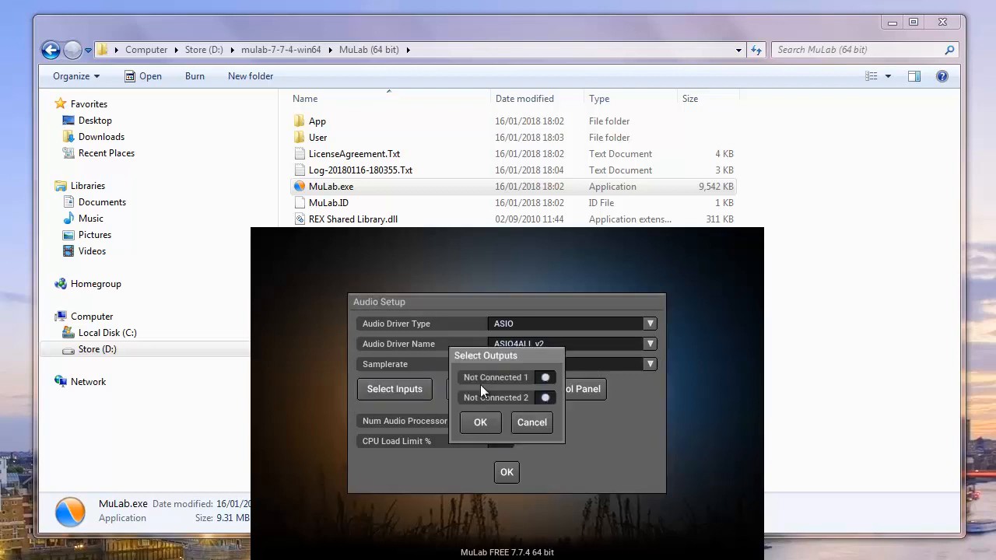
{"action": "left_click", "coordinate": [480, 422]}
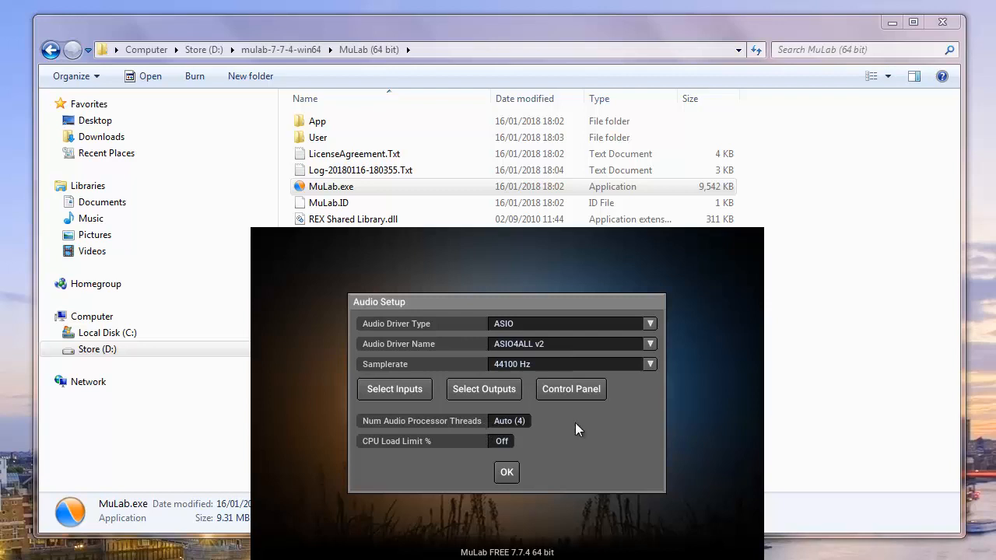
{"action": "mouse_move", "coordinate": [529, 471]}
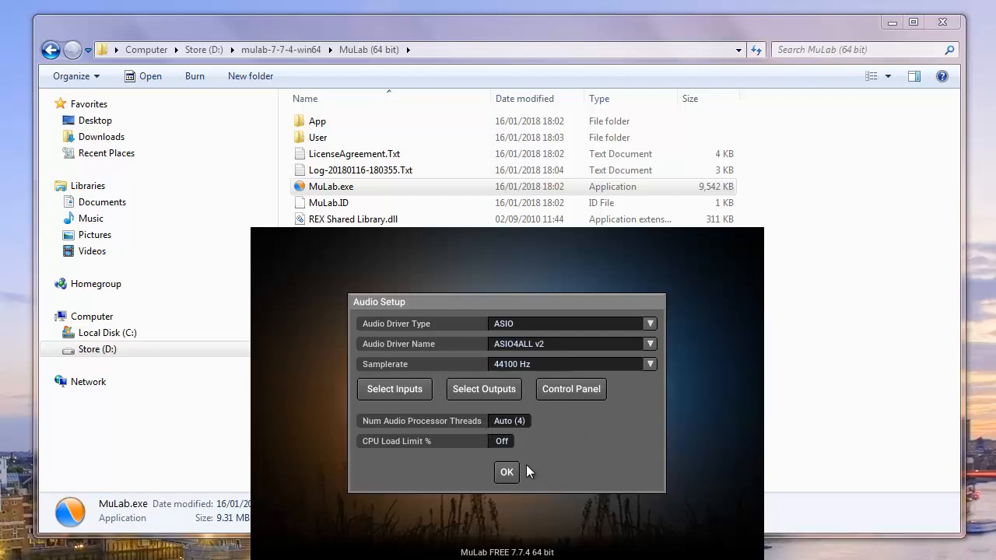
{"action": "left_click", "coordinate": [507, 472]}
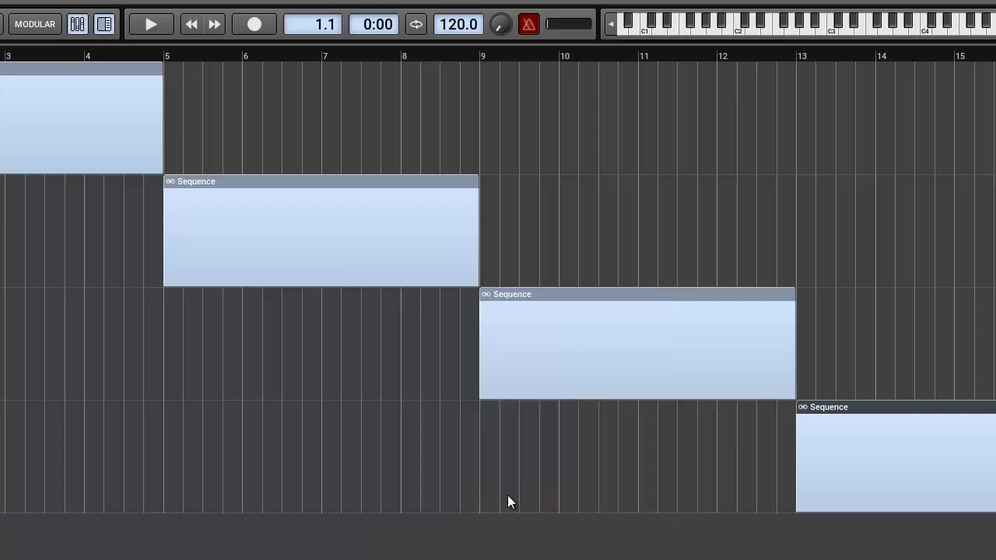
{"action": "left_click", "coordinate": [150, 24]}
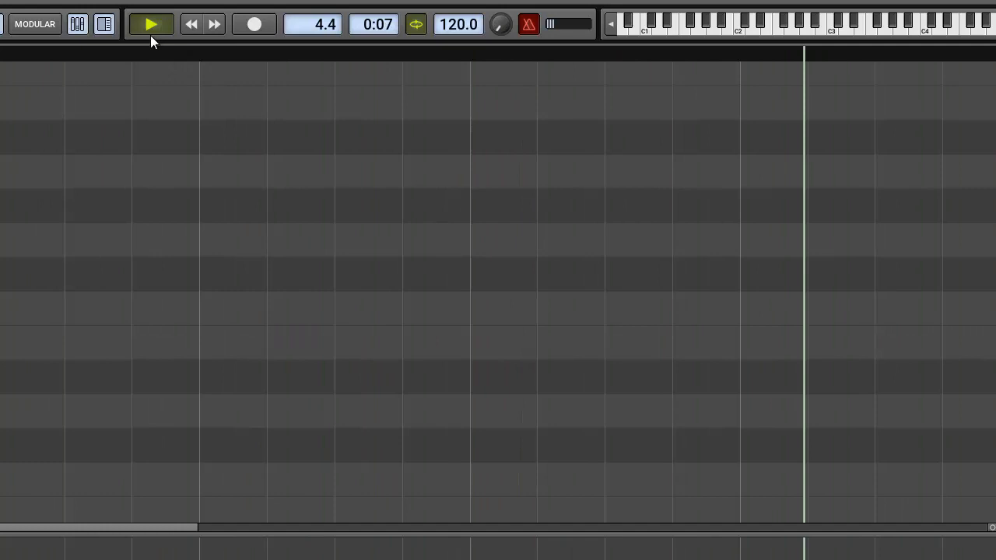
{"action": "left_click", "coordinate": [190, 25]}
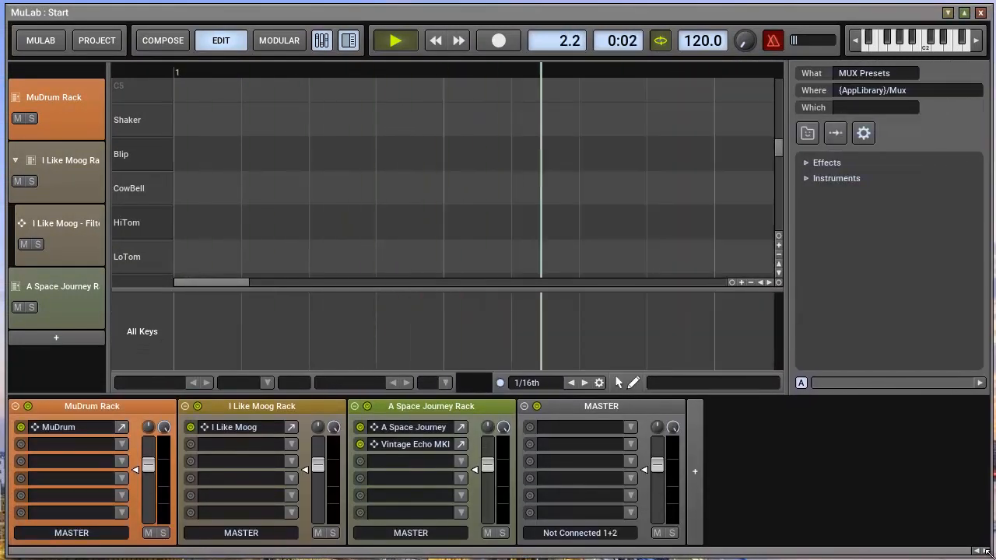
{"action": "left_click", "coordinate": [394, 41]}
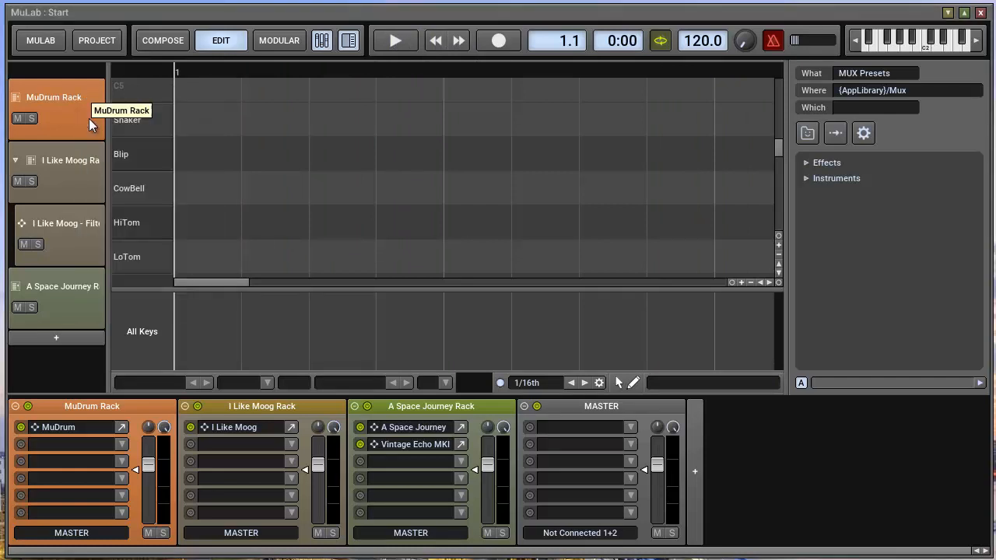
Delete the MuDrum Rack track, the last track left.
{"action": "right_click", "coordinate": [54, 105]}
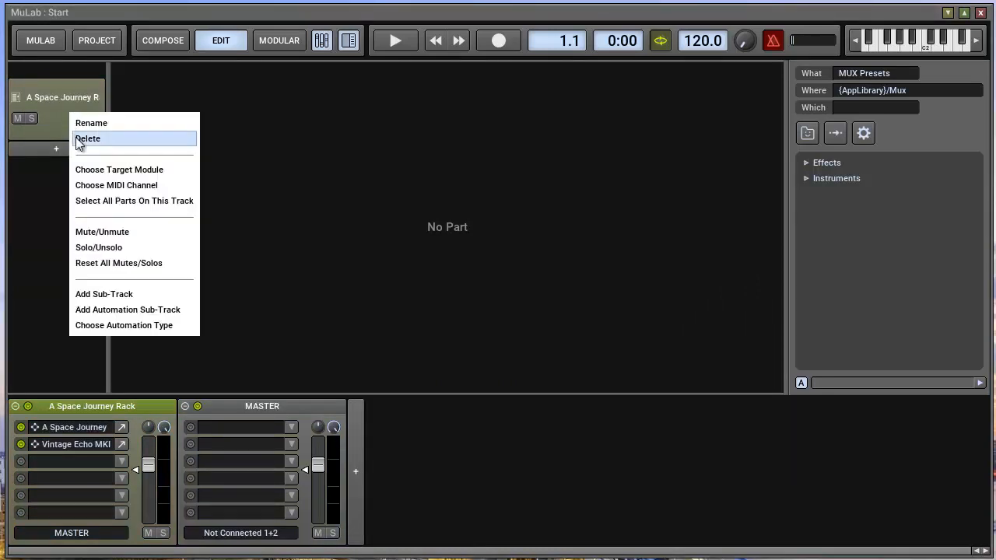
{"action": "left_click", "coordinate": [88, 139]}
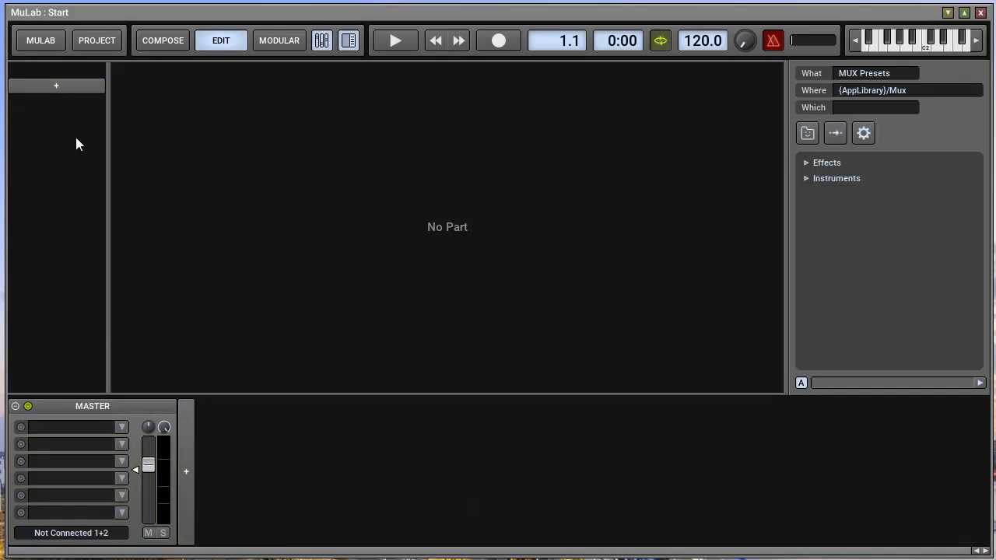
{"action": "mouse_move", "coordinate": [132, 121]}
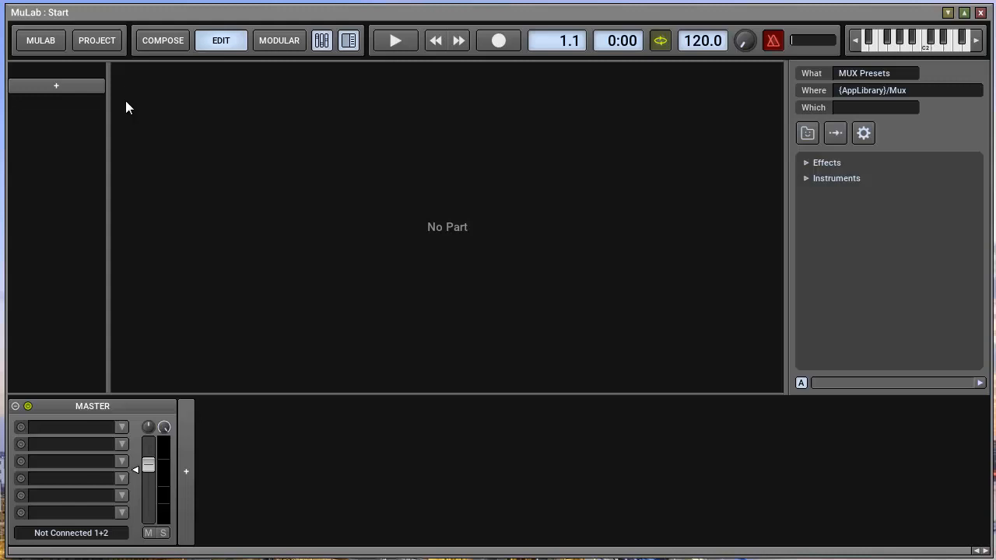
In MULAB > MIDI Setup, assign Legacy Keyboard MIDI In to Input Port 1.
{"action": "left_click", "coordinate": [40, 40]}
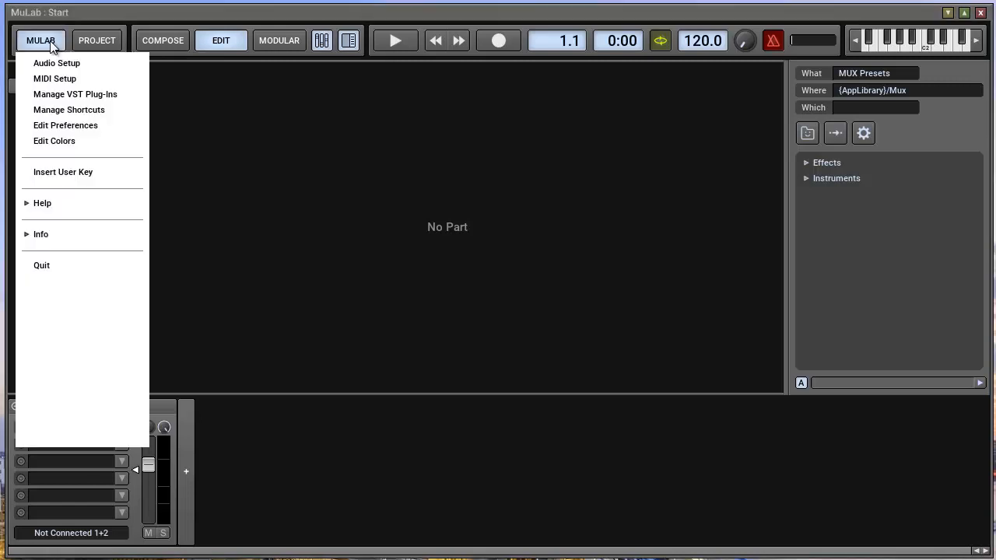
{"action": "left_click", "coordinate": [54, 79]}
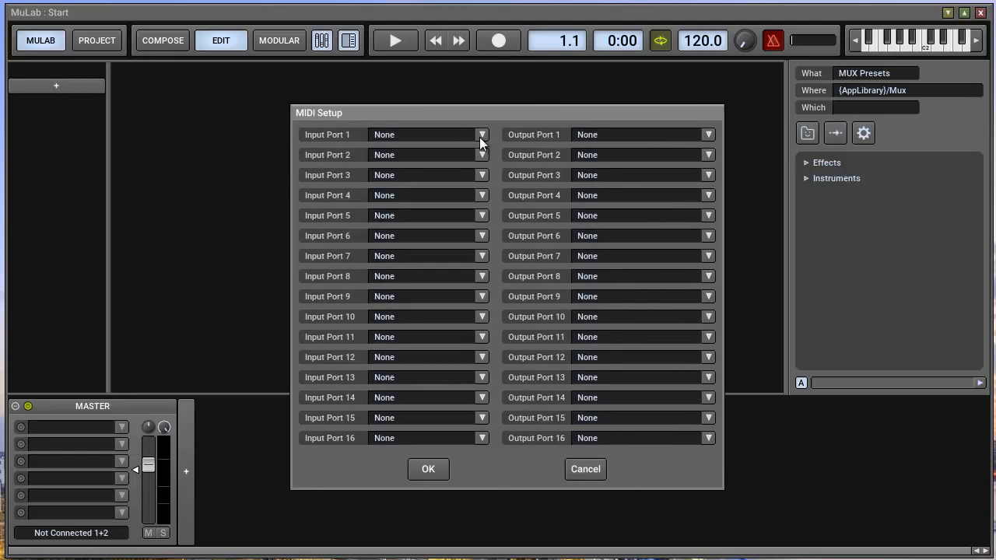
{"action": "left_click", "coordinate": [481, 135]}
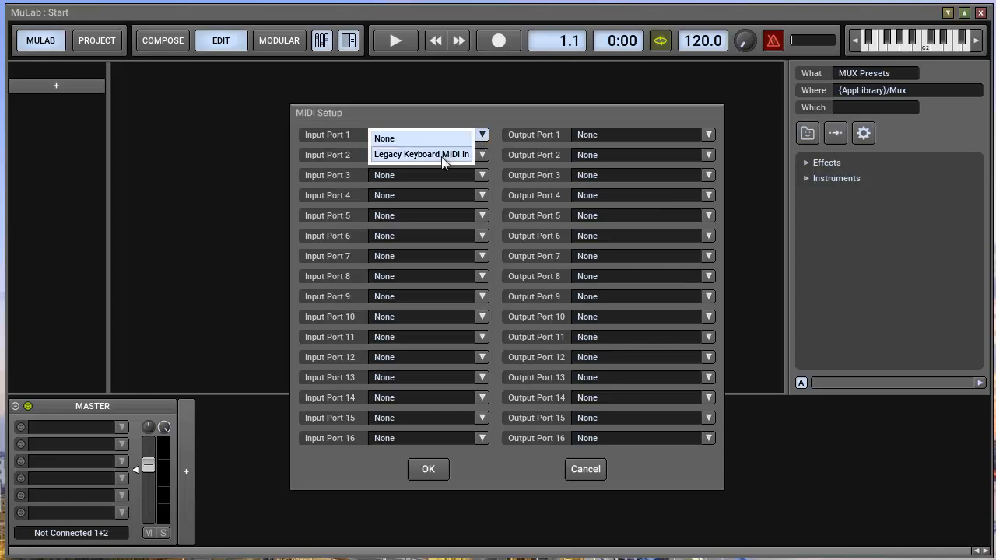
{"action": "mouse_move", "coordinate": [441, 161]}
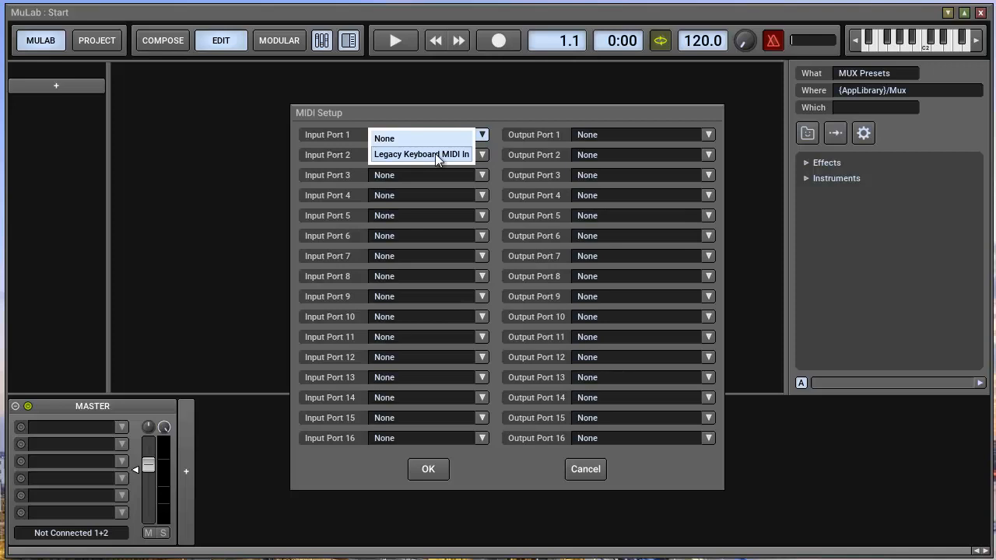
{"action": "left_click", "coordinate": [421, 154]}
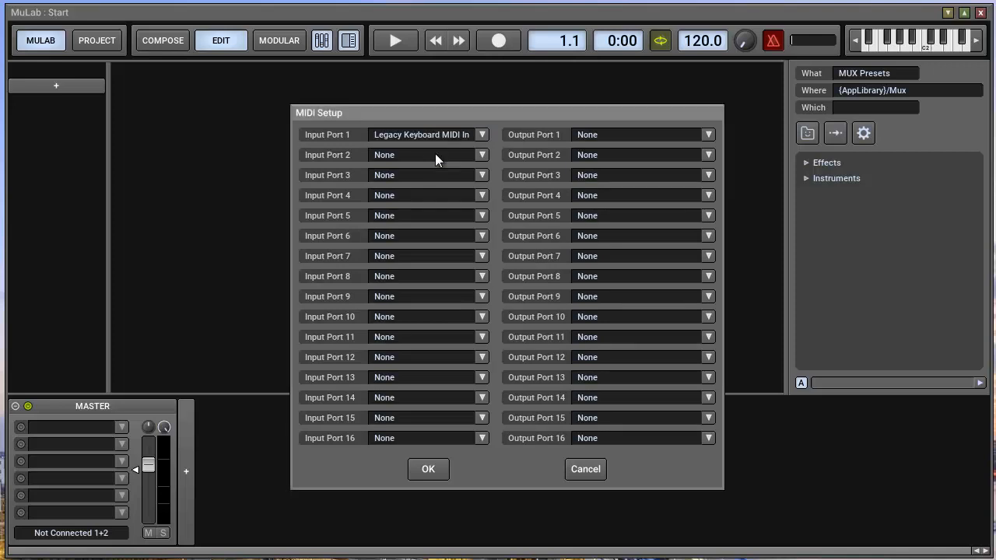
{"action": "mouse_move", "coordinate": [451, 467]}
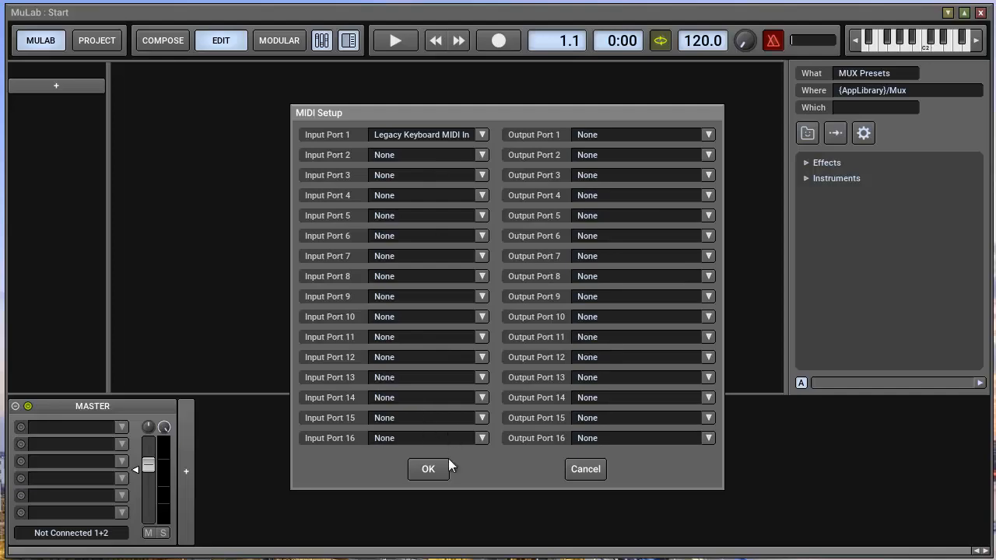
{"action": "left_click", "coordinate": [428, 468]}
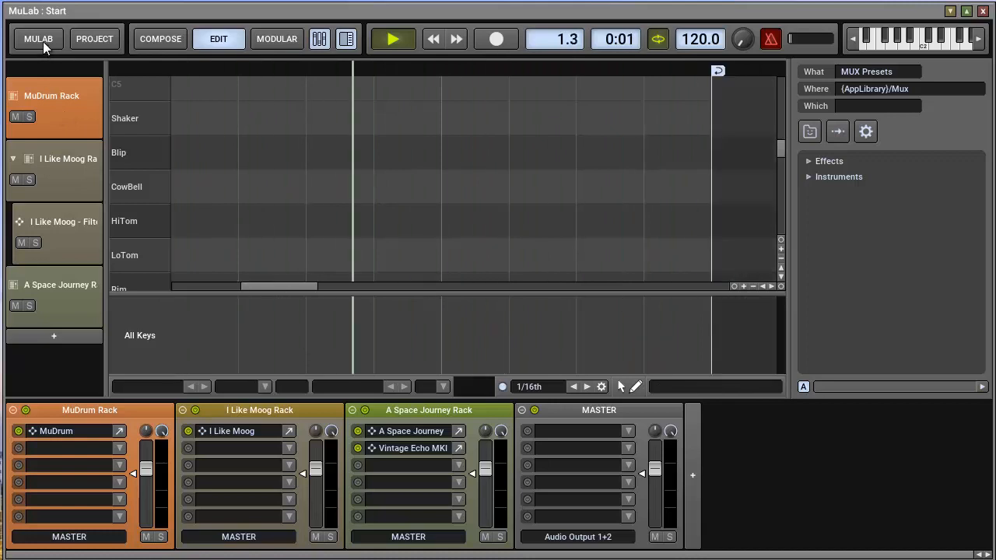
Stop the audio engine and select MME Audio Output with Microsoft Sound Mapper.
{"action": "left_click", "coordinate": [38, 38]}
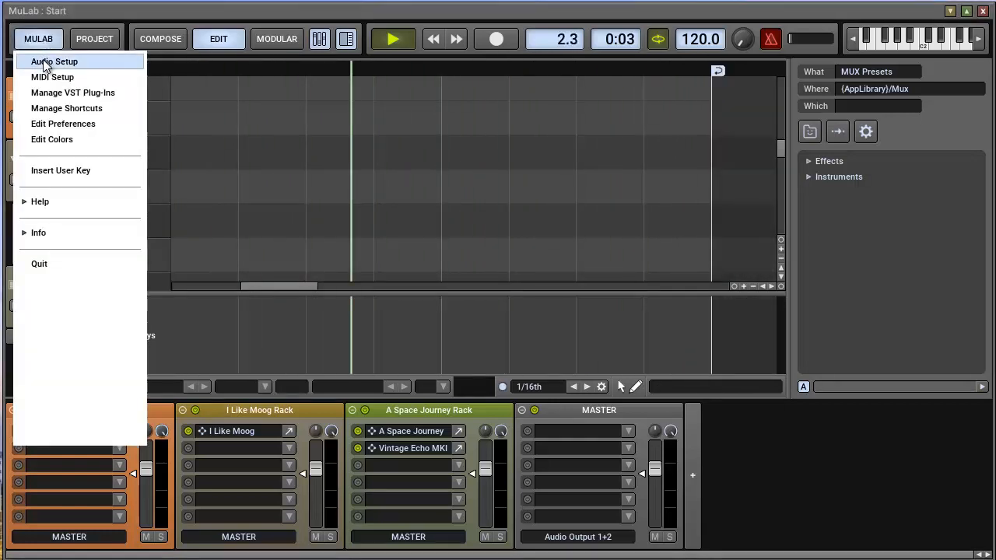
{"action": "left_click", "coordinate": [55, 62]}
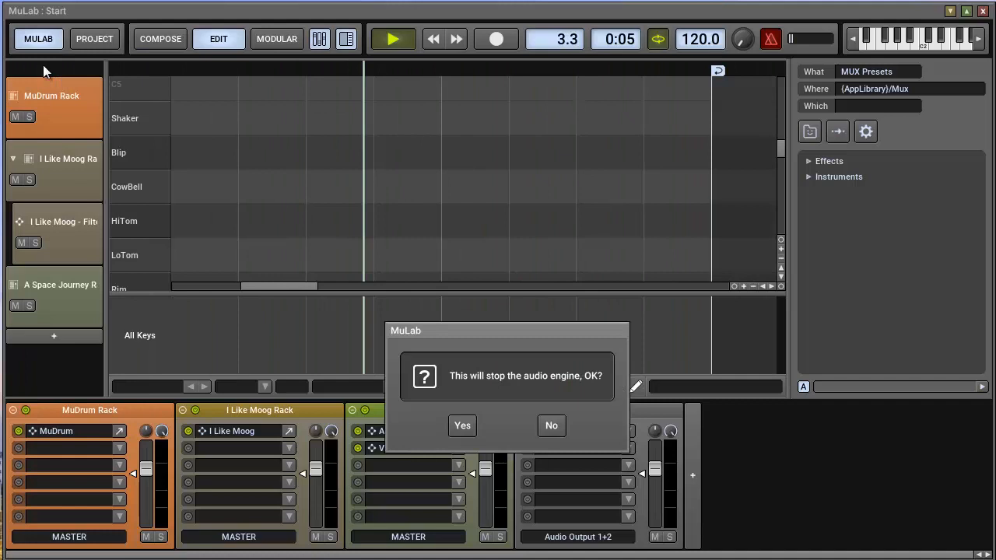
{"action": "left_click", "coordinate": [462, 426]}
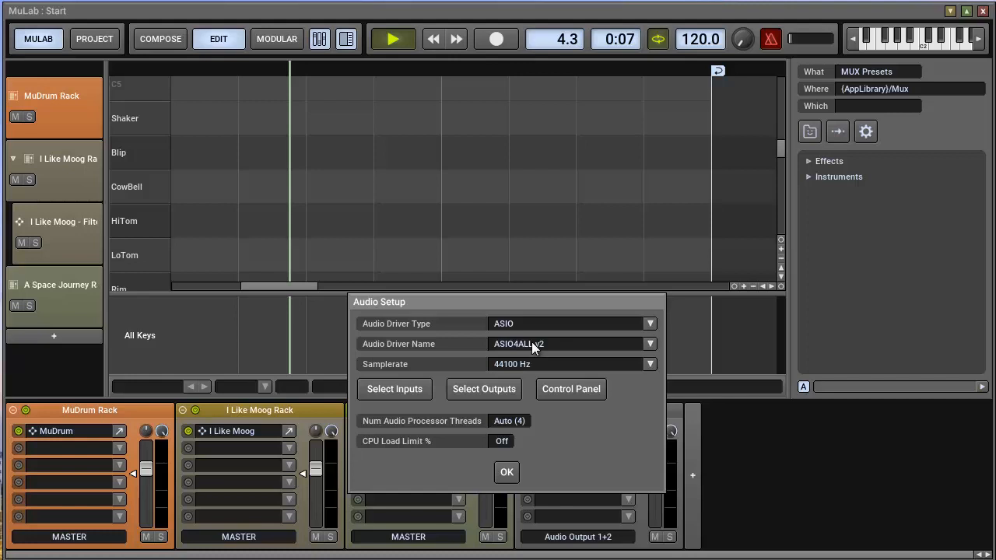
{"action": "left_click", "coordinate": [571, 323]}
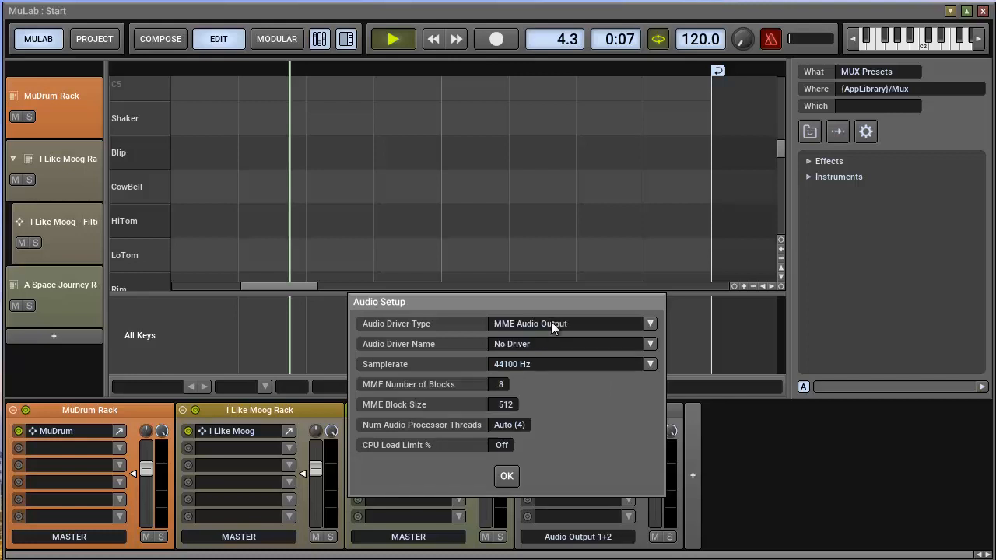
{"action": "left_click", "coordinate": [571, 343]}
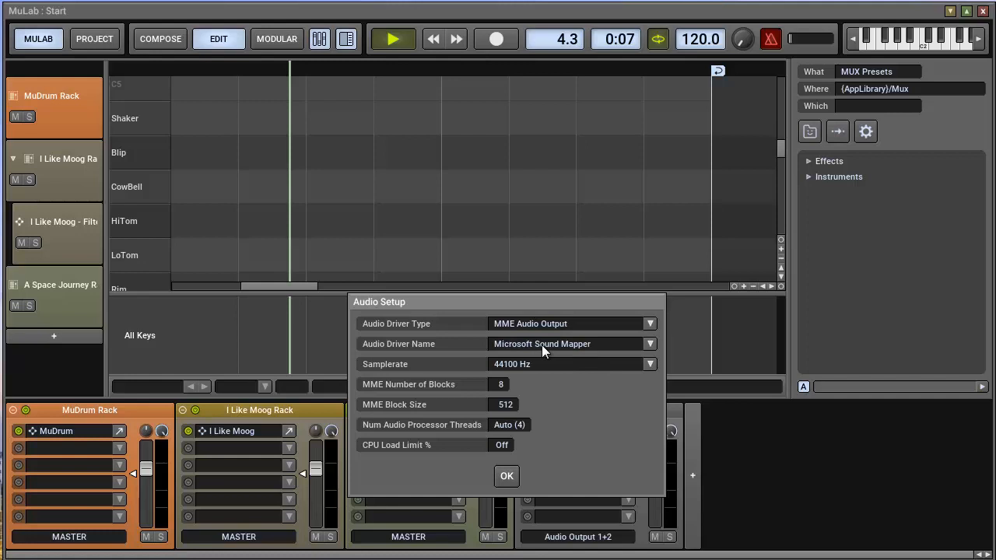
{"action": "left_click", "coordinate": [506, 475]}
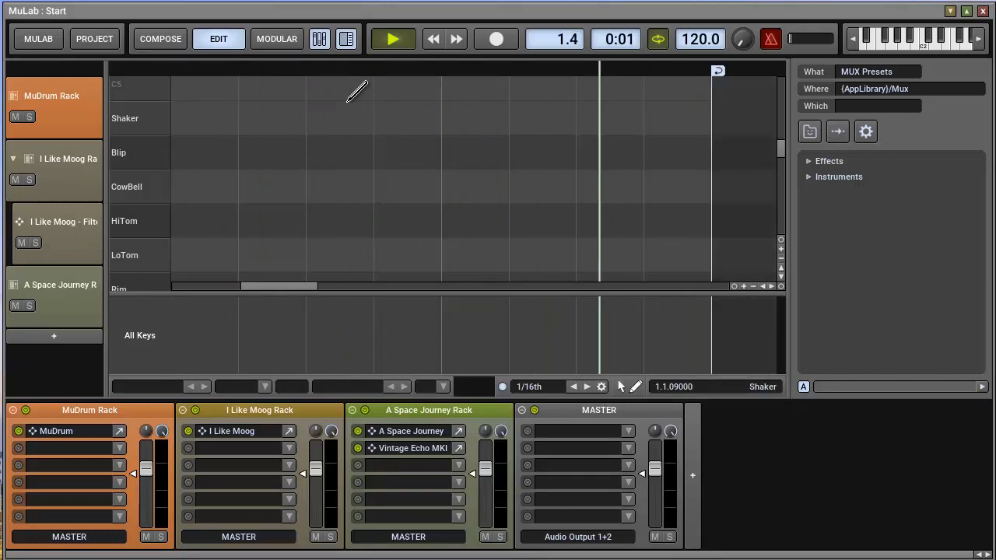
Delete the A Space Journey track, the last remaining track.
{"action": "left_click", "coordinate": [38, 39]}
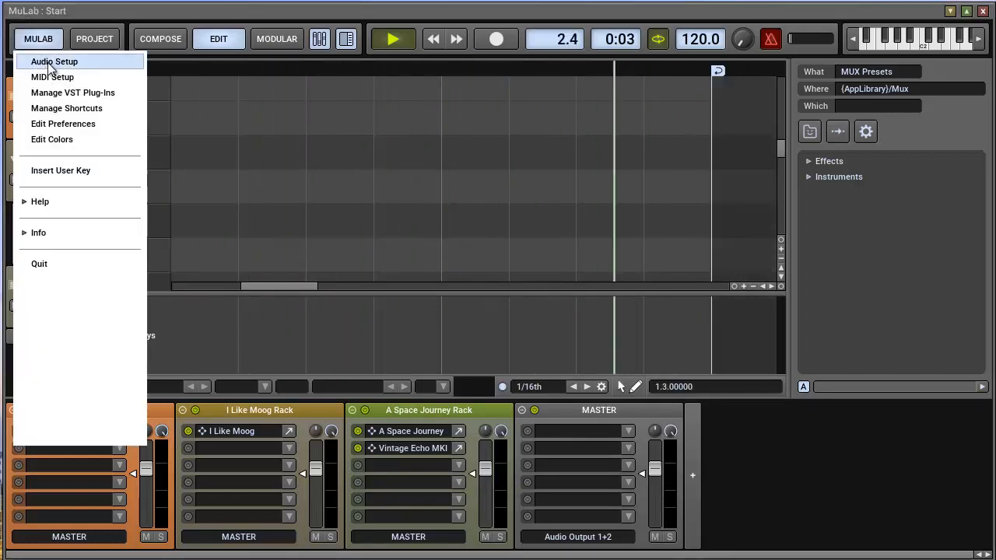
{"action": "left_click", "coordinate": [52, 76]}
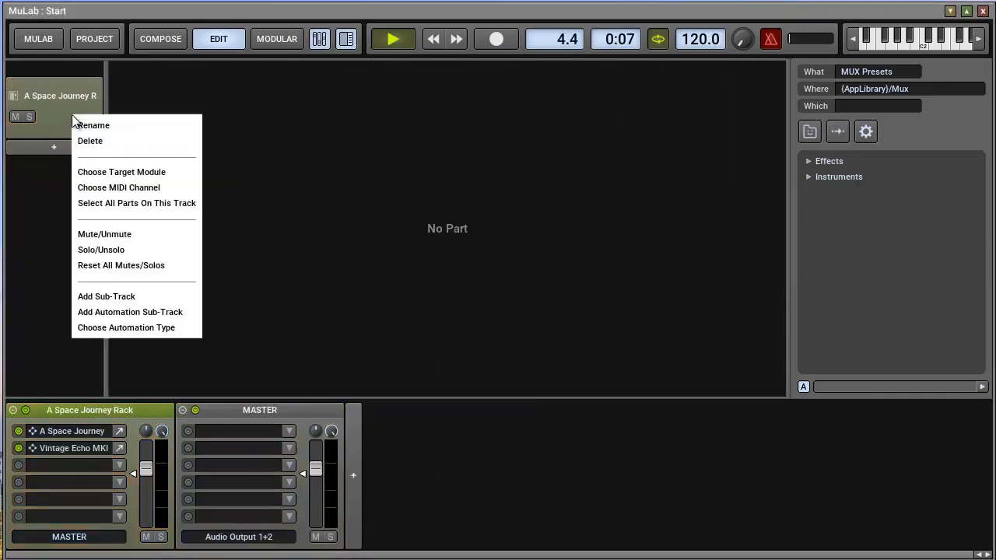
{"action": "left_click", "coordinate": [90, 141]}
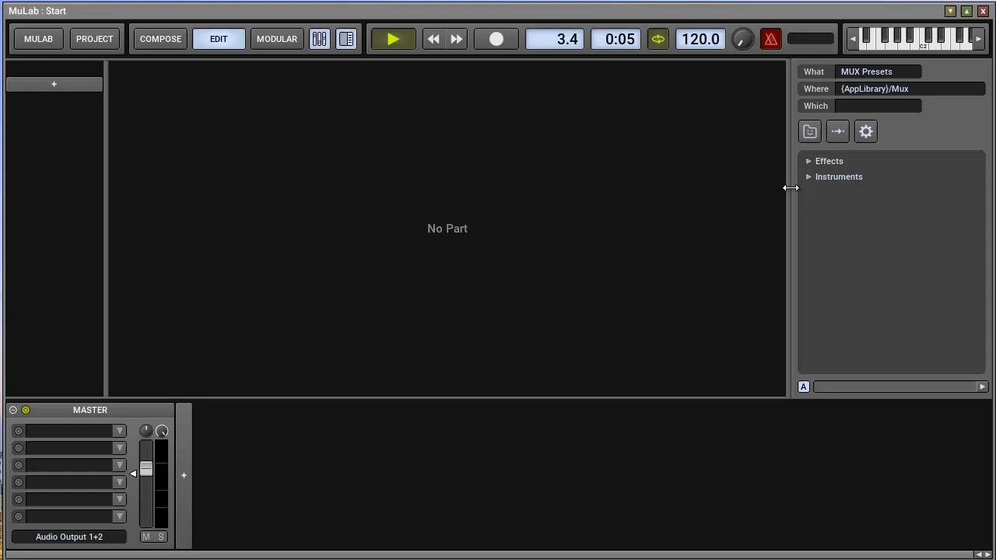
Audition the Aliasing, AMPed Bass1, AMPed Bass2, BA MuSonic and Bass 305 presets.
{"action": "left_click", "coordinate": [809, 177]}
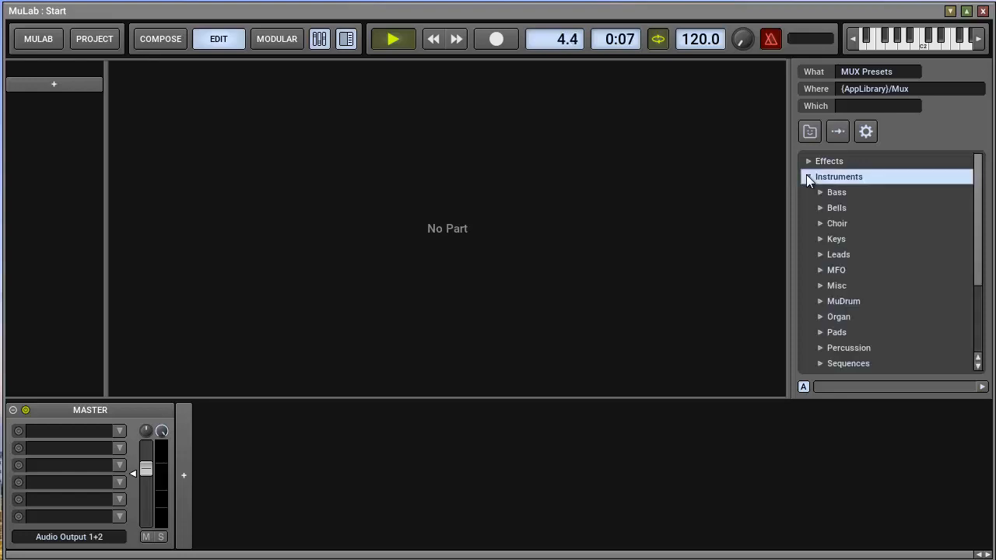
{"action": "left_click", "coordinate": [820, 192]}
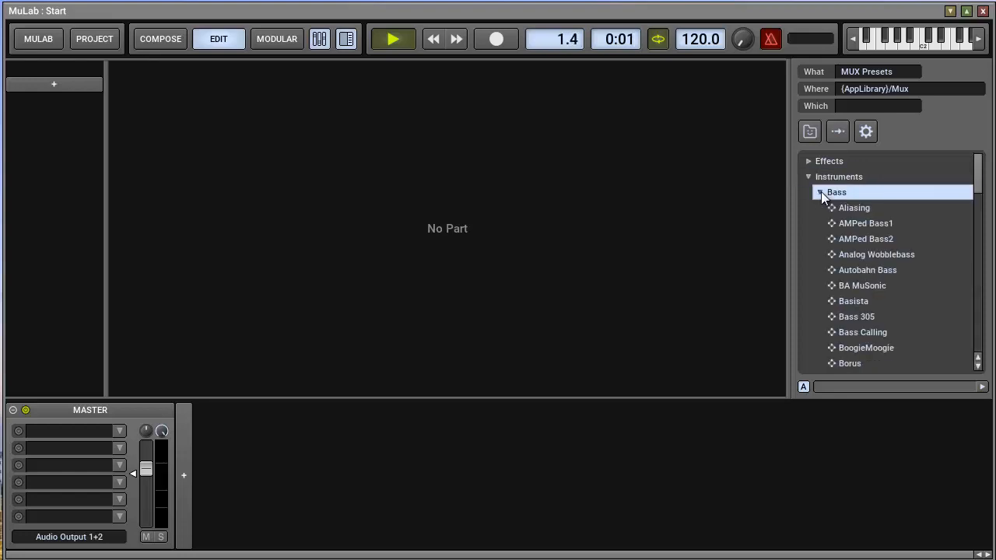
{"action": "left_click", "coordinate": [853, 208]}
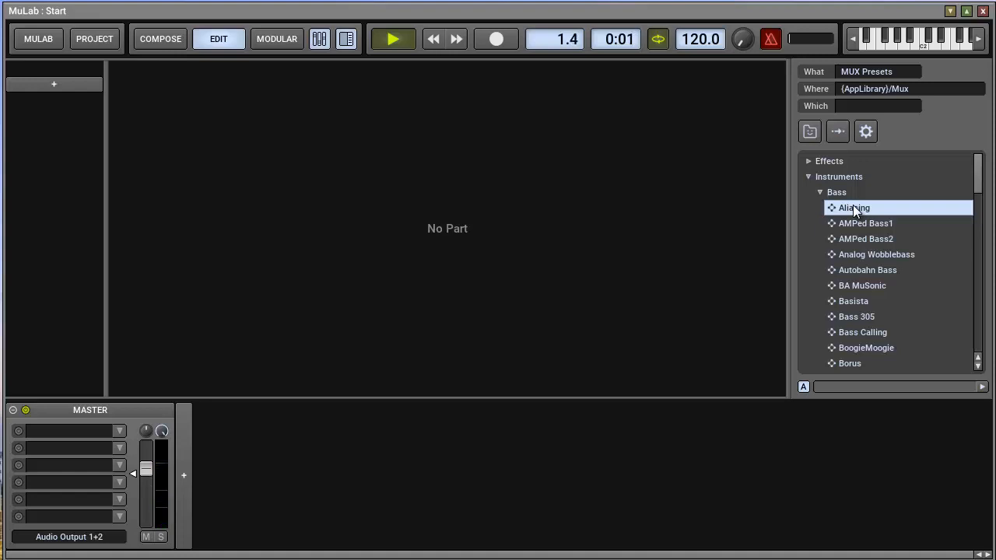
{"action": "left_click", "coordinate": [392, 38]}
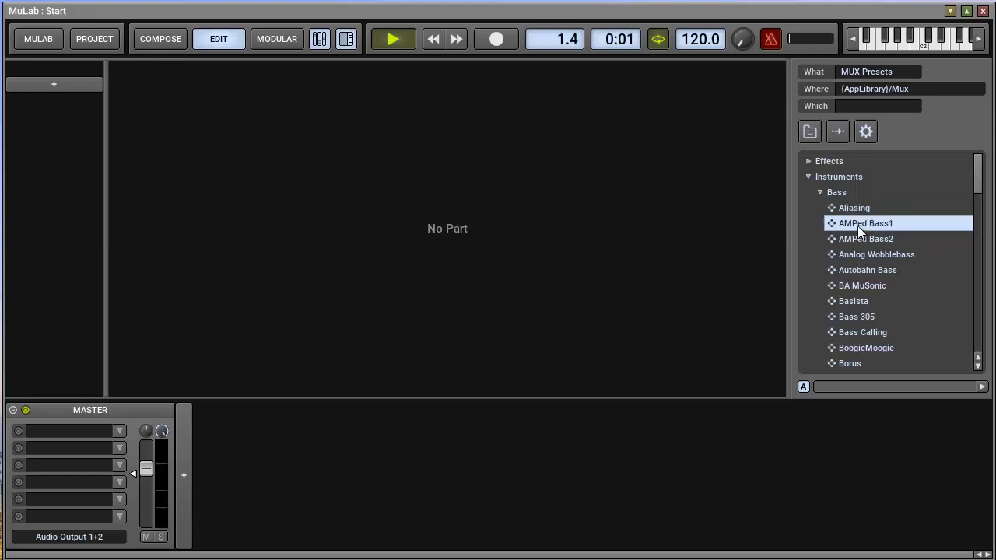
{"action": "left_click", "coordinate": [865, 239]}
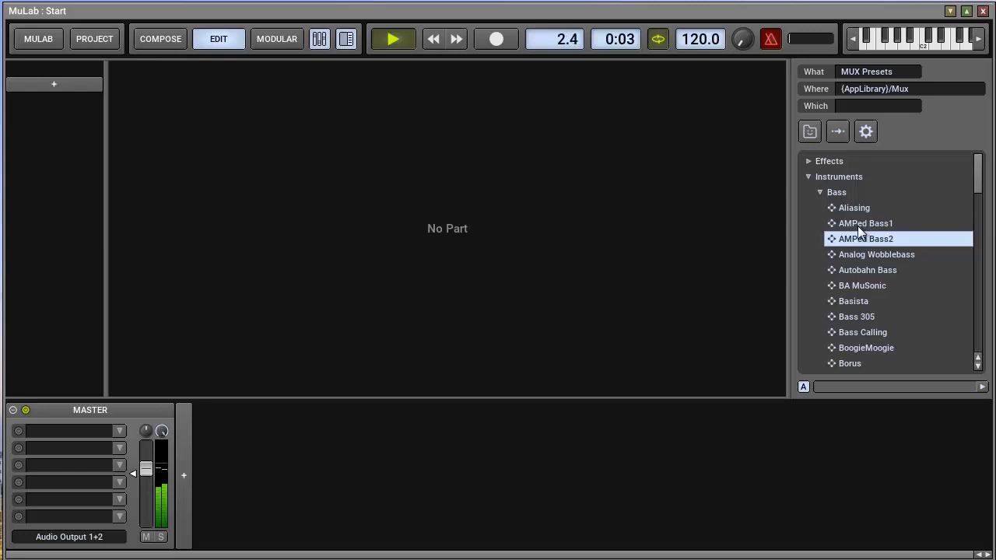
{"action": "left_click", "coordinate": [868, 270]}
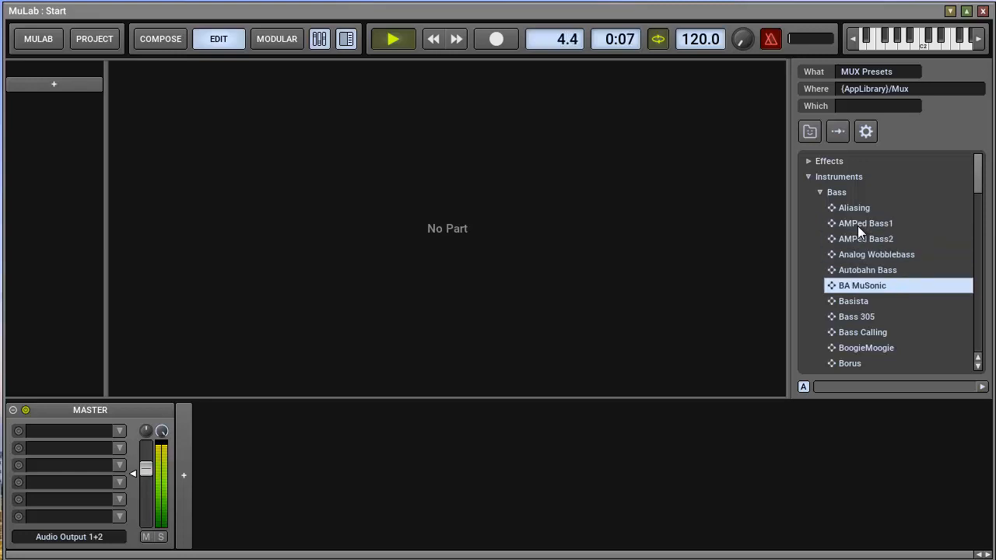
{"action": "left_click", "coordinate": [855, 317]}
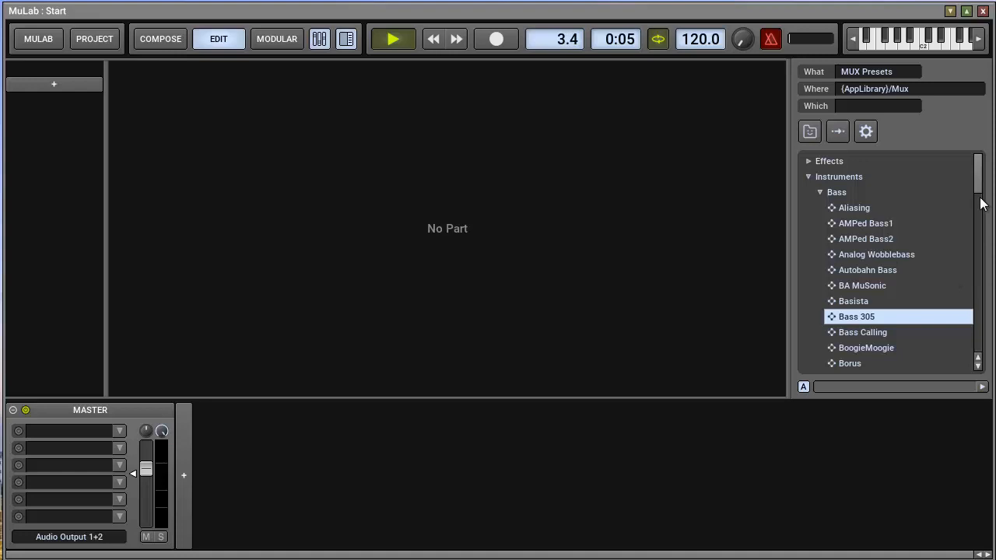
Collapse Bass, audition the MuDrum 808 Kit preset, then collapse MuDrum.
{"action": "left_click", "coordinate": [820, 192]}
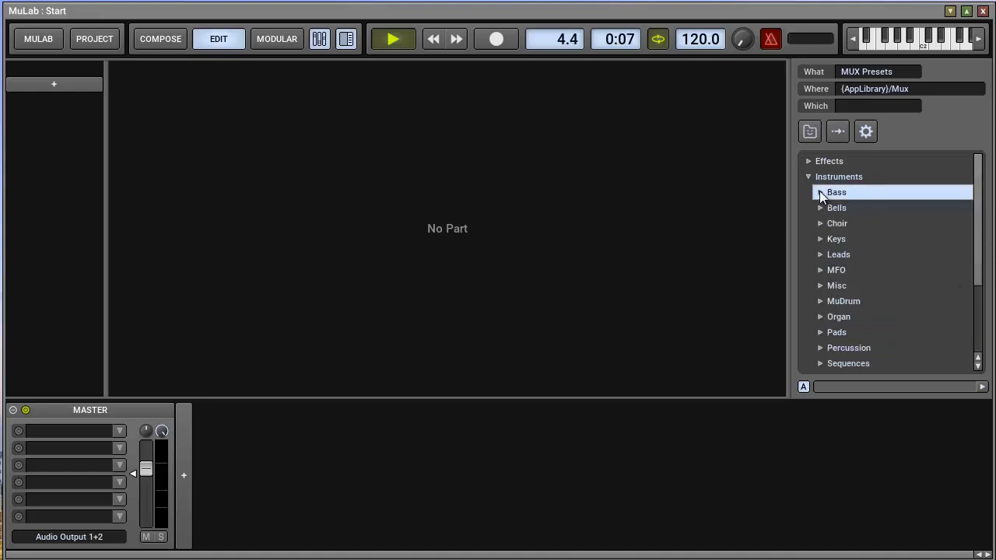
{"action": "left_click", "coordinate": [820, 301]}
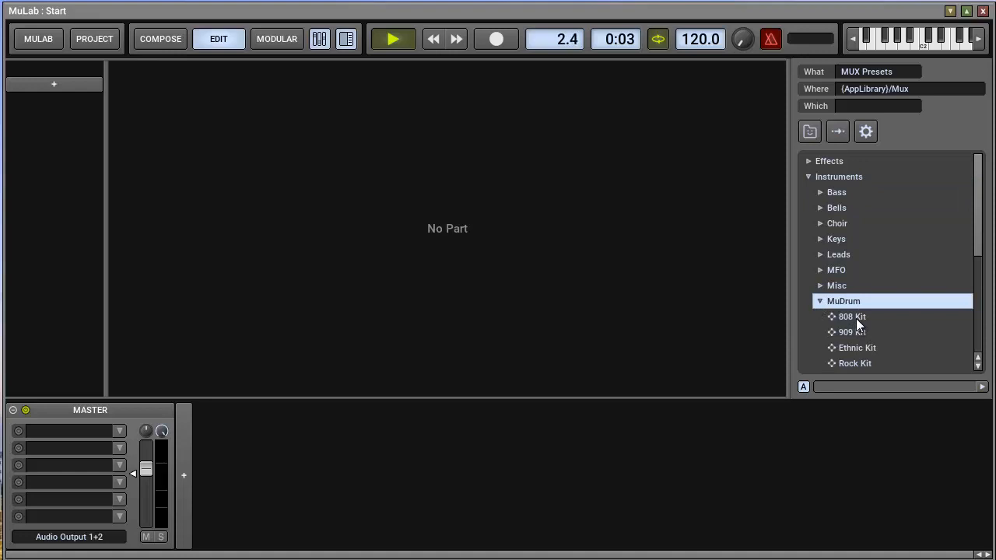
{"action": "left_click", "coordinate": [851, 316]}
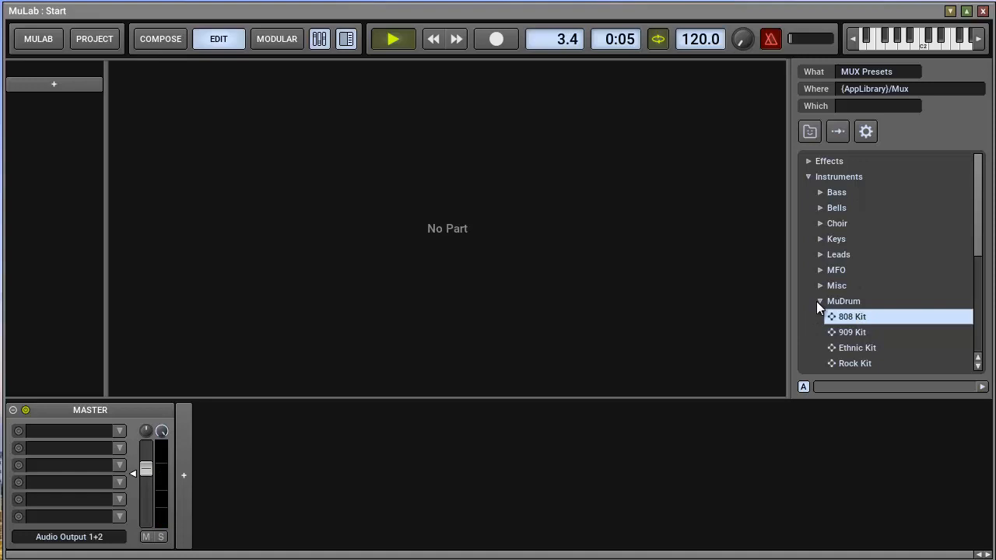
{"action": "left_click", "coordinate": [820, 301]}
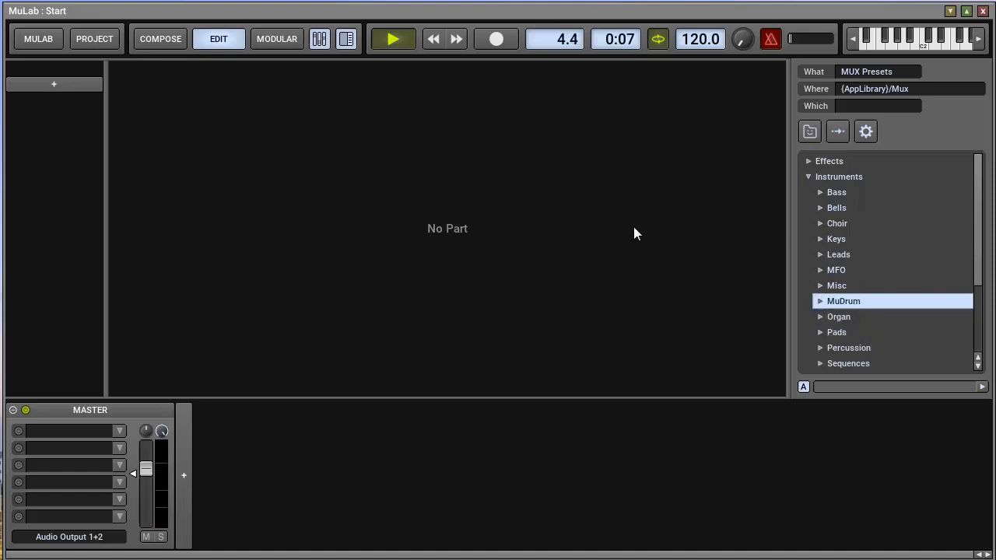
Stop playback, restart it briefly, then stop with the position rewound to 1.1.
{"action": "left_click", "coordinate": [392, 39]}
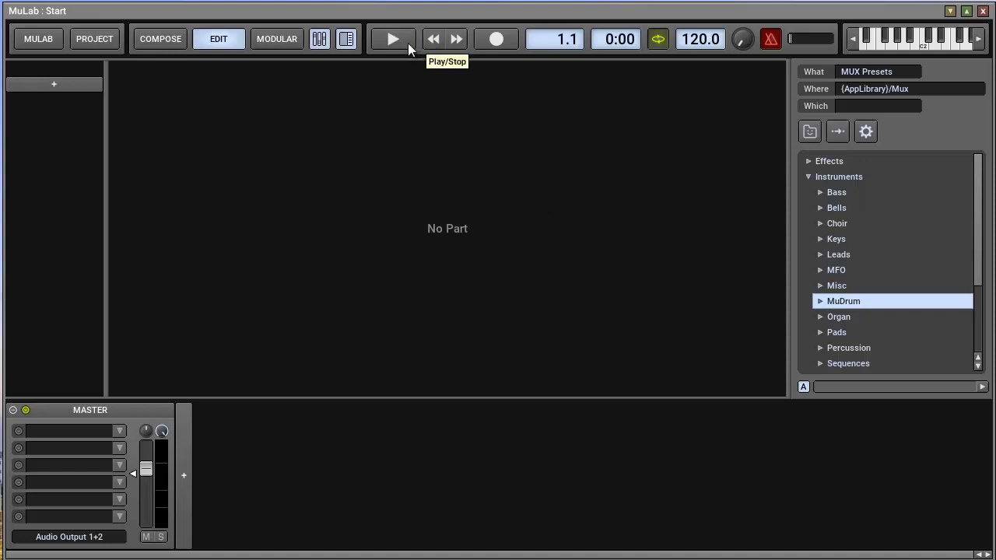
{"action": "mouse_move", "coordinate": [496, 38]}
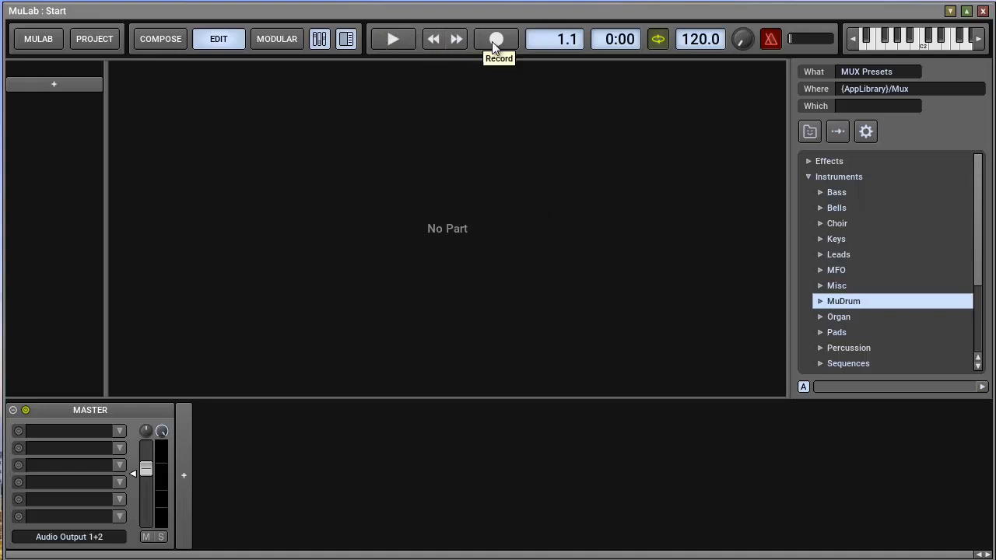
{"action": "mouse_move", "coordinate": [393, 39]}
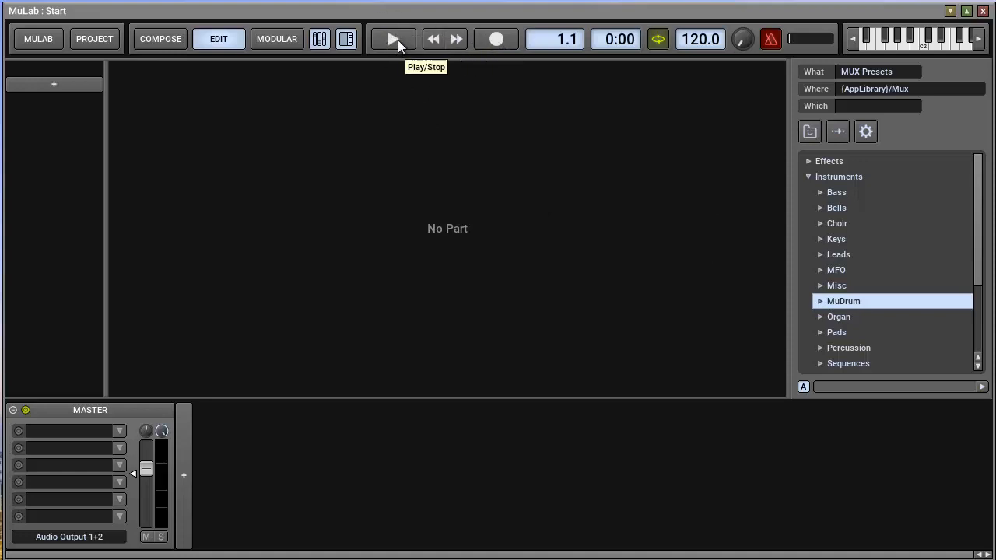
{"action": "left_click", "coordinate": [392, 39]}
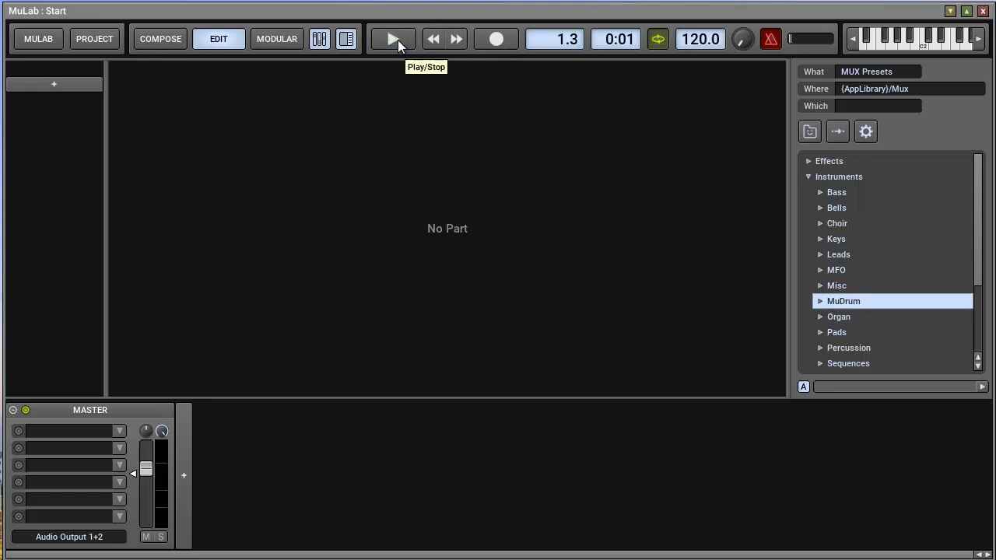
{"action": "left_click", "coordinate": [432, 39]}
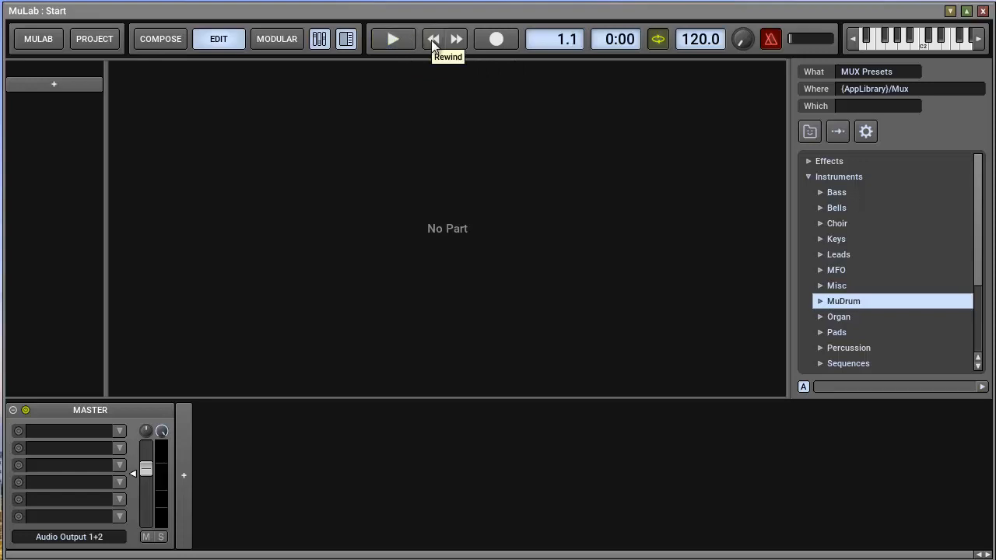
{"action": "mouse_move", "coordinate": [132, 175]}
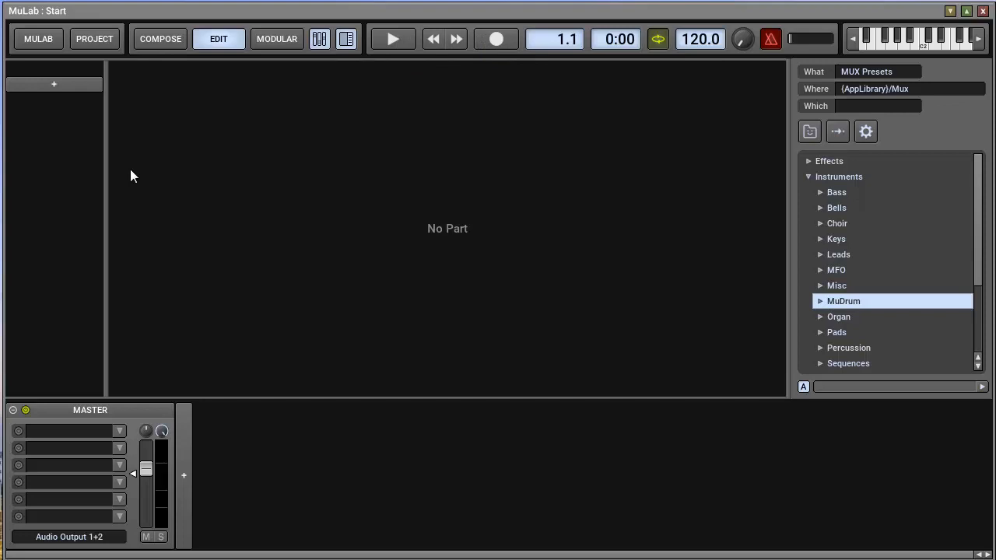
{"action": "mouse_move", "coordinate": [395, 83]}
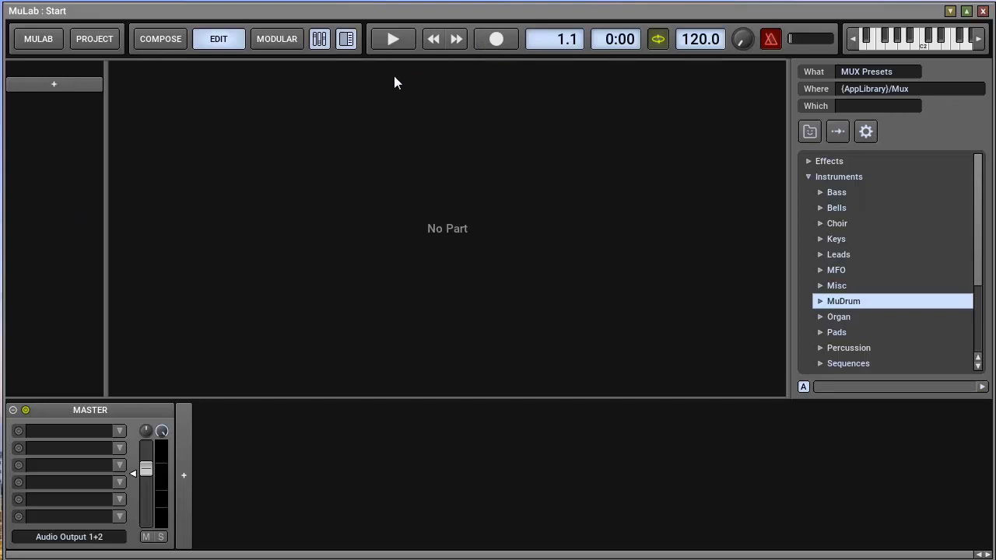
{"action": "mouse_move", "coordinate": [525, 92]}
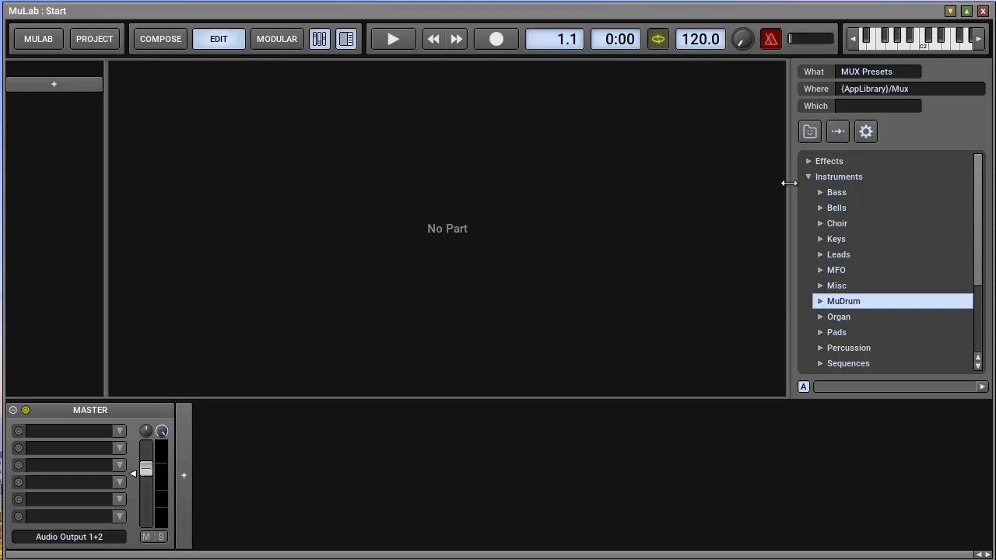
Load the Basista preset from Instruments > Bass onto a new track.
{"action": "left_click", "coordinate": [819, 192]}
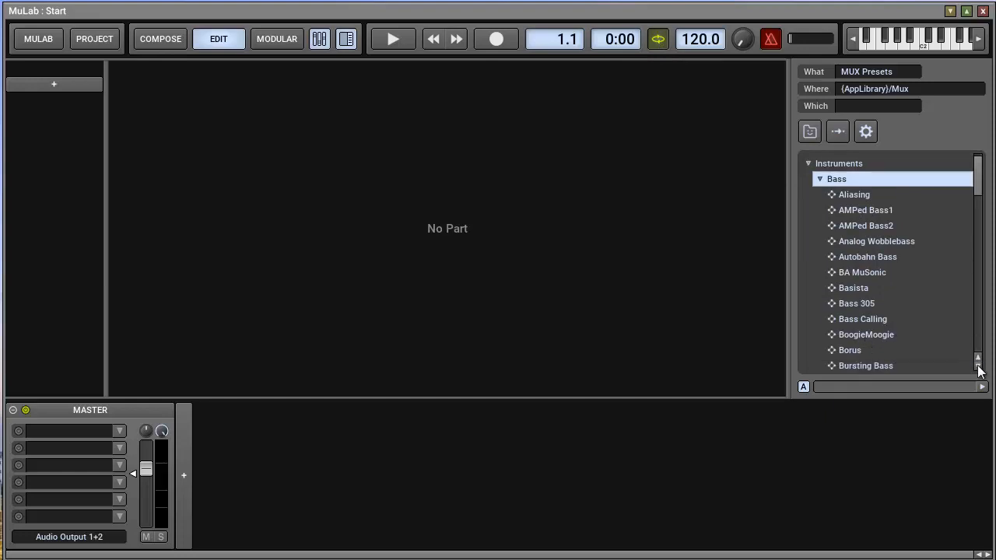
{"action": "scroll", "scroll_direction": "down", "scroll_amount": 3}
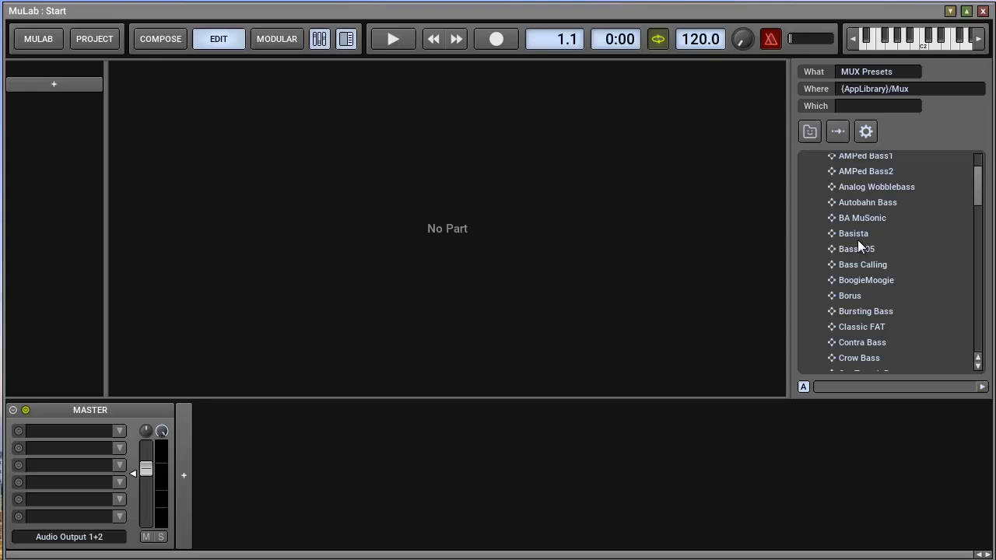
{"action": "left_click", "coordinate": [853, 233]}
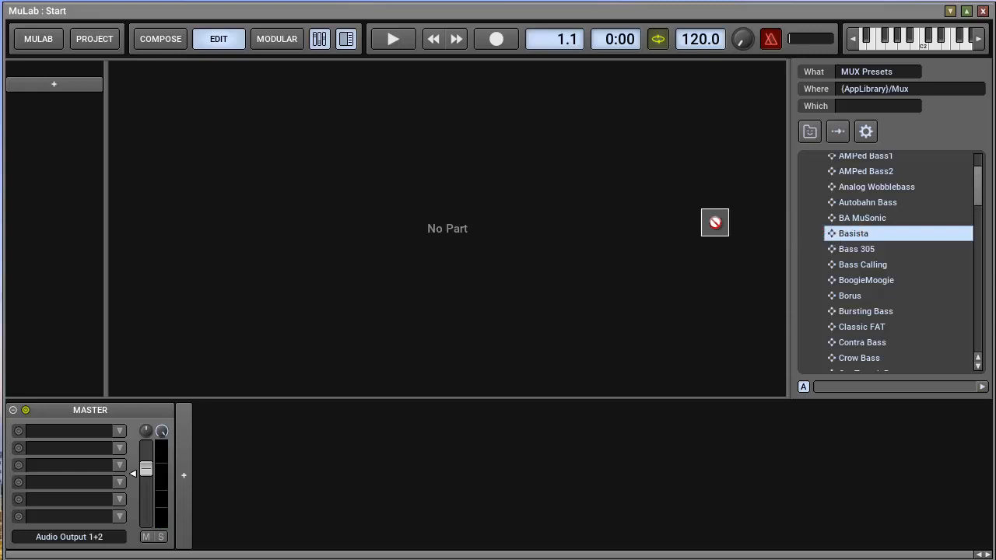
{"action": "mouse_move", "coordinate": [77, 124]}
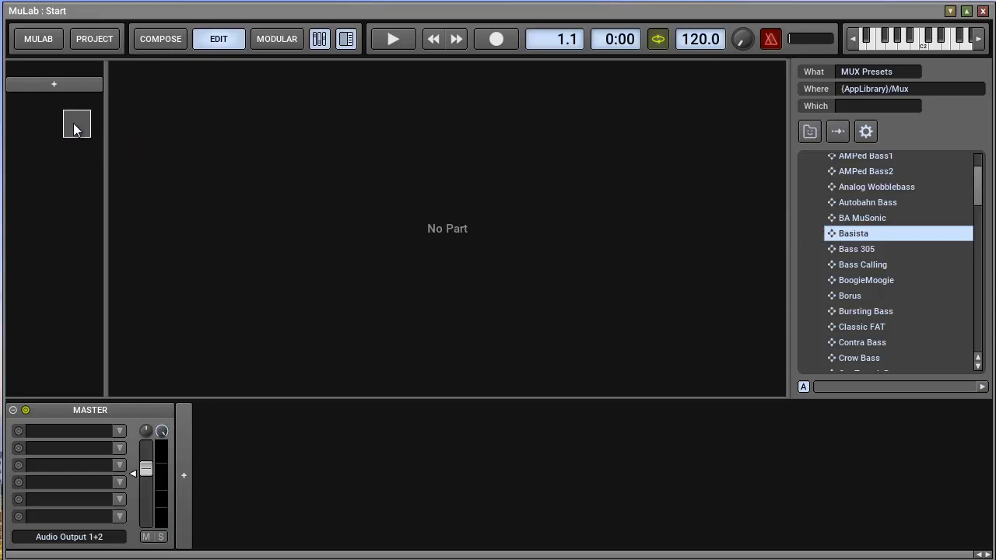
{"action": "double_click", "coordinate": [854, 233]}
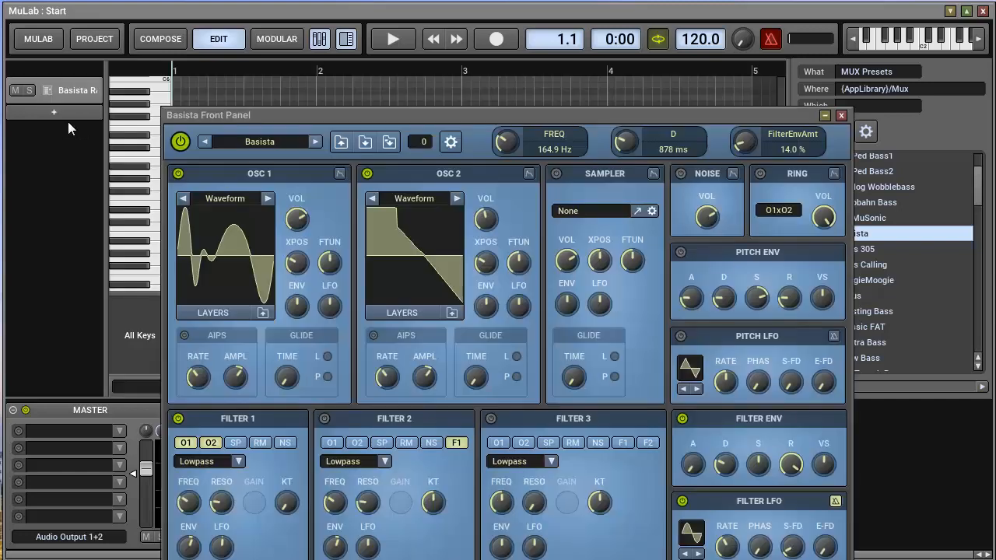
{"action": "mouse_move", "coordinate": [143, 14]}
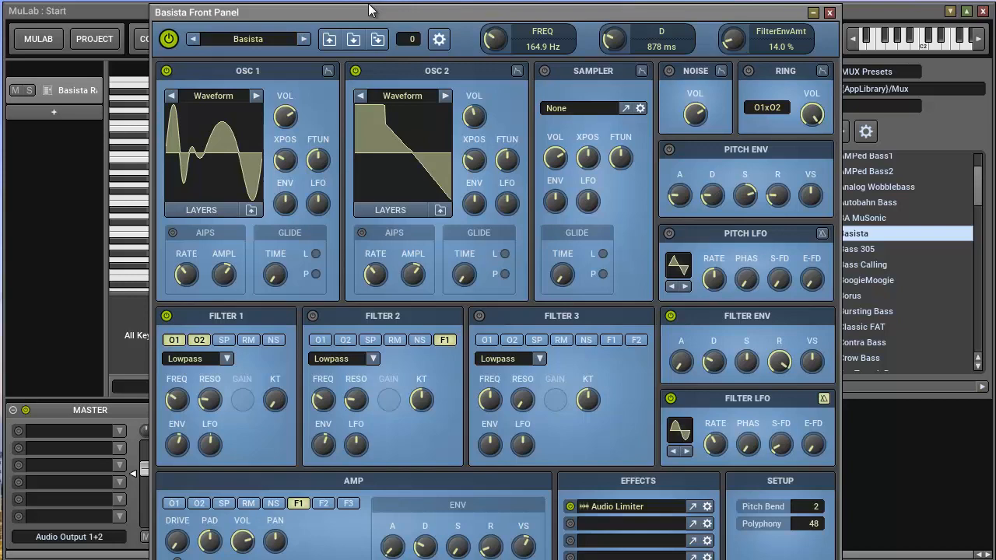
{"action": "mouse_move", "coordinate": [792, 60]}
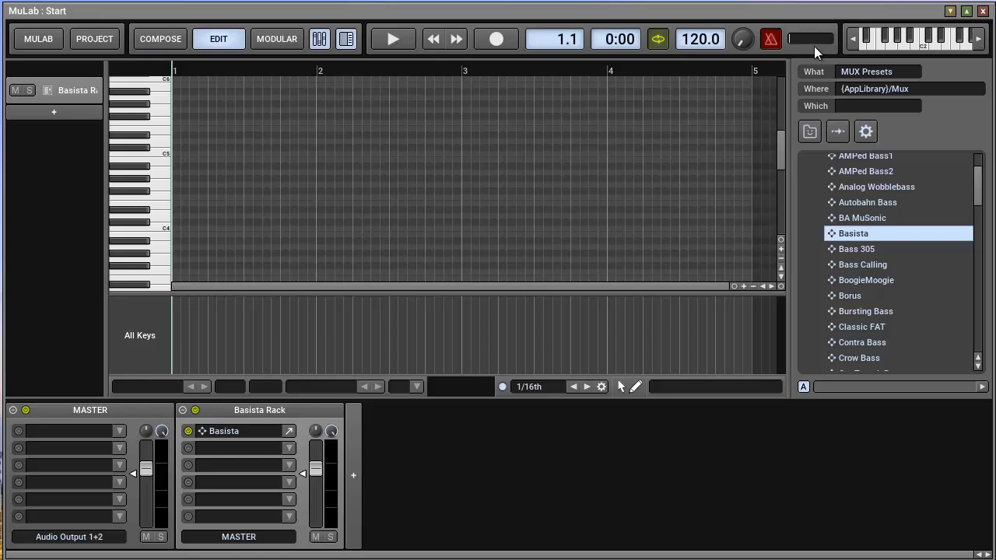
{"action": "mouse_move", "coordinate": [762, 53]}
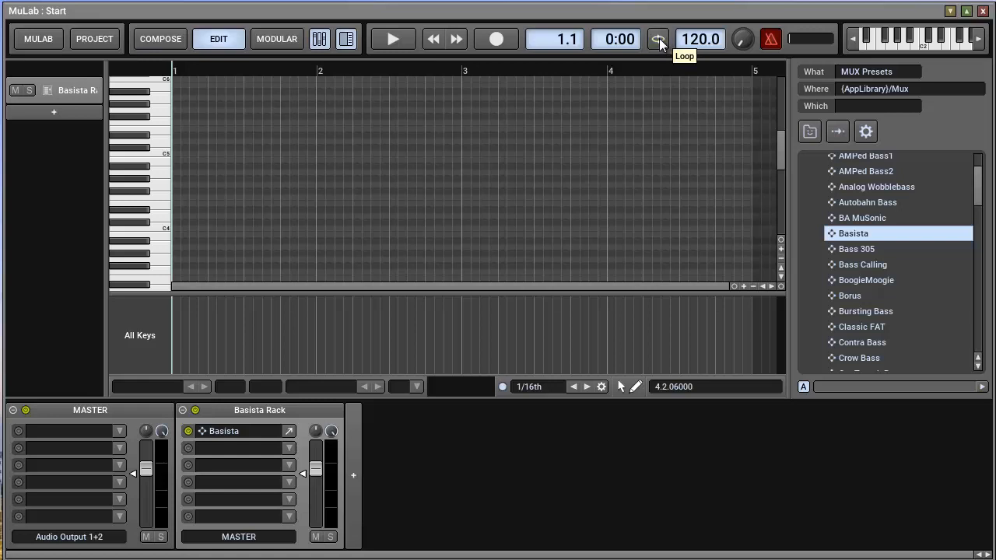
Toggle loop playback on and off while the Basista note editor stays empty.
{"action": "left_click", "coordinate": [657, 39]}
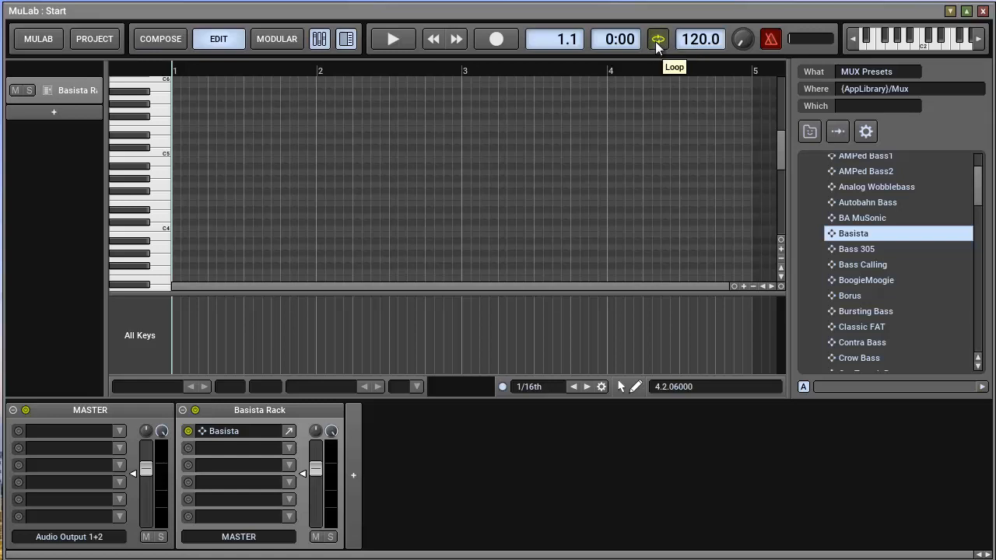
{"action": "left_click", "coordinate": [657, 39]}
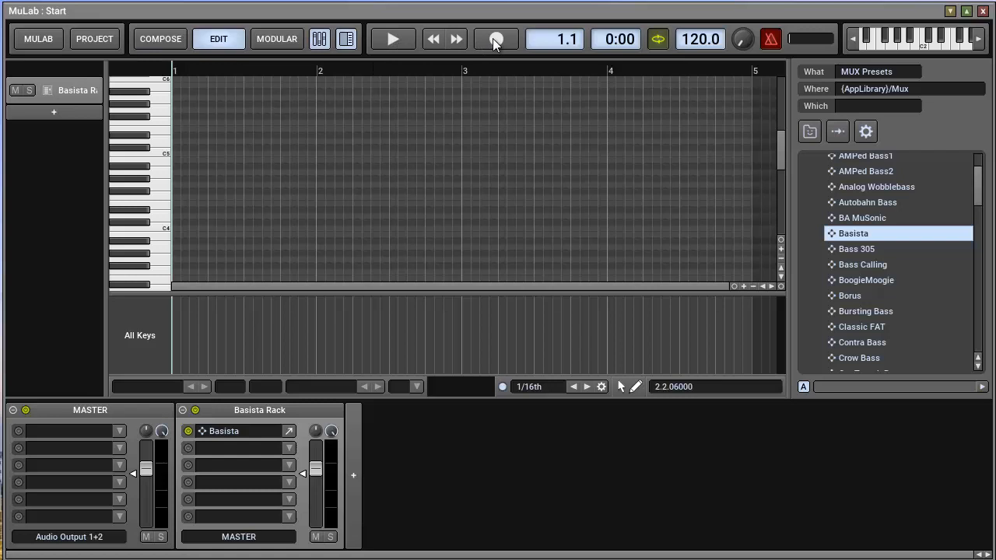
{"action": "mouse_move", "coordinate": [495, 39]}
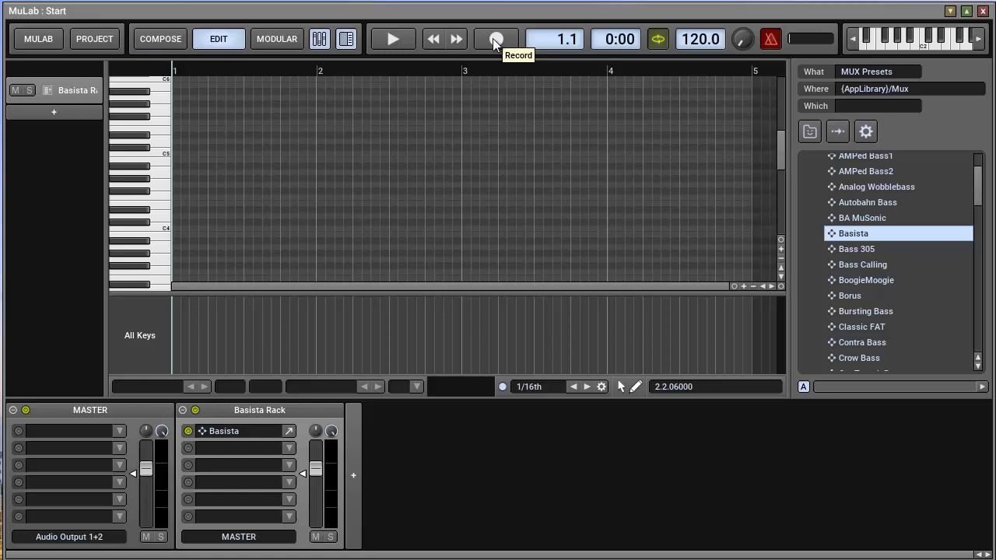
Record a four-bar Basista bass line, then turn Record off and stop playback.
{"action": "left_click", "coordinate": [496, 39]}
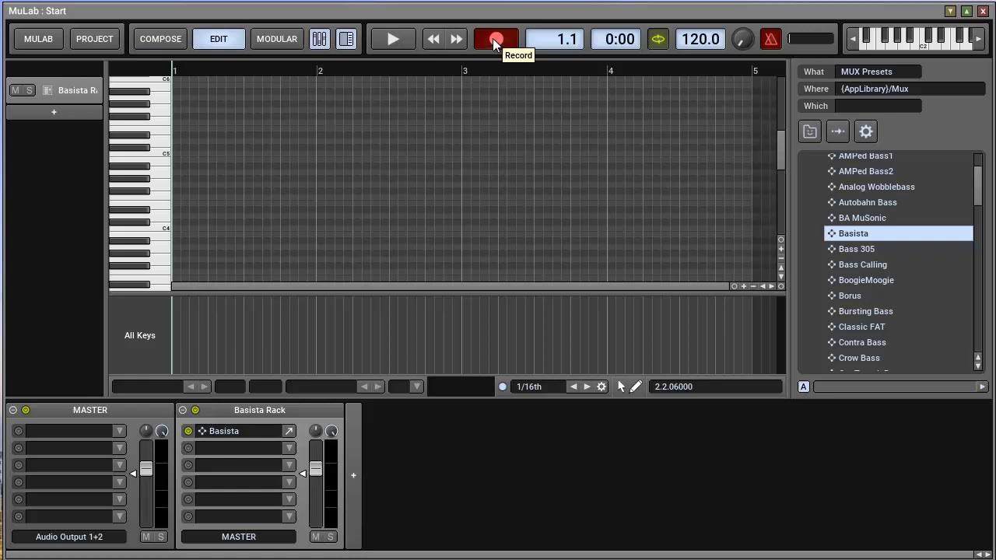
{"action": "left_click", "coordinate": [392, 39]}
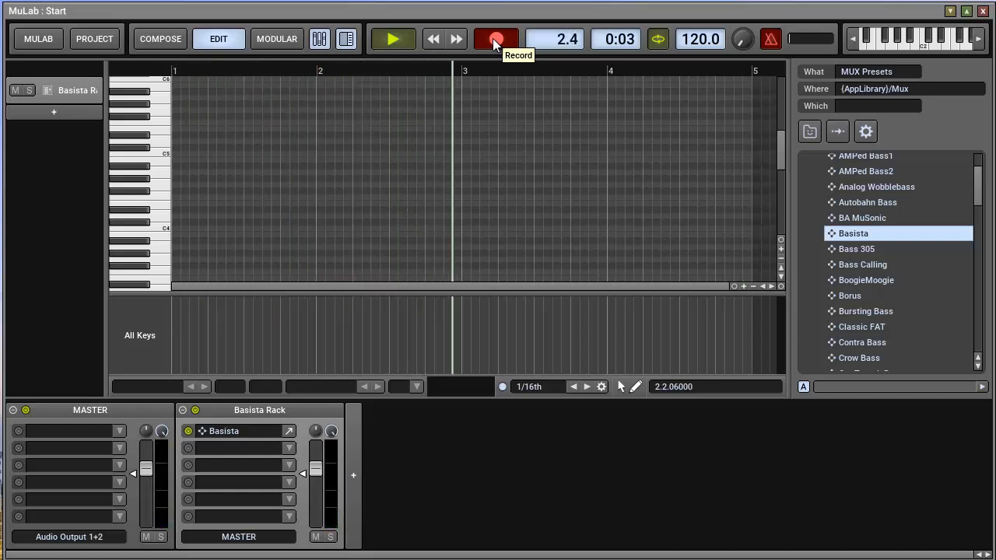
{"action": "left_click", "coordinate": [496, 39]}
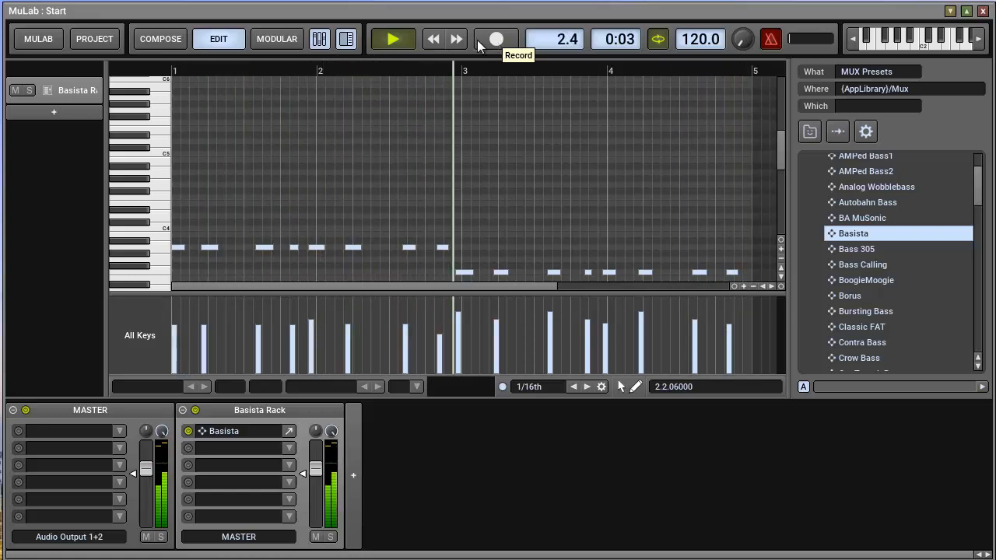
{"action": "left_click", "coordinate": [393, 39]}
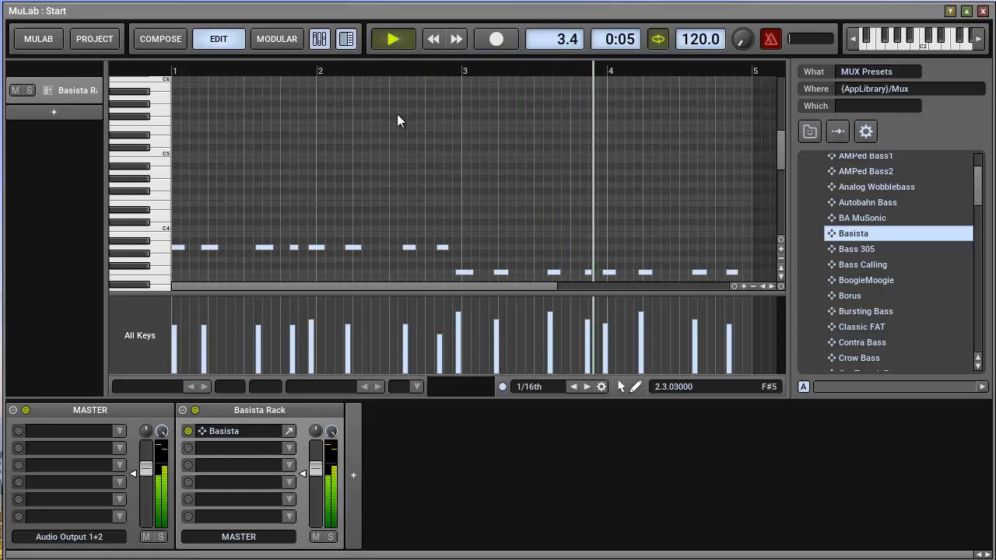
{"action": "left_click", "coordinate": [392, 39]}
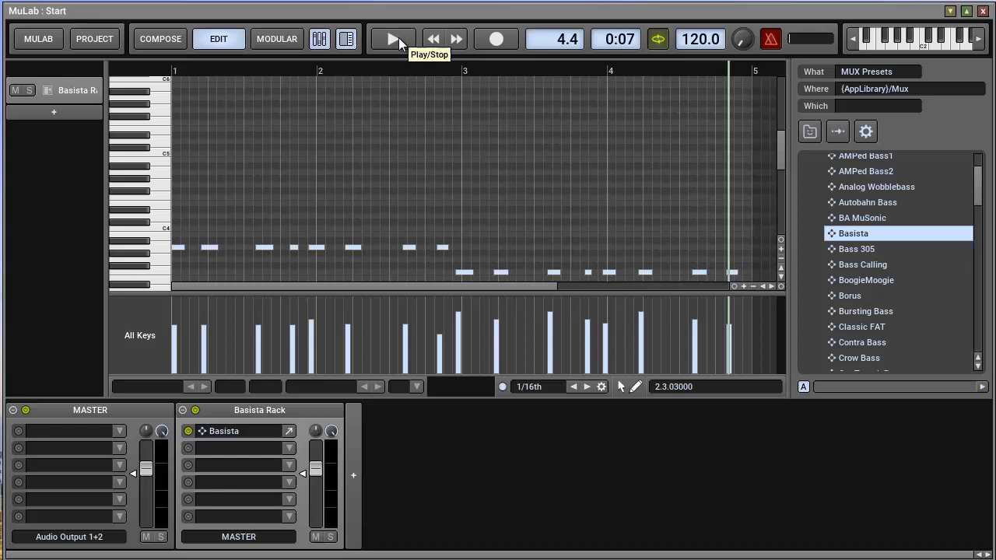
{"action": "left_click", "coordinate": [393, 39]}
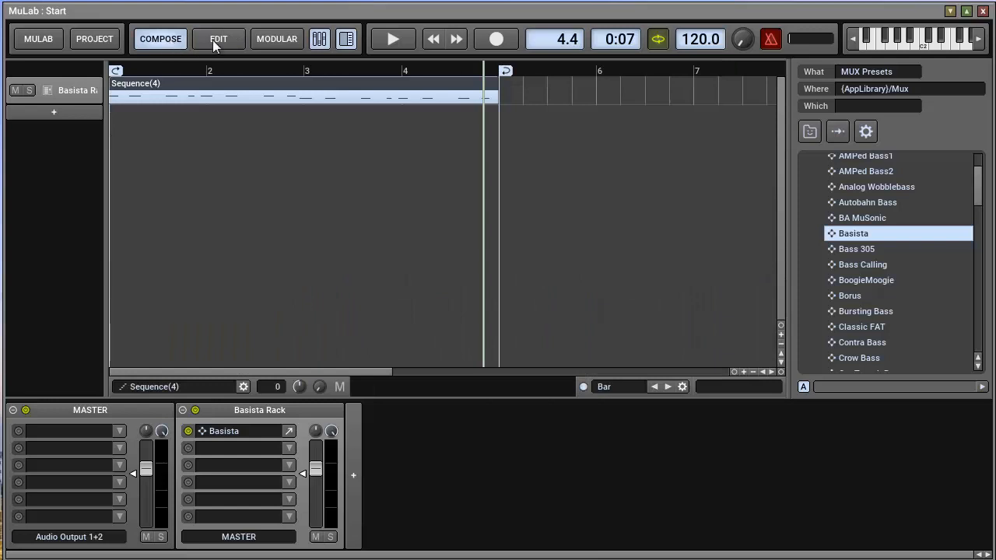
In the piano roll, drag the bass notes onto even 1/16 grid positions.
{"action": "left_click", "coordinate": [218, 39]}
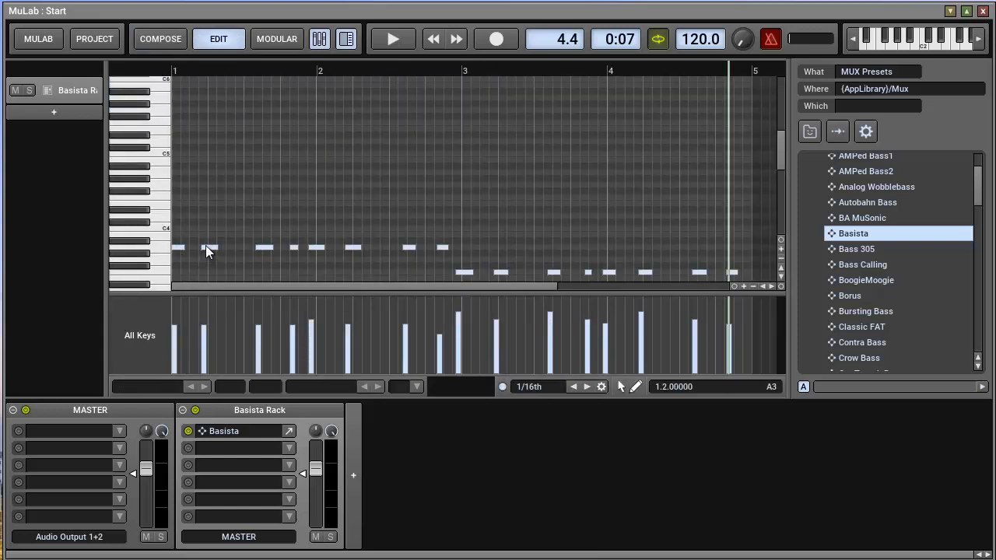
{"action": "left_click", "coordinate": [212, 247]}
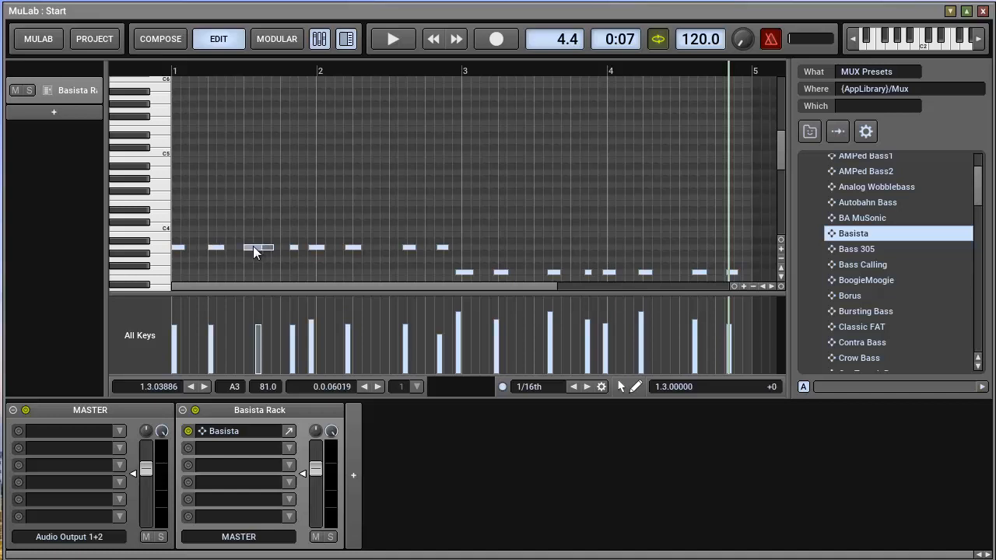
{"action": "left_click", "coordinate": [253, 247]}
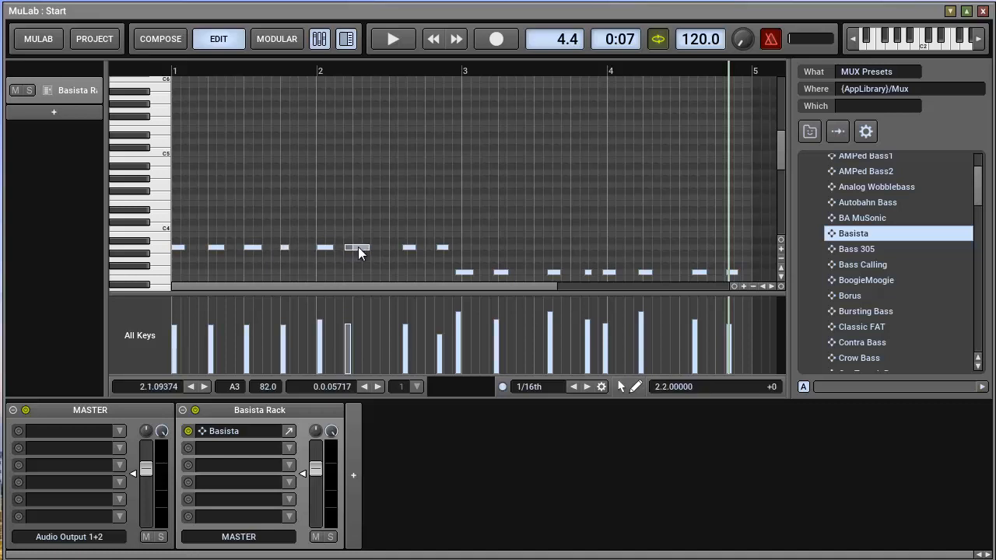
{"action": "left_click_drag", "start_coordinate": [357, 248], "coordinate": [403, 248]}
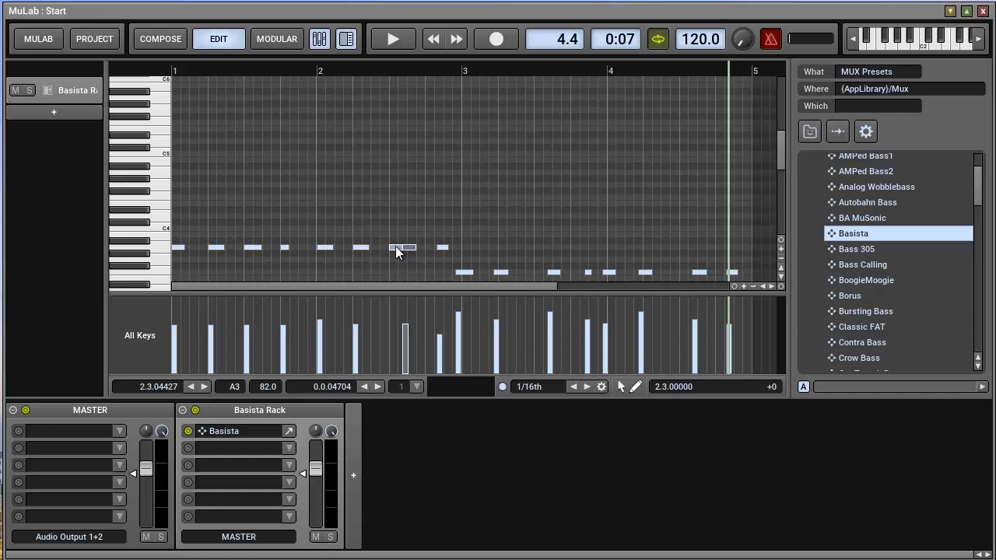
{"action": "left_click_drag", "start_coordinate": [401, 247], "coordinate": [436, 249]}
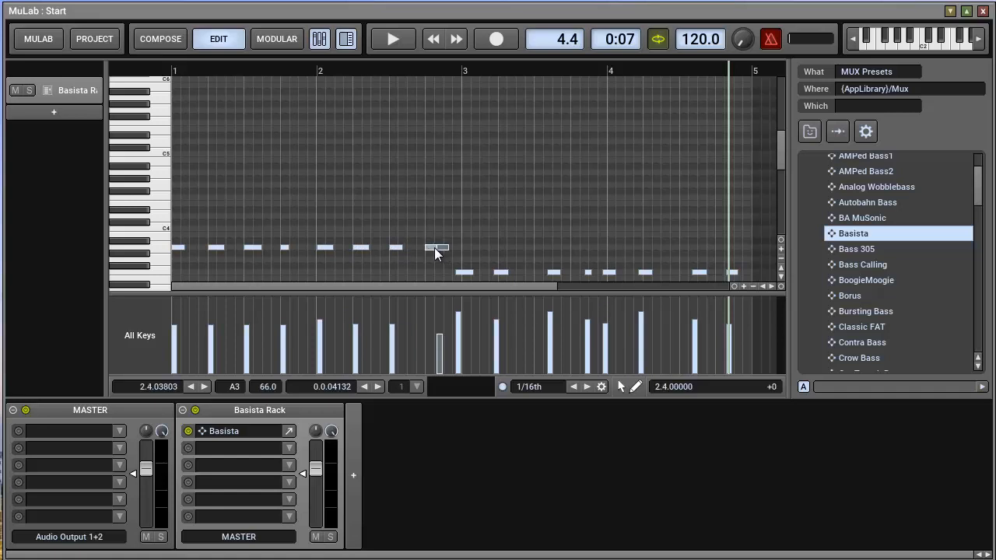
{"action": "left_click_drag", "start_coordinate": [435, 248], "coordinate": [467, 272]}
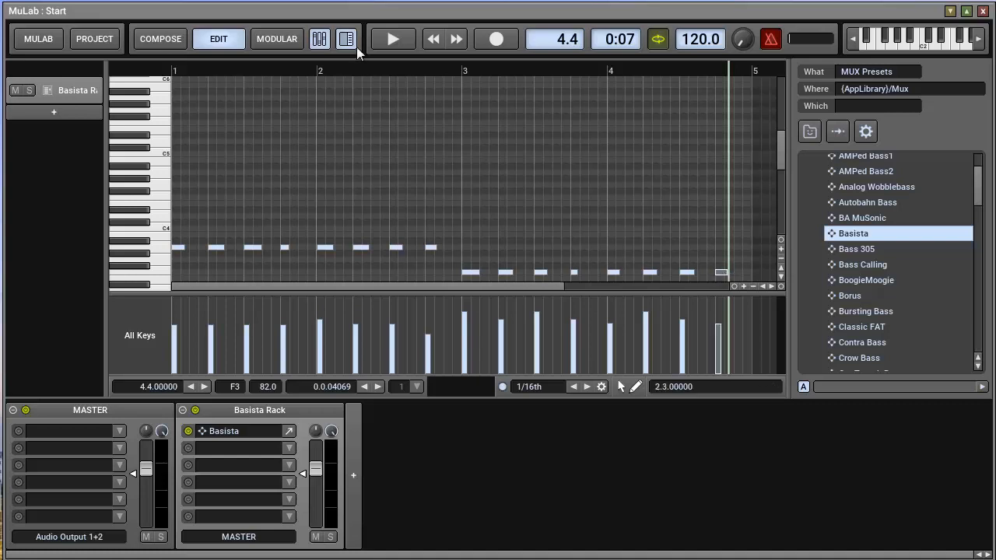
Play back the tightened Basista loop, stop it, and switch to COMPOSE view.
{"action": "left_click", "coordinate": [392, 38]}
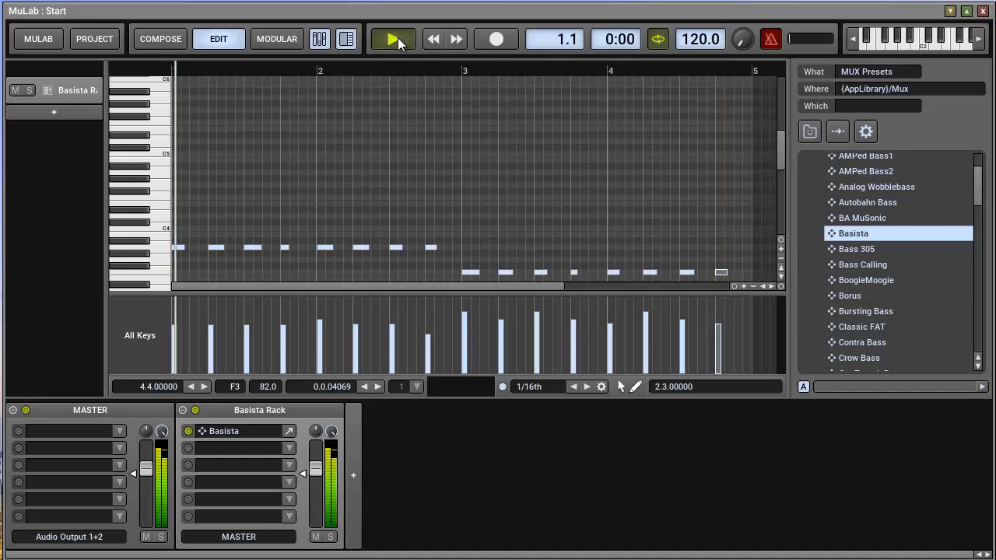
{"action": "left_click", "coordinate": [392, 39]}
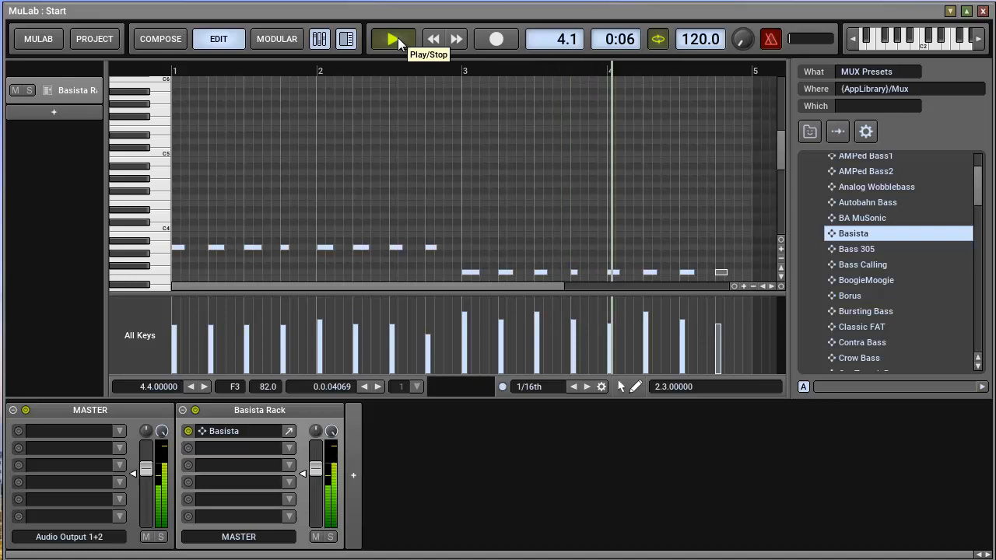
{"action": "left_click", "coordinate": [393, 39]}
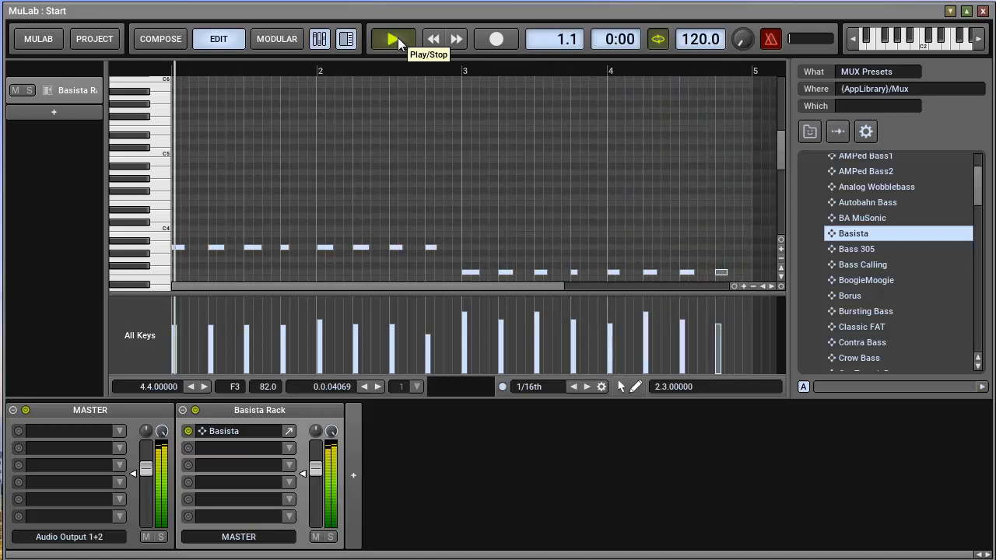
{"action": "left_click", "coordinate": [393, 39]}
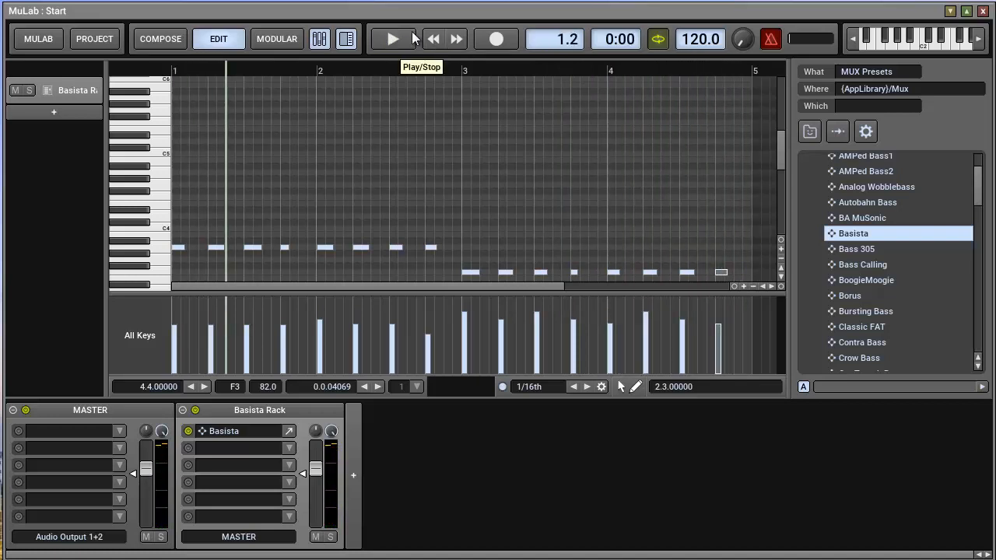
{"action": "left_click", "coordinate": [392, 39]}
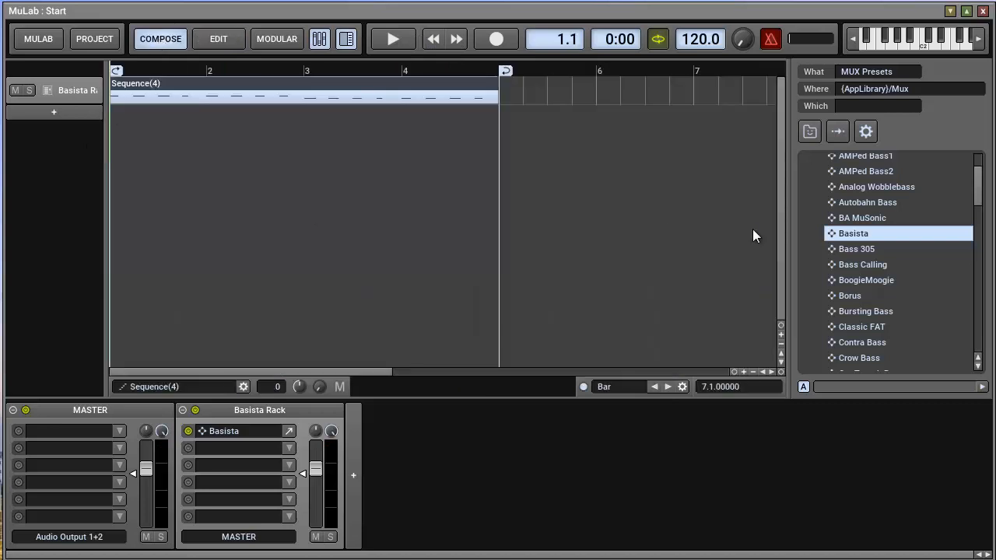
Scroll to MuDrum presets and load Starter Kit onto a new track.
{"action": "scroll", "scroll_direction": "down", "scroll_amount": 3}
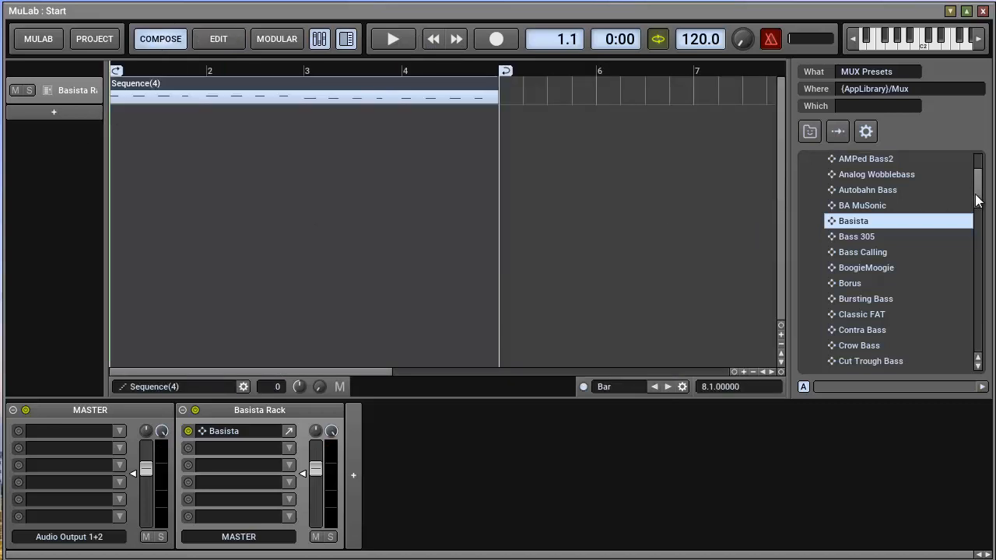
{"action": "scroll", "scroll_direction": "down", "scroll_amount": 3}
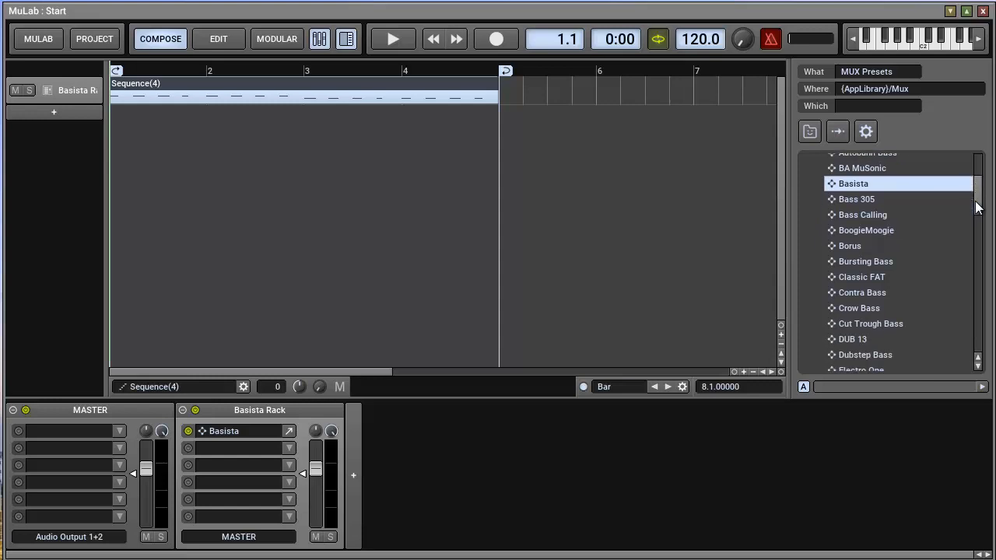
{"action": "scroll", "scroll_direction": "down", "scroll_amount": 3}
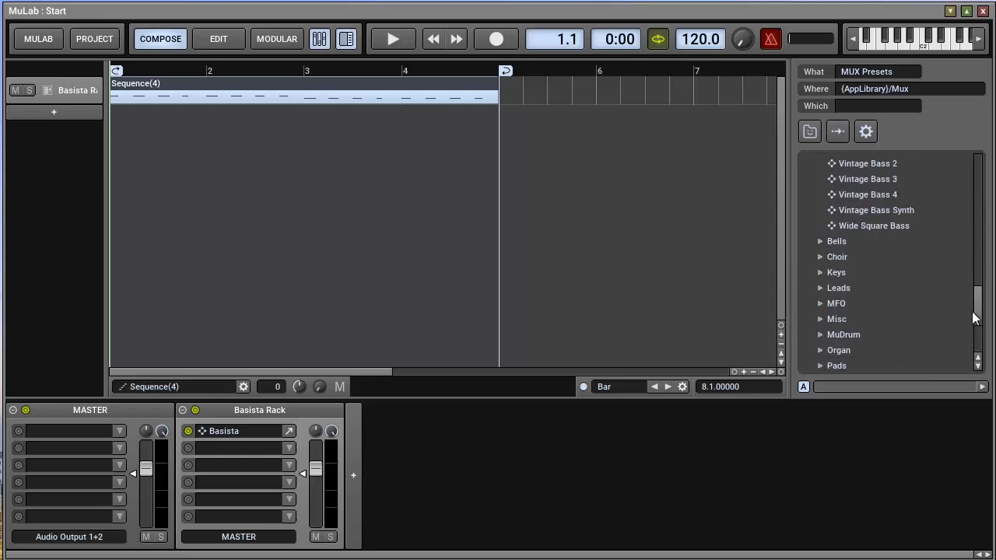
{"action": "scroll", "scroll_direction": "down", "scroll_amount": 3}
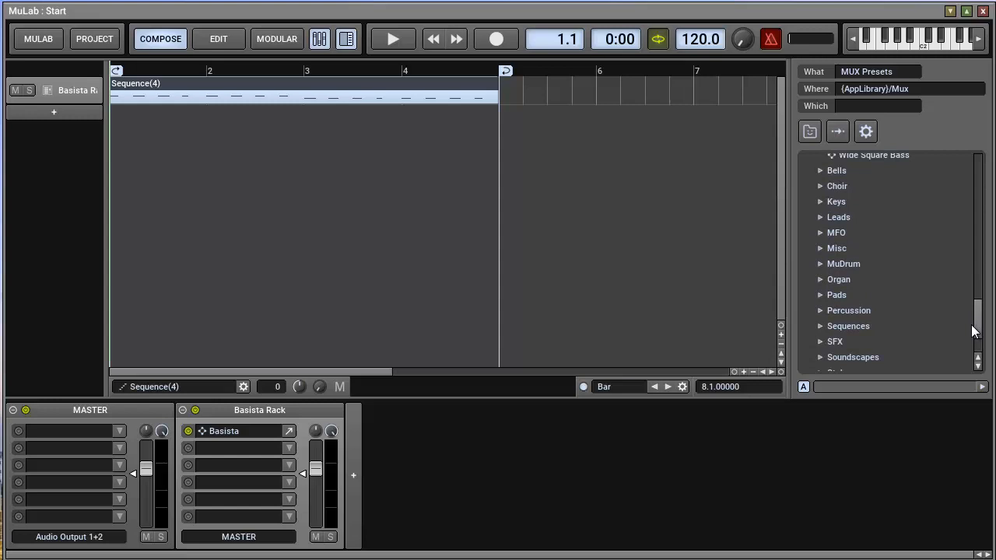
{"action": "left_click", "coordinate": [843, 263]}
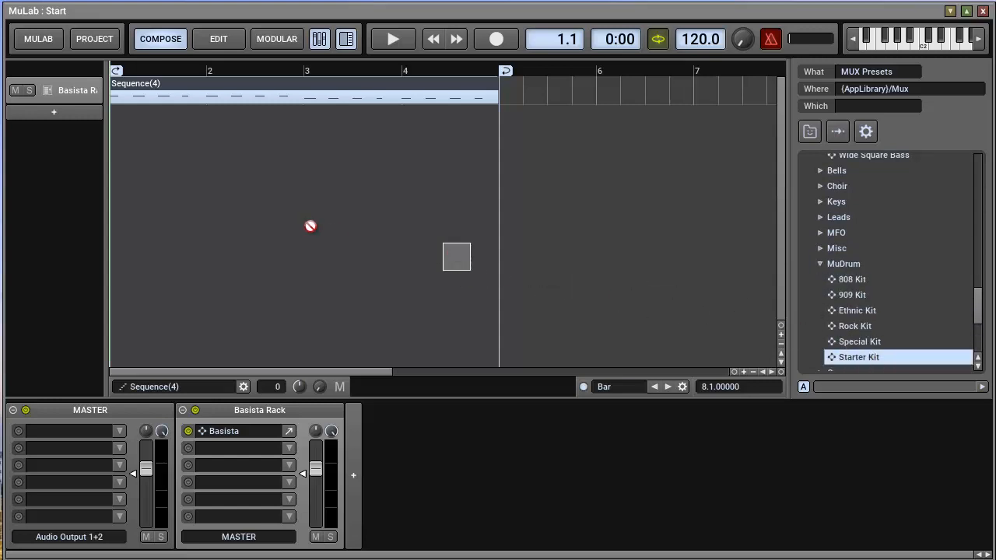
{"action": "double_click", "coordinate": [859, 357]}
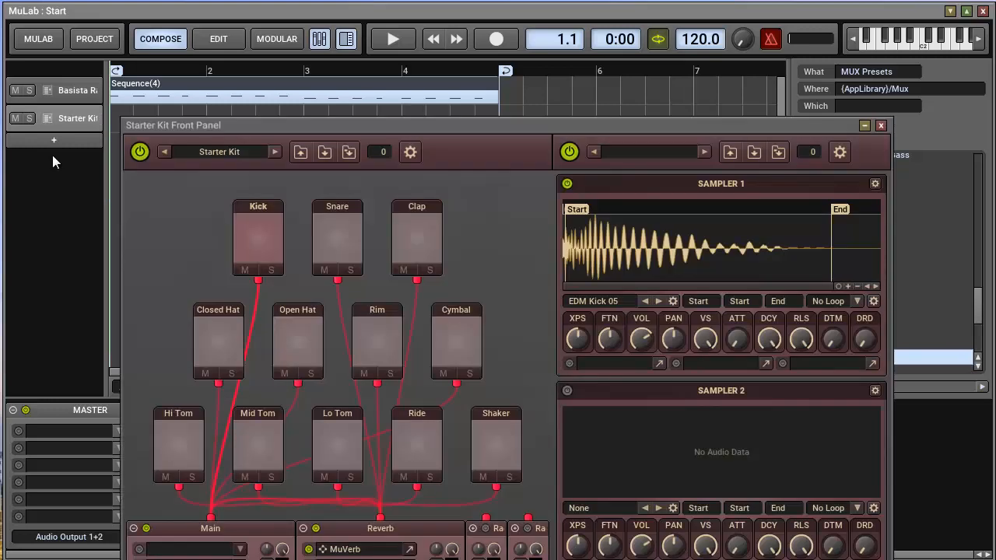
{"action": "mouse_move", "coordinate": [497, 132]}
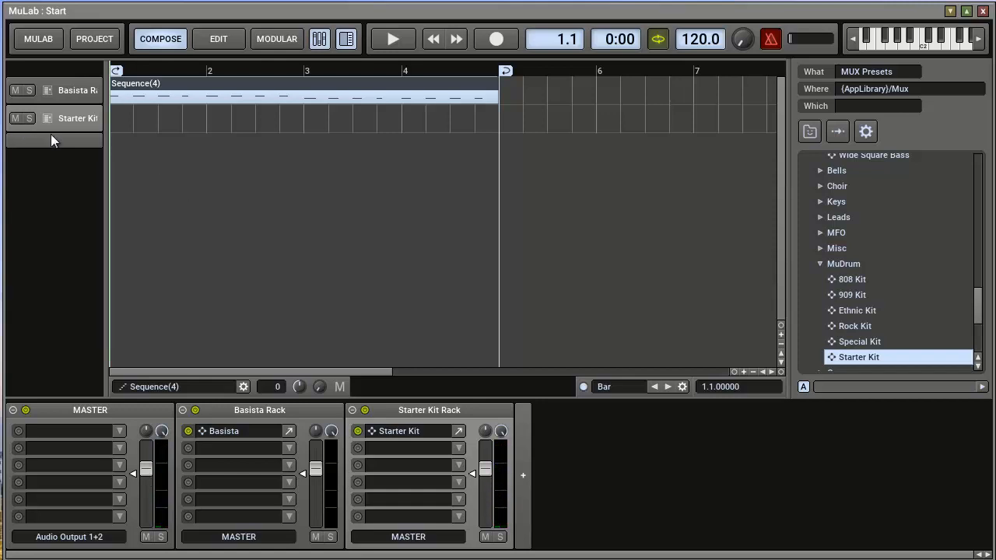
Close the Track Name dialog unchanged and create a Starter Kit part in EDIT view.
{"action": "double_click", "coordinate": [77, 117]}
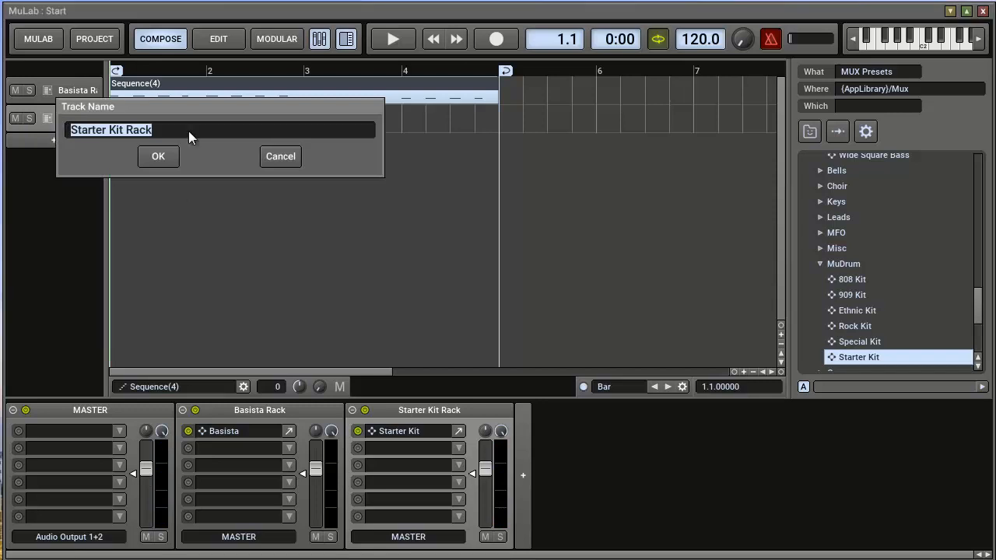
{"action": "left_click", "coordinate": [219, 39]}
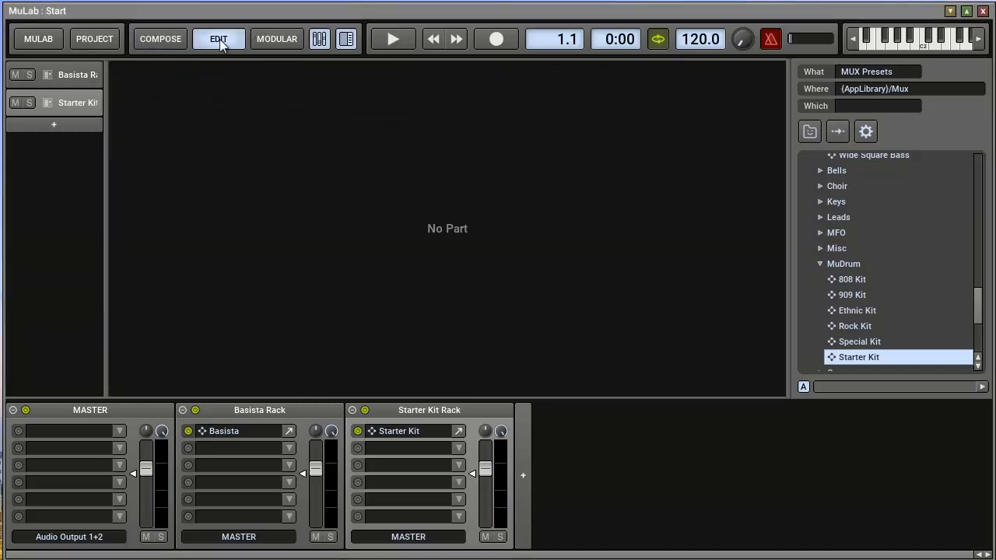
{"action": "double_click", "coordinate": [77, 102]}
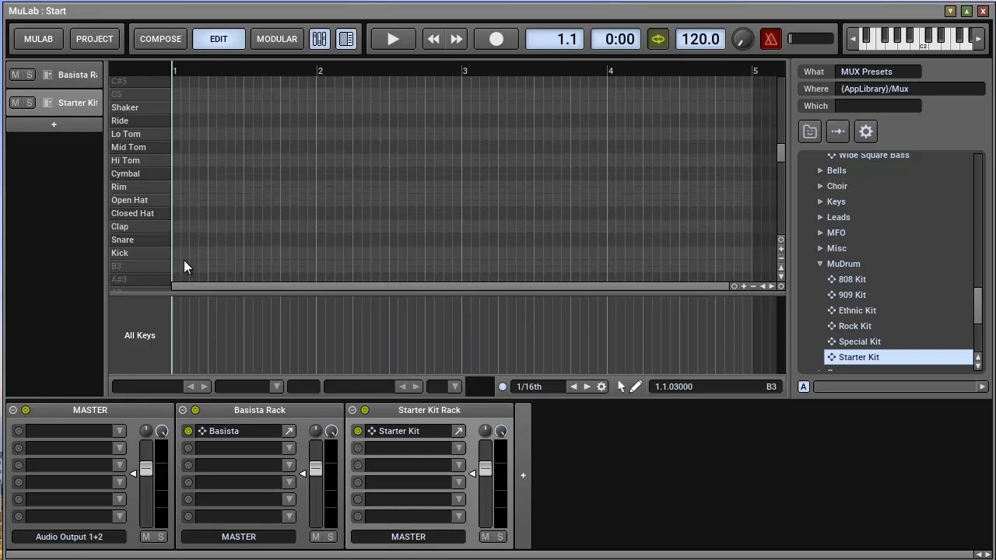
Place kicks across the bars, claps in bars 3–4, a bar-1 cymbal and a closing clap fill.
{"action": "left_click", "coordinate": [175, 253]}
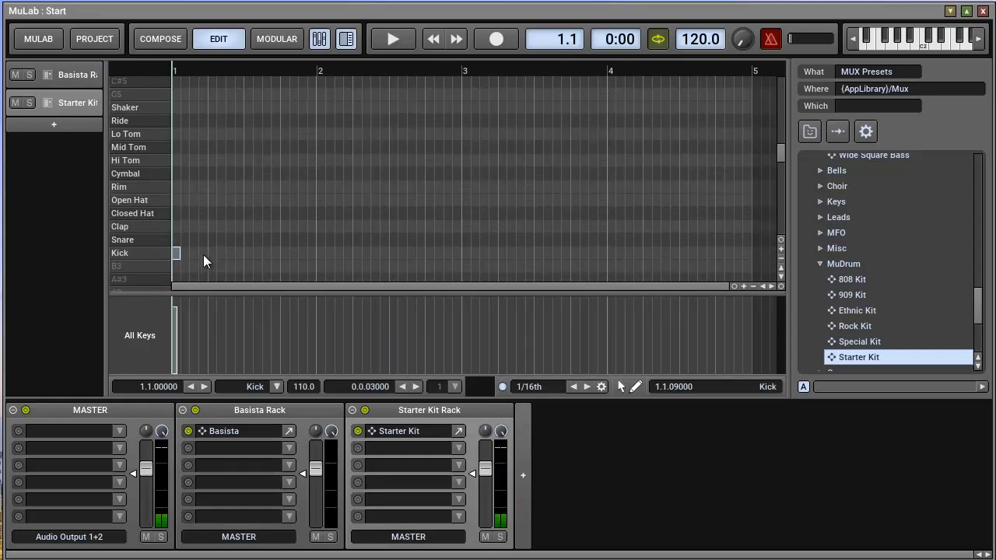
{"action": "left_click", "coordinate": [248, 253]}
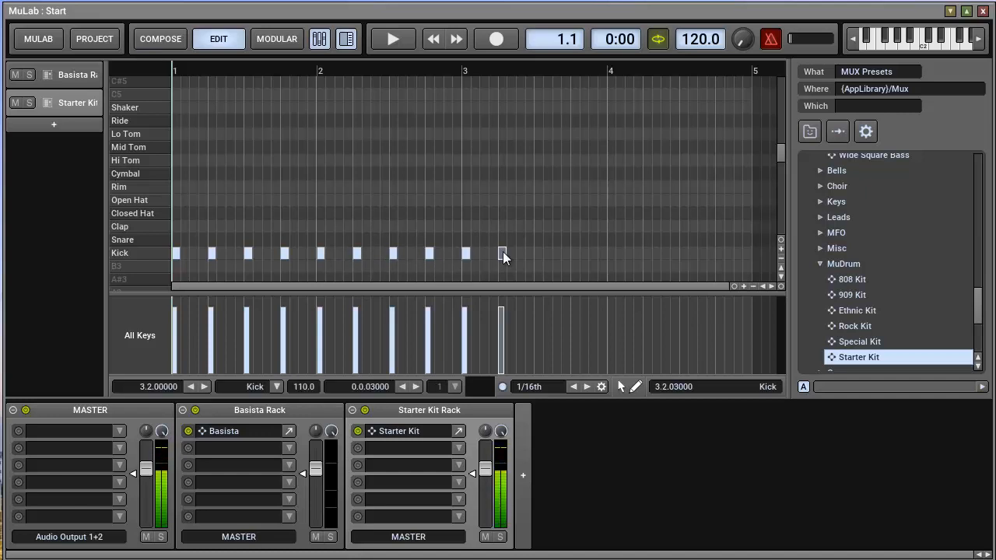
{"action": "left_click", "coordinate": [538, 254]}
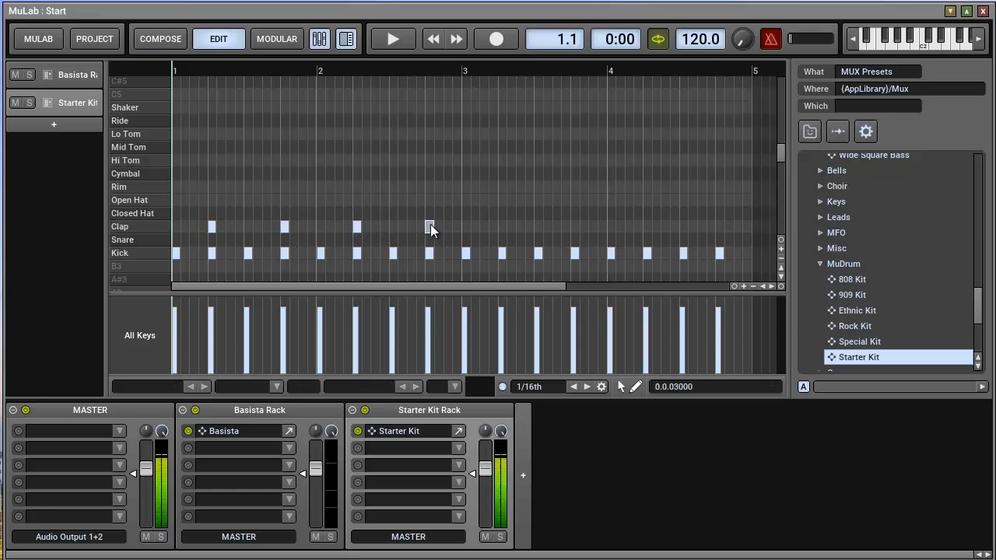
{"action": "left_click", "coordinate": [502, 226]}
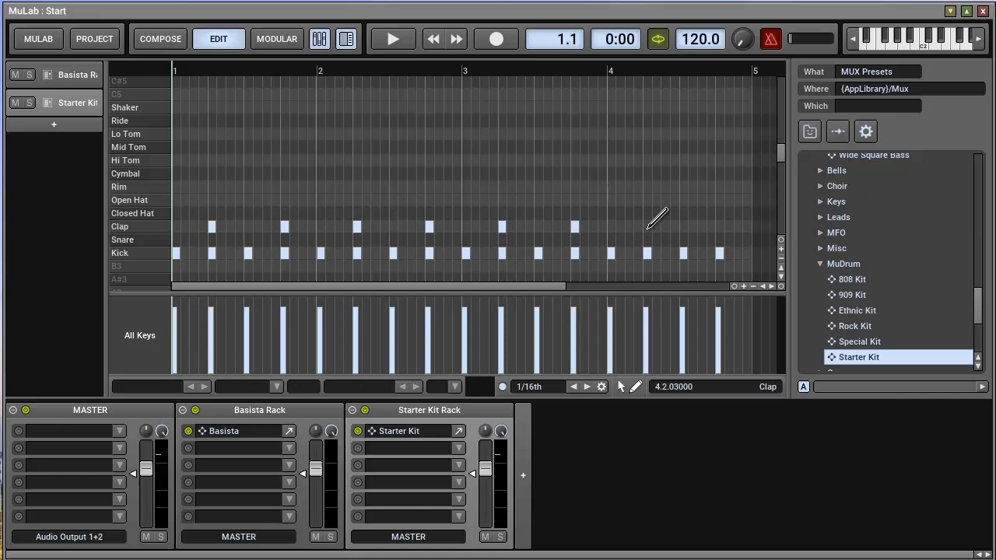
{"action": "left_click", "coordinate": [719, 227]}
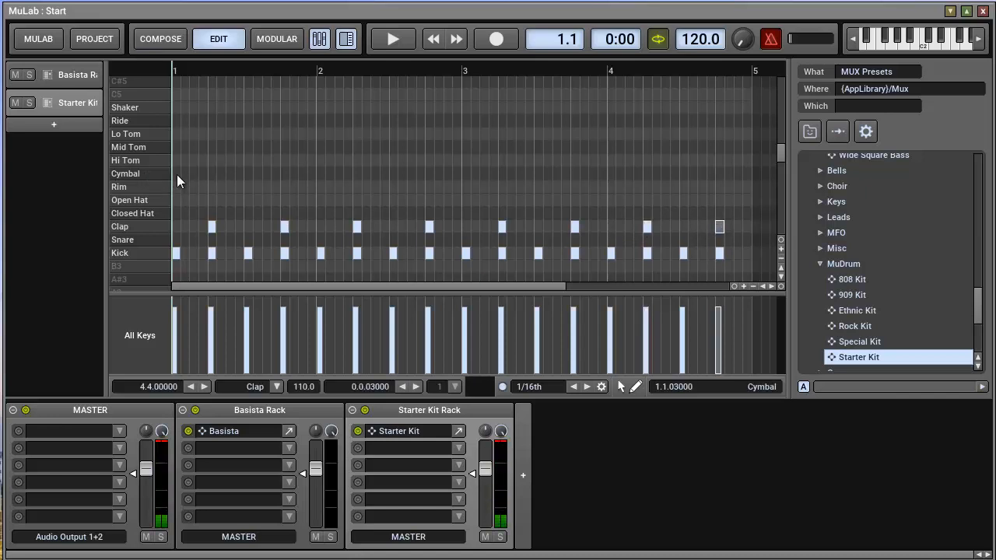
{"action": "left_click", "coordinate": [176, 174]}
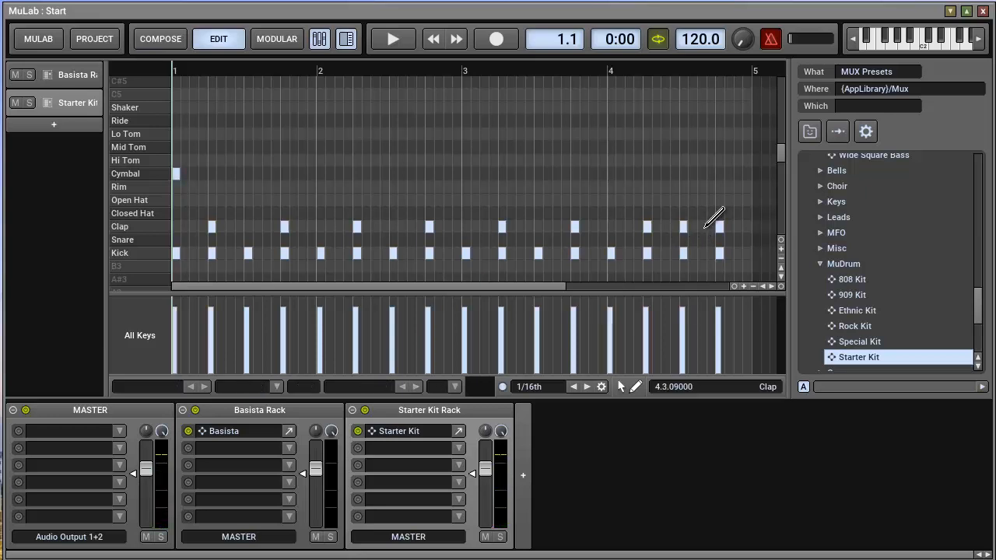
{"action": "left_click", "coordinate": [700, 227]}
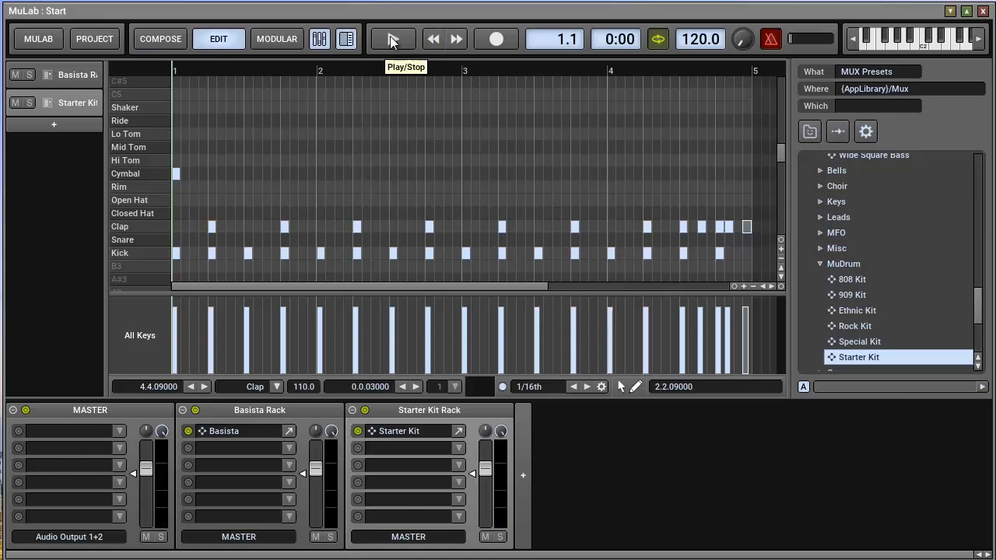
{"action": "left_click", "coordinate": [392, 38]}
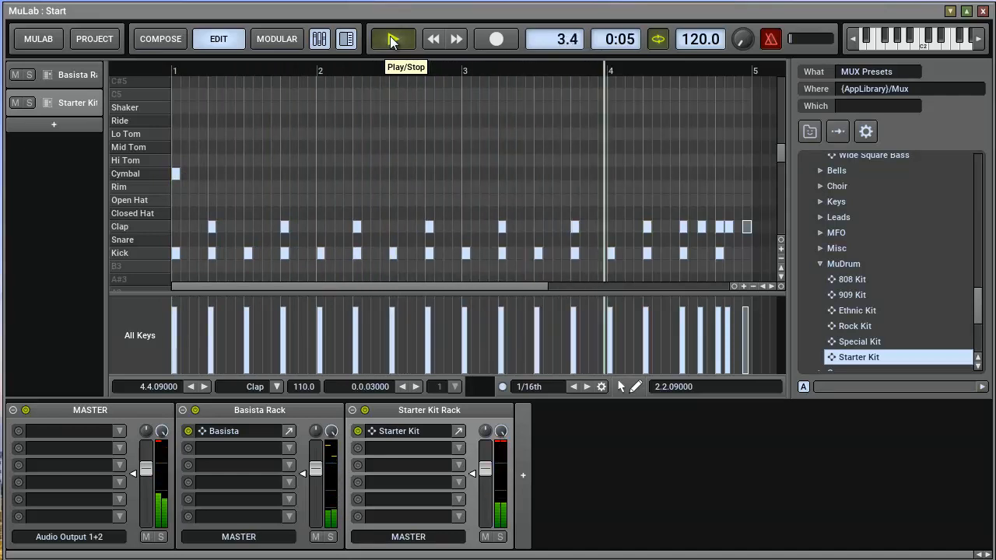
{"action": "left_click", "coordinate": [392, 39]}
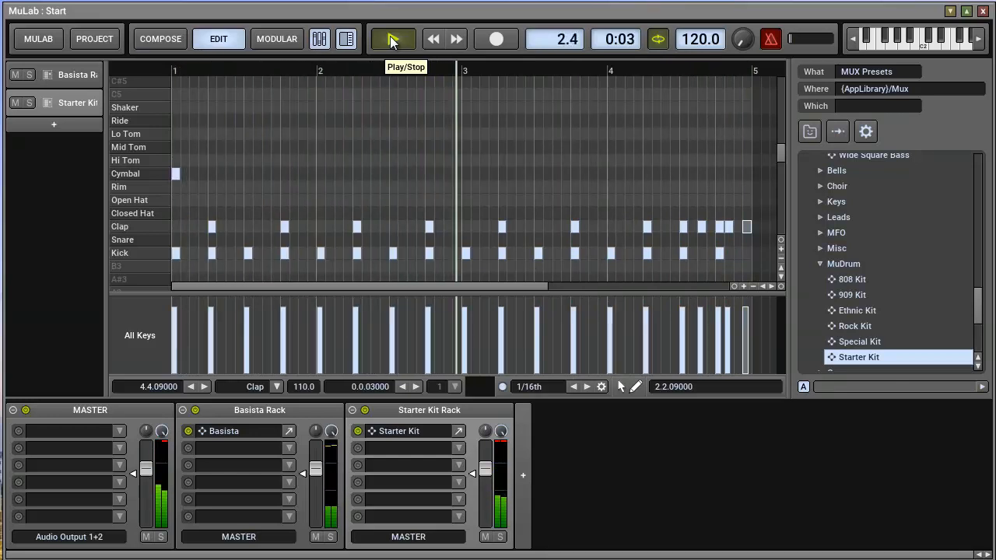
{"action": "left_click", "coordinate": [392, 39]}
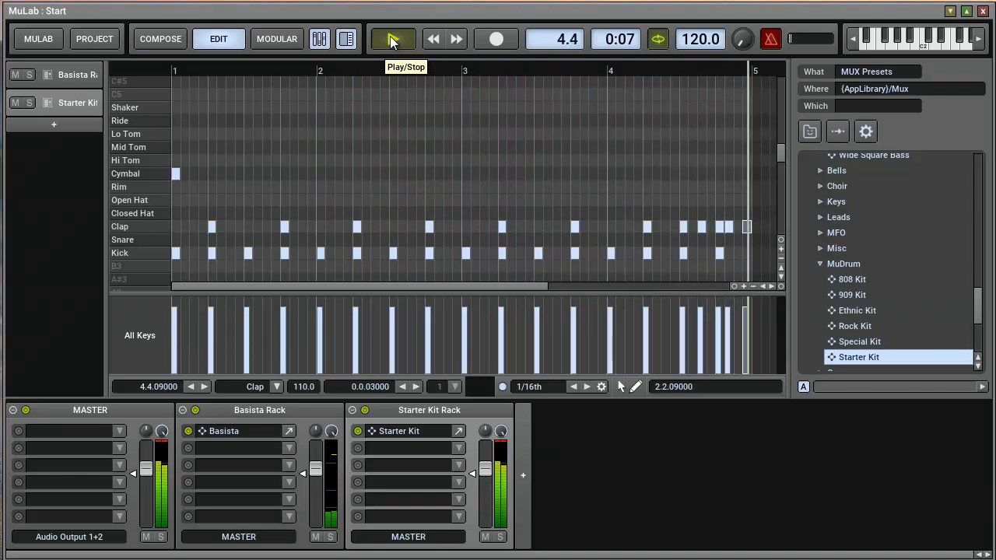
{"action": "left_click", "coordinate": [392, 39]}
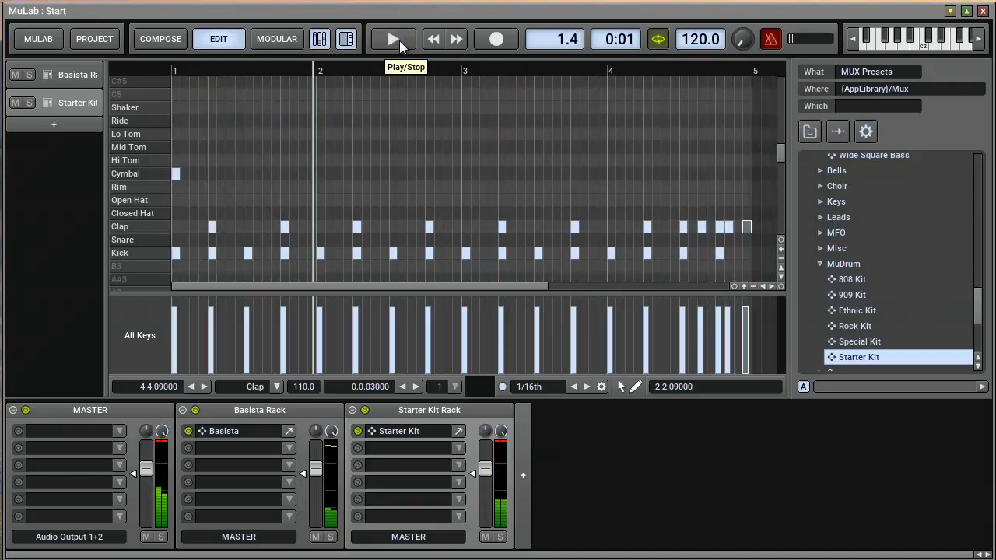
{"action": "left_click", "coordinate": [433, 39]}
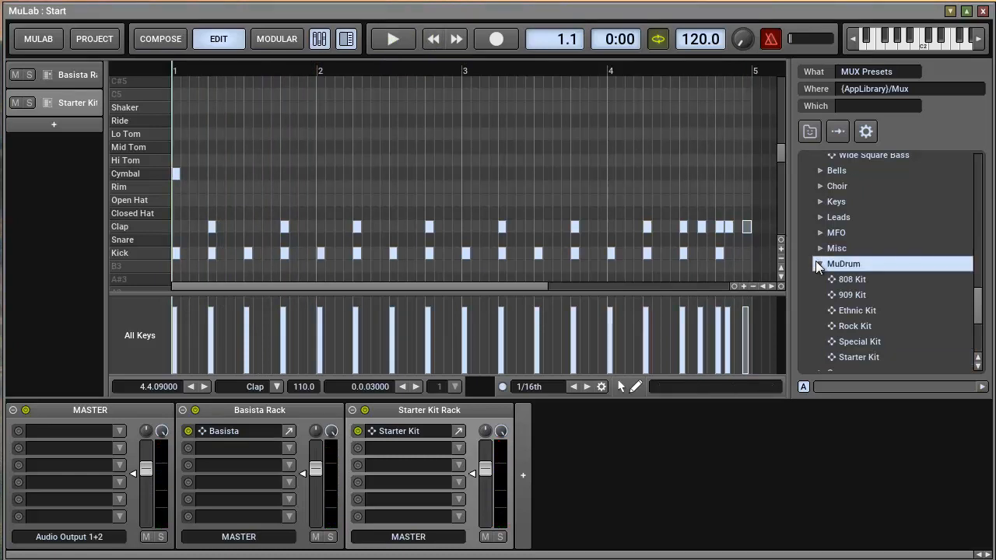
Collapse the MuDrum and Bass lists, open Pads presets and load Dark Choir.
{"action": "left_click", "coordinate": [161, 38]}
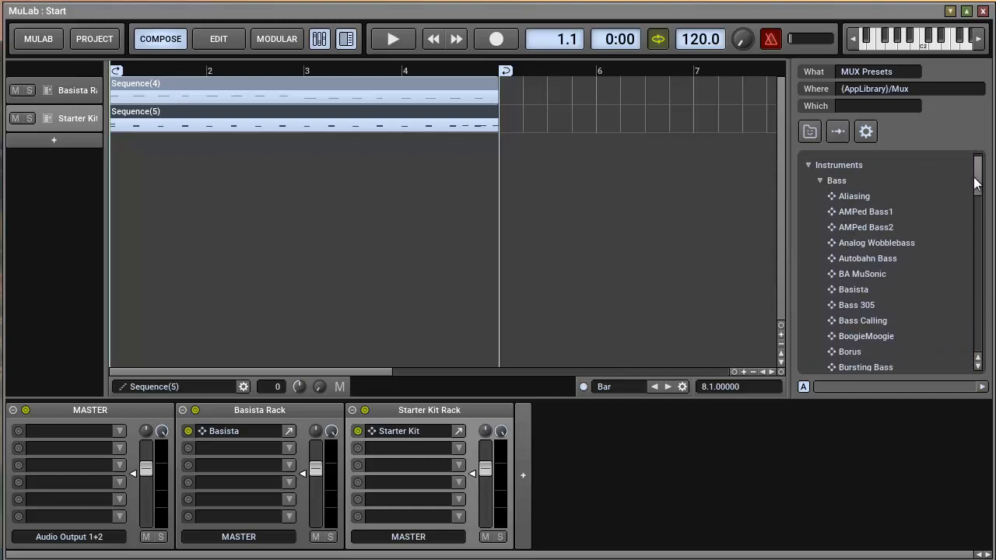
{"action": "left_click", "coordinate": [819, 180]}
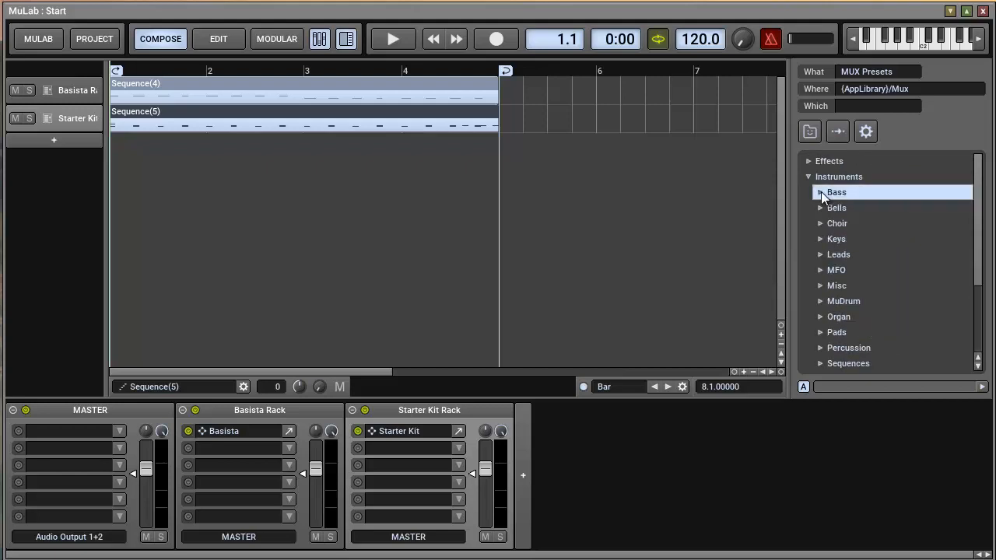
{"action": "left_click", "coordinate": [820, 332]}
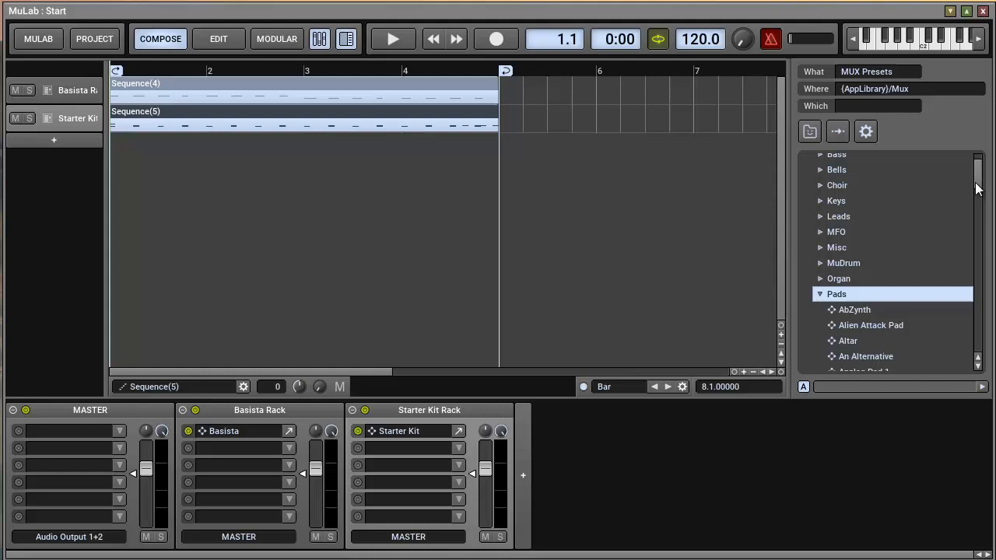
{"action": "scroll", "scroll_direction": "down", "scroll_amount": 3}
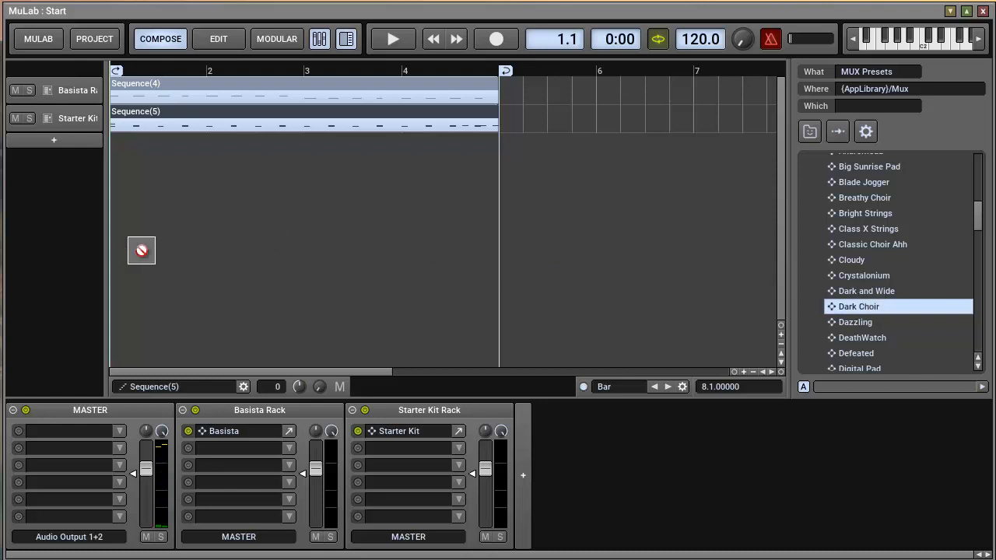
{"action": "double_click", "coordinate": [858, 306]}
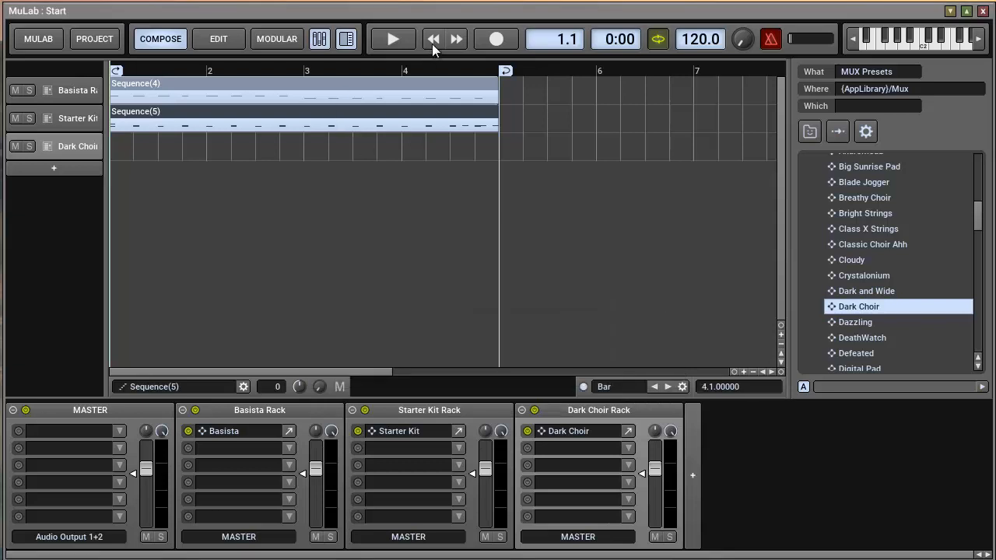
Glance at the Dark Choir track in Edit view, return to Compose and arm Record.
{"action": "left_click", "coordinate": [218, 39]}
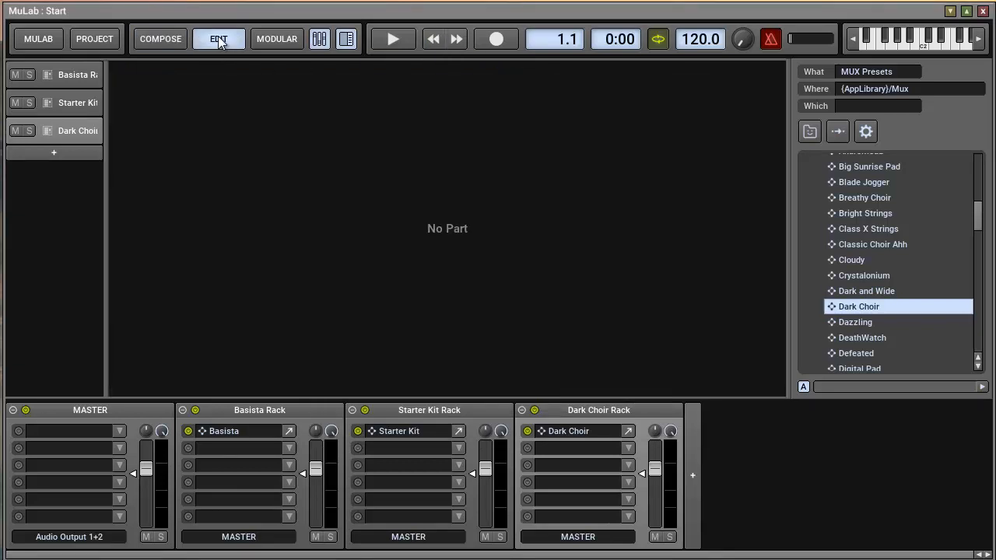
{"action": "left_click", "coordinate": [160, 39]}
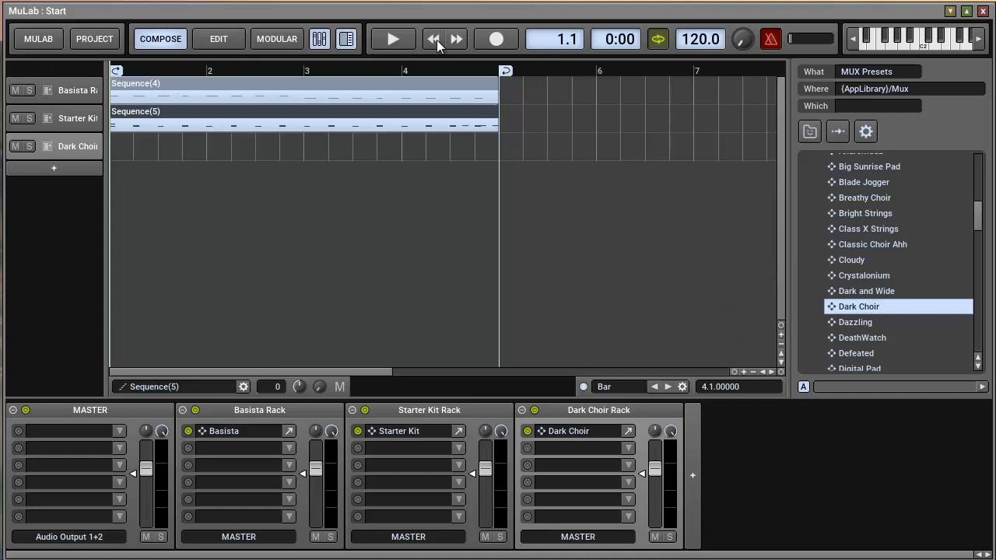
{"action": "left_click", "coordinate": [495, 39]}
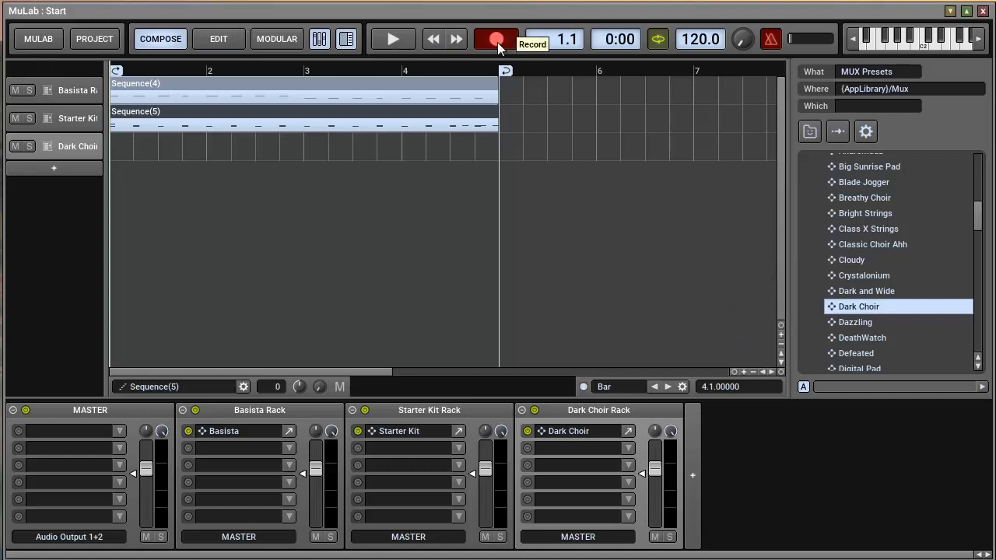
Record four bars of sustained Dark Choir chords, then disarm Record and stop.
{"action": "left_click", "coordinate": [392, 38]}
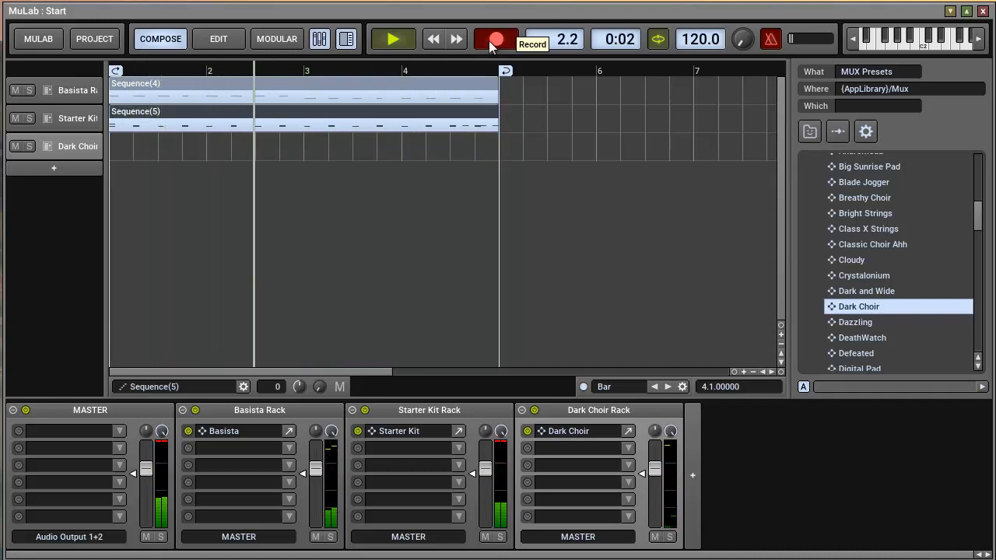
{"action": "left_click", "coordinate": [496, 38]}
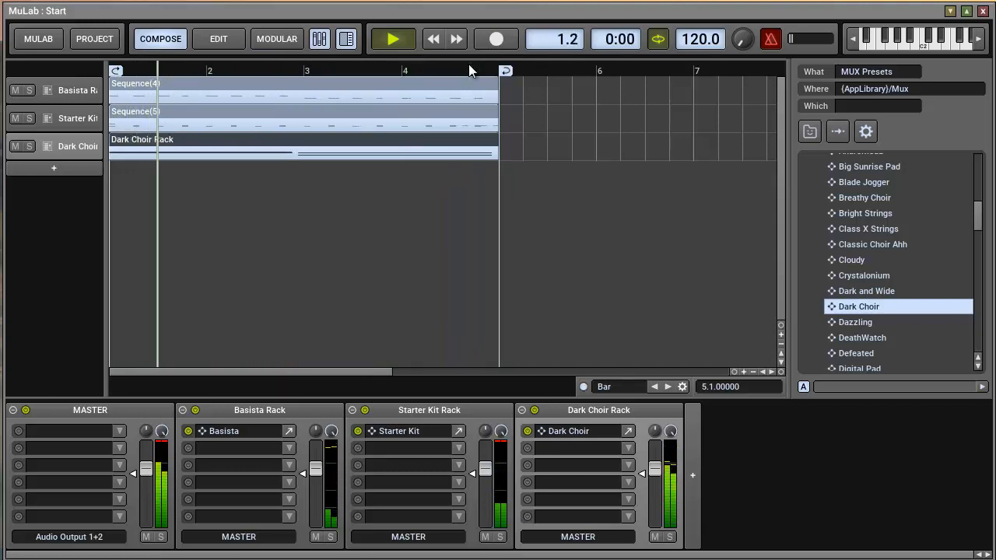
{"action": "left_click", "coordinate": [393, 39]}
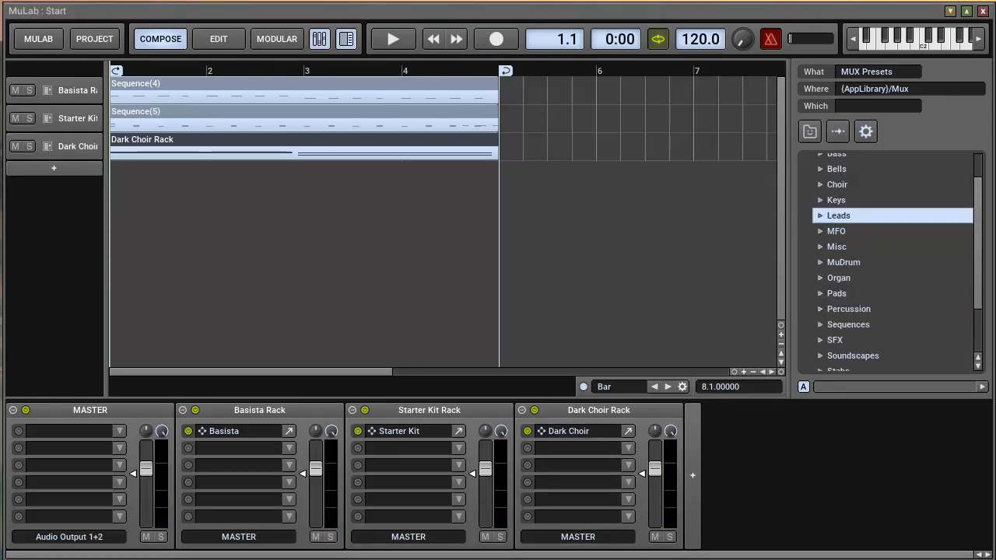
{"action": "mouse_move", "coordinate": [815, 262]}
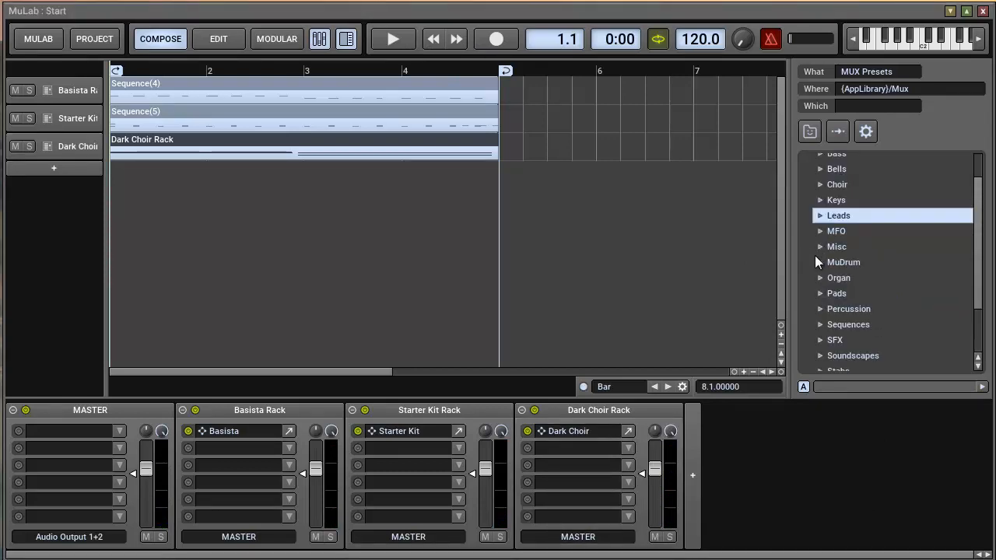
Load A Space Journey from the Leads presets, reposition its synth panel, then close it.
{"action": "left_click", "coordinate": [821, 215]}
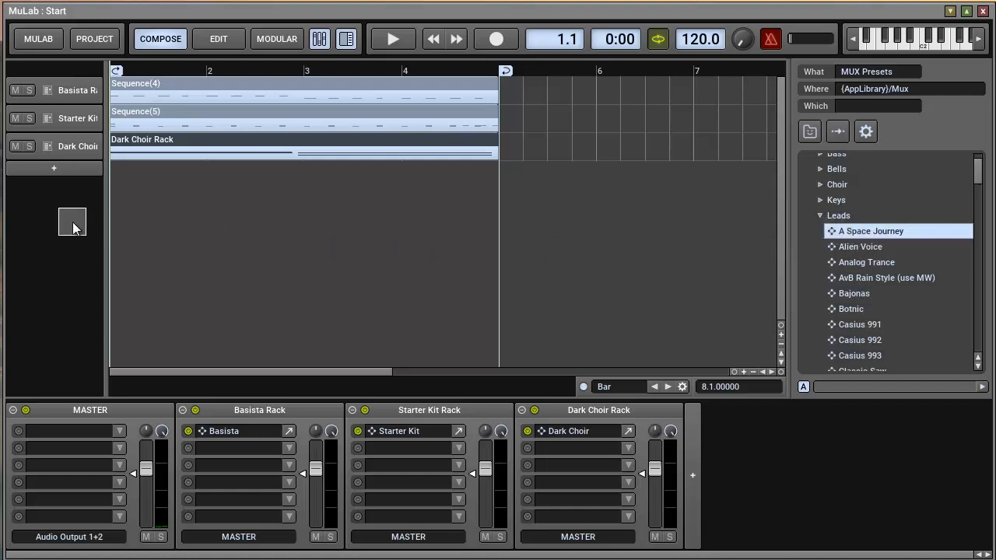
{"action": "double_click", "coordinate": [869, 231]}
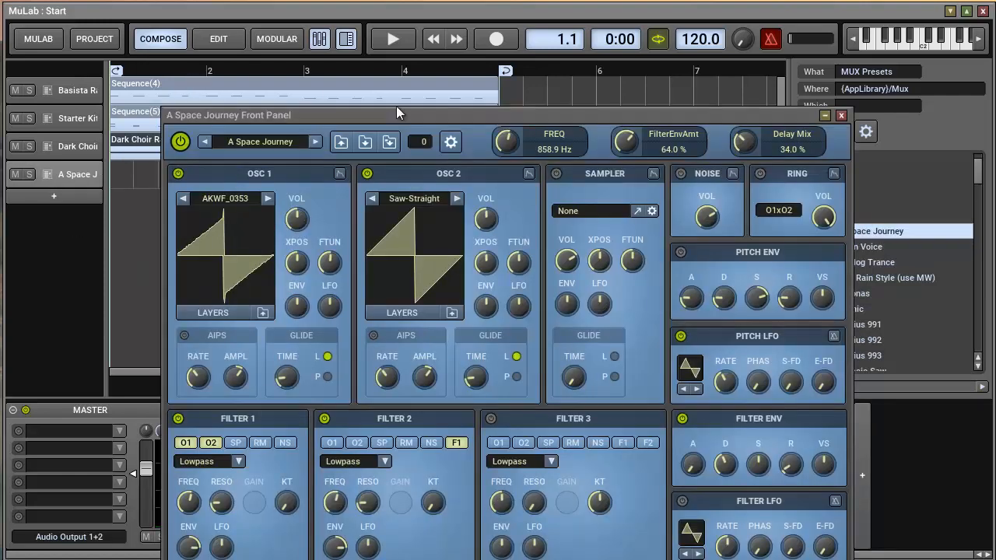
{"action": "left_click_drag", "start_coordinate": [397, 114], "coordinate": [416, 21]}
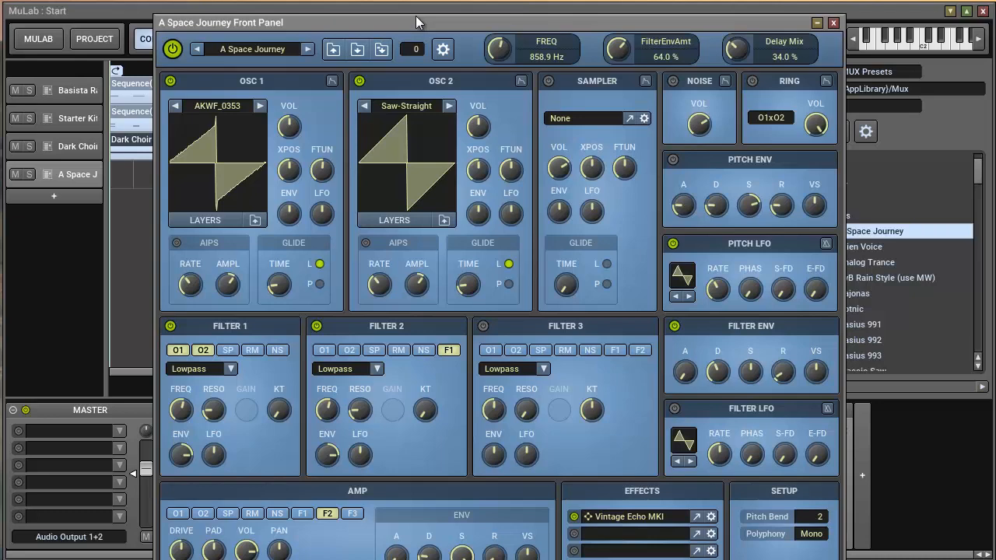
{"action": "mouse_move", "coordinate": [837, 25]}
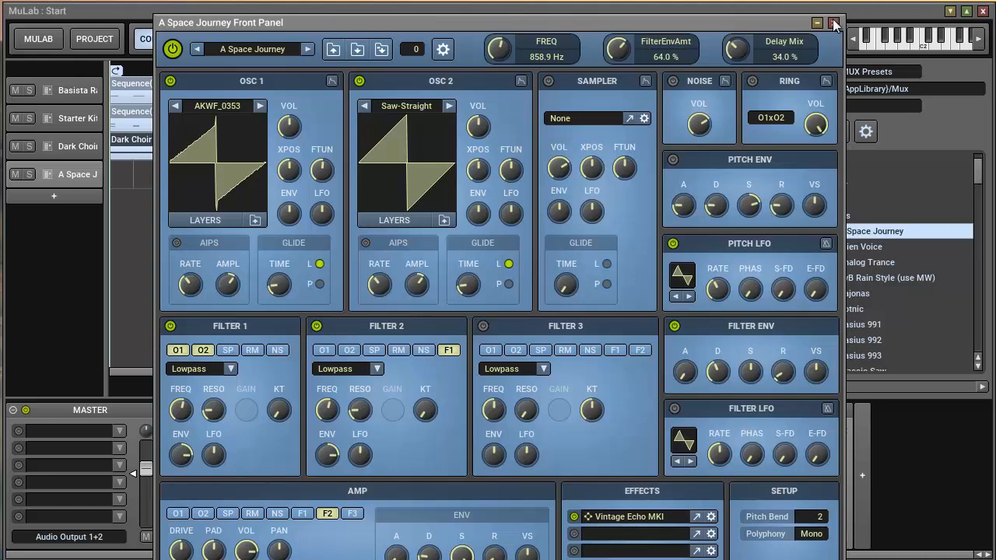
{"action": "left_click", "coordinate": [833, 22]}
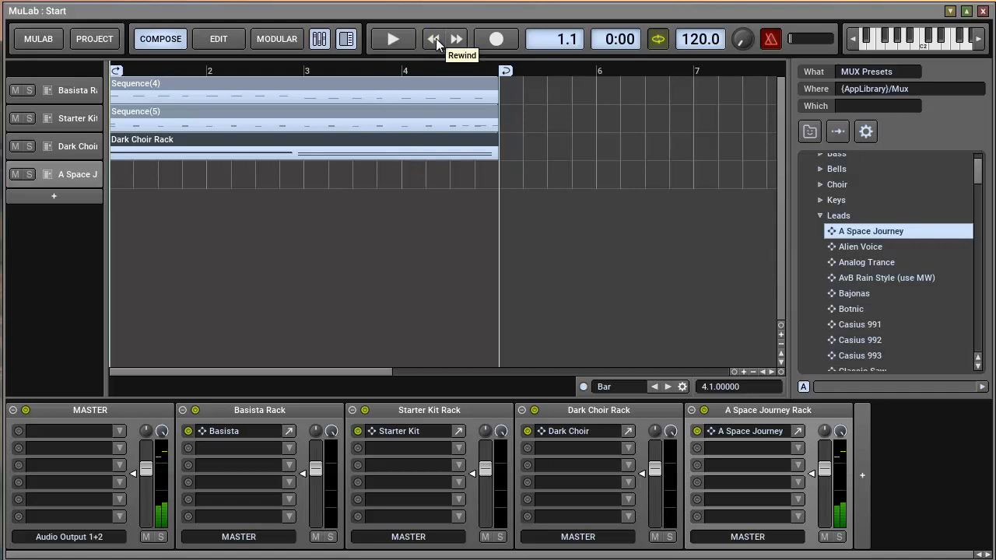
{"action": "mouse_move", "coordinate": [496, 39]}
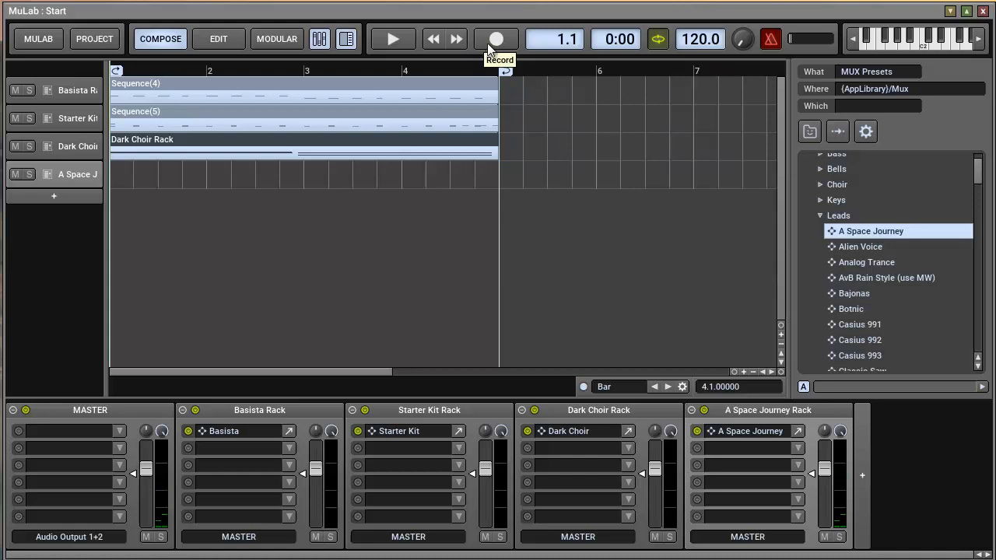
Record a four-bar A Space Journey lead melody, then stop and rewind to 1.1.
{"action": "left_click", "coordinate": [496, 39]}
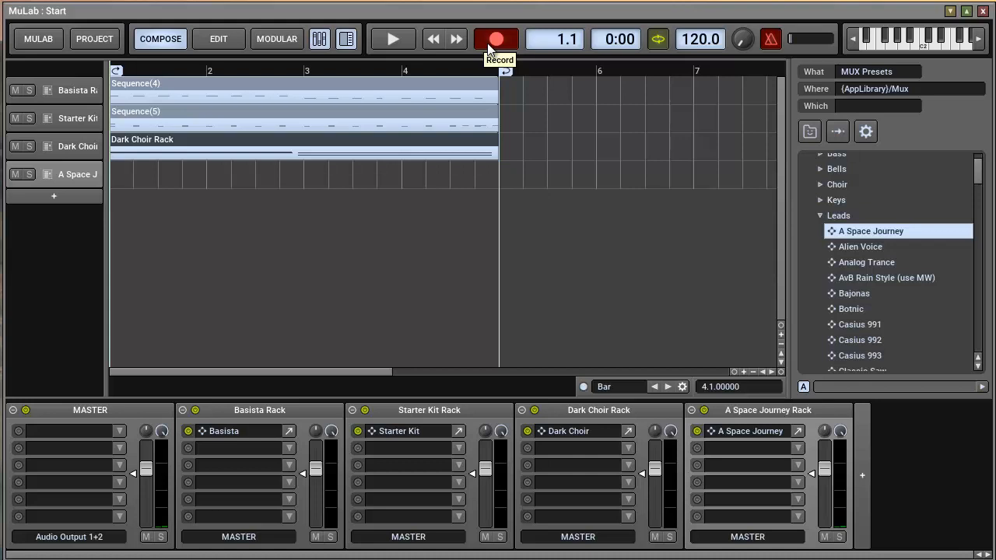
{"action": "left_click", "coordinate": [392, 38]}
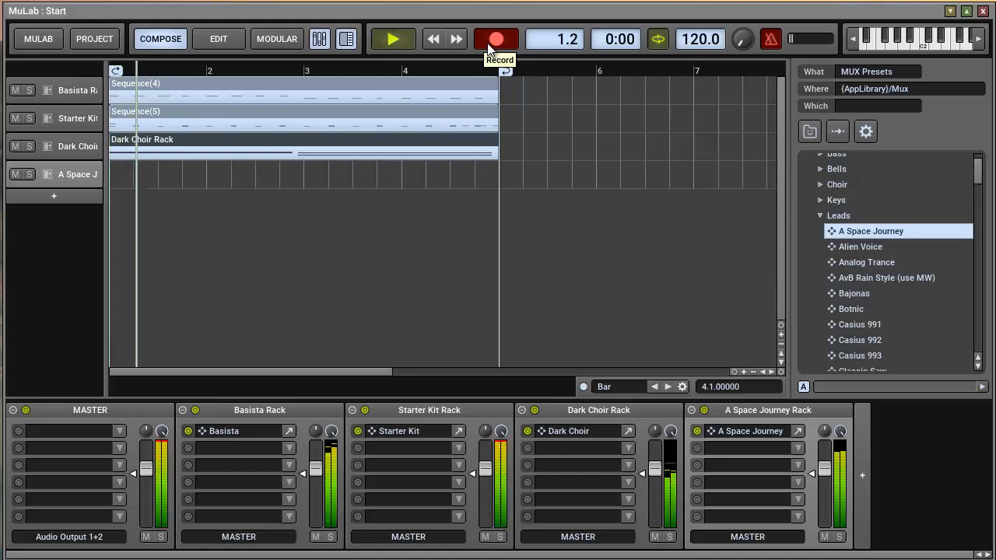
{"action": "left_click", "coordinate": [392, 39]}
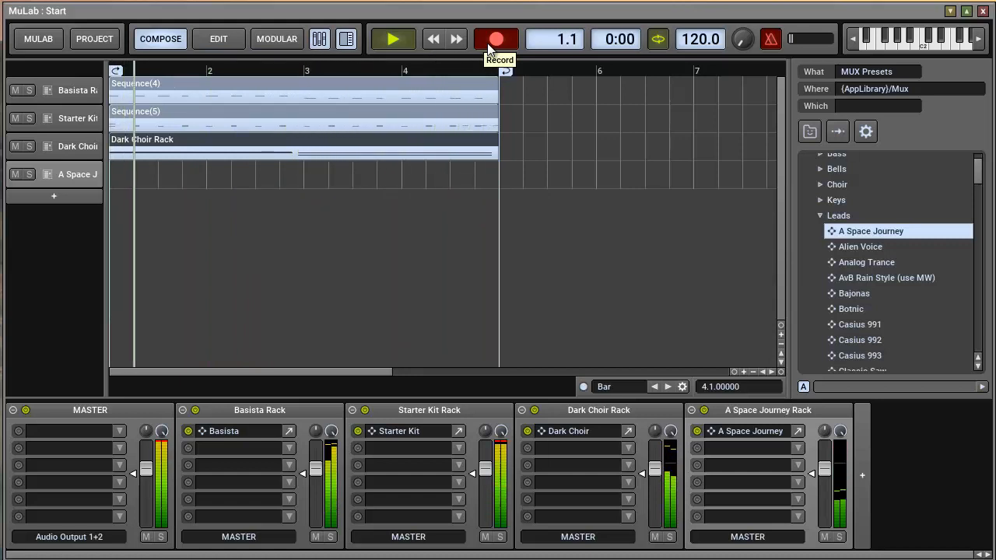
{"action": "left_click", "coordinate": [495, 39]}
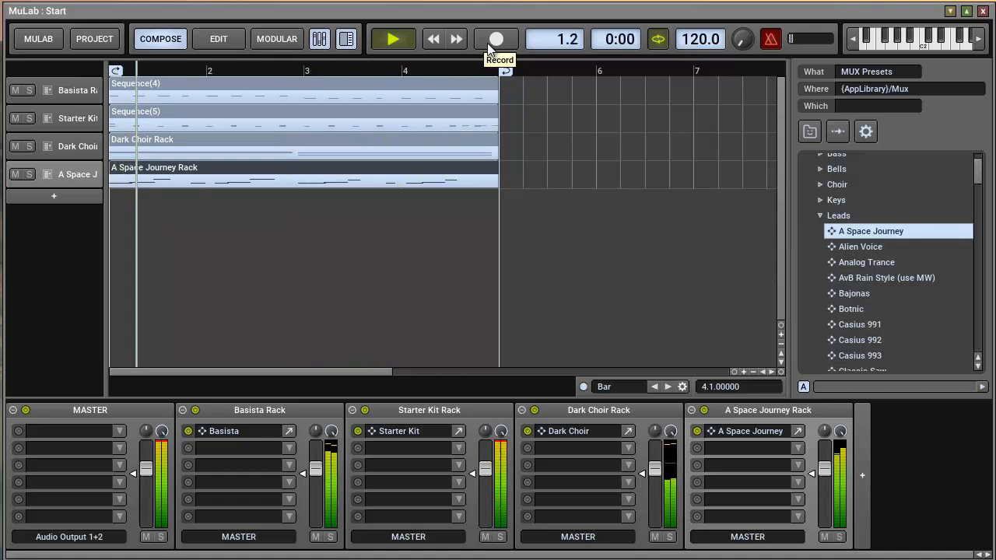
{"action": "left_click", "coordinate": [392, 39]}
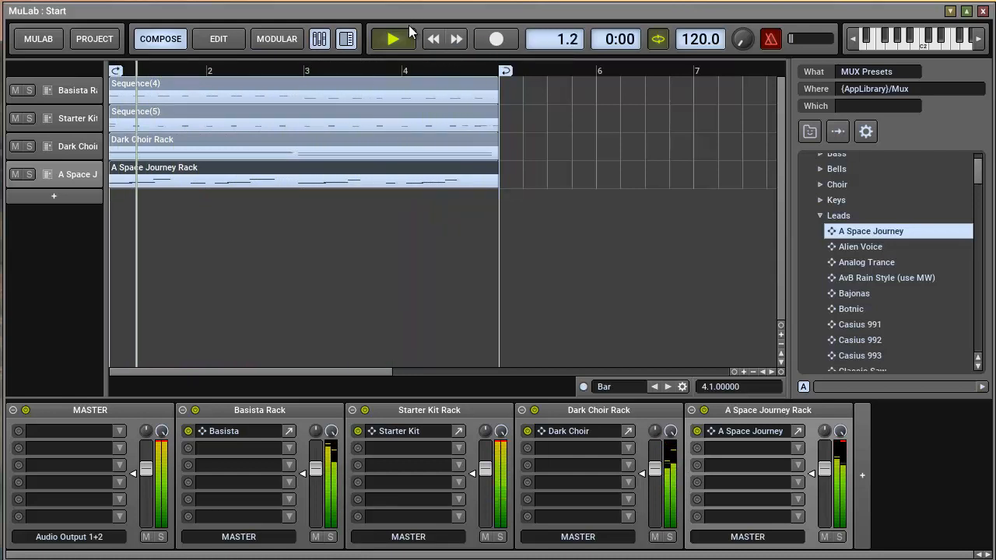
{"action": "left_click", "coordinate": [392, 39]}
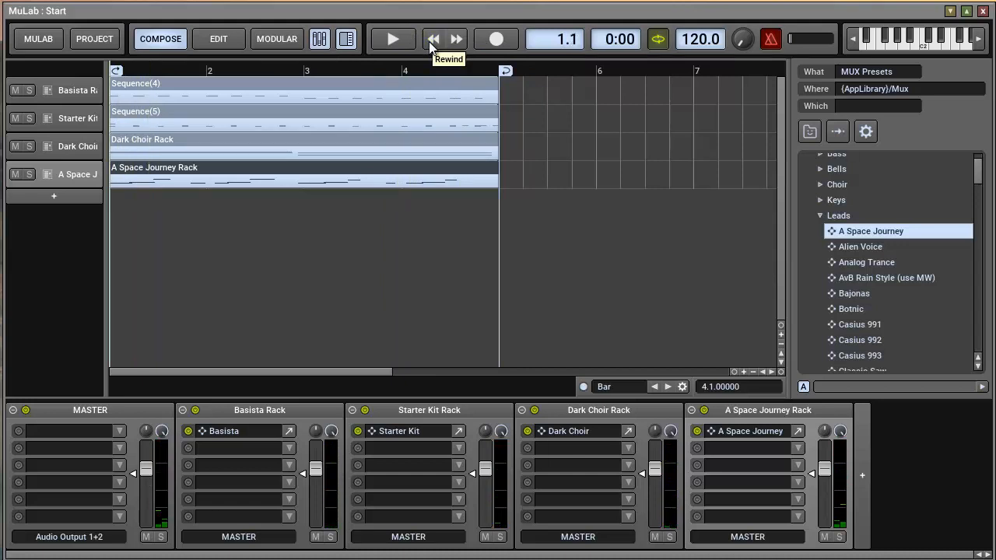
{"action": "left_click", "coordinate": [218, 39]}
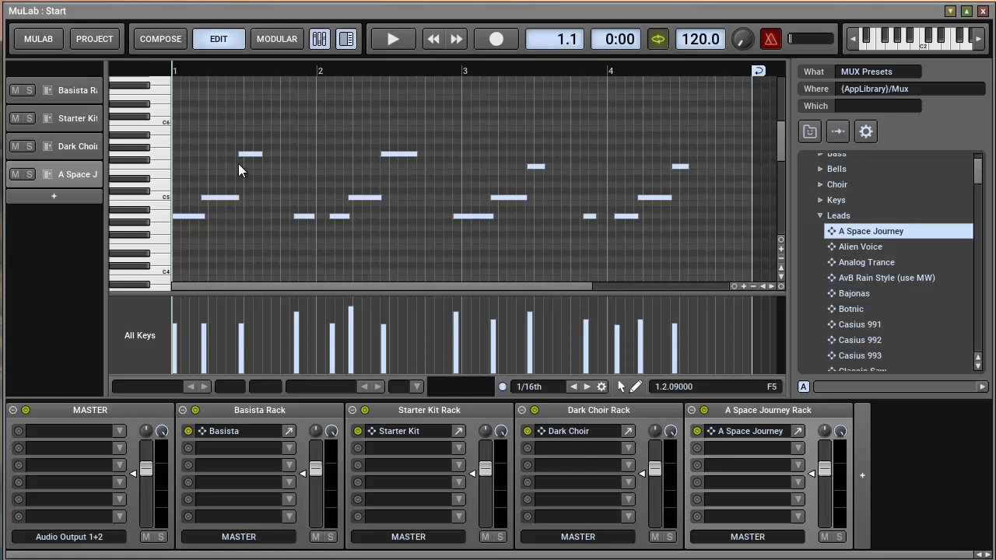
{"action": "mouse_move", "coordinate": [179, 131]}
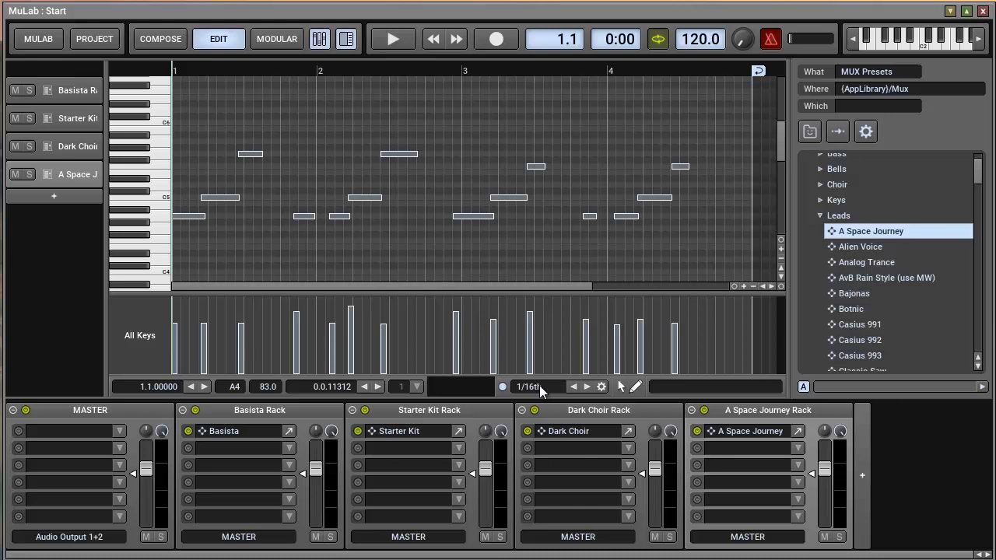
Change the piano roll snap grid from 1/16th to 1/8th.
{"action": "left_click", "coordinate": [529, 387]}
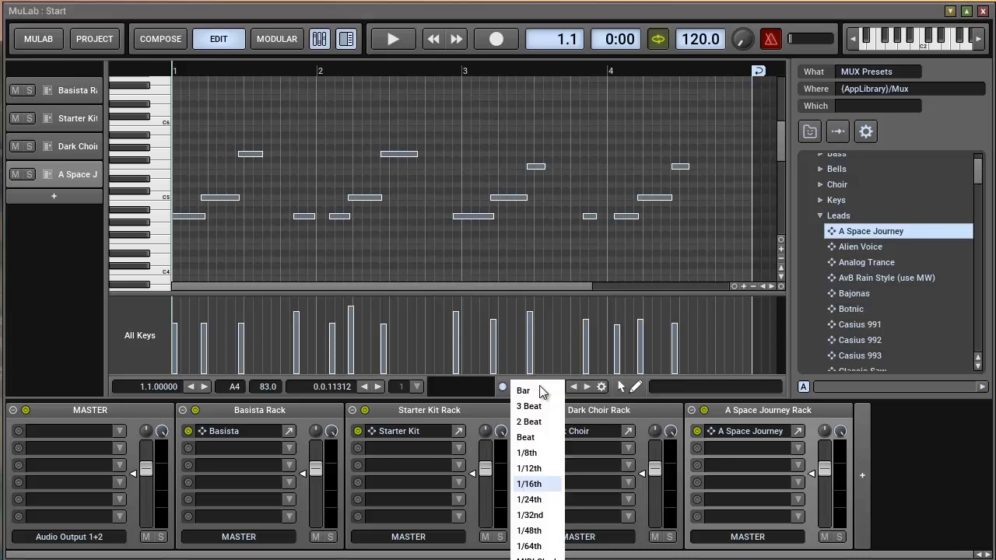
{"action": "mouse_move", "coordinate": [535, 422]}
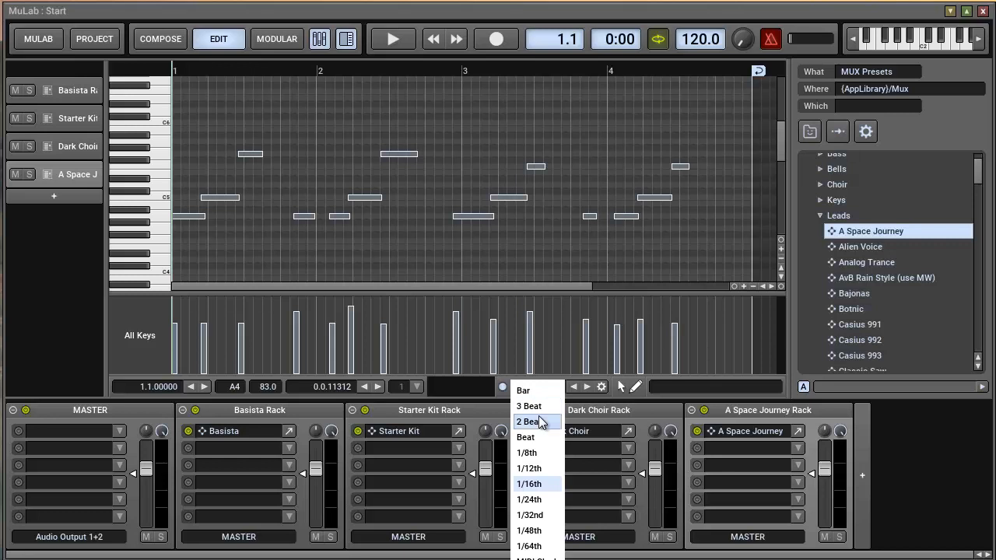
{"action": "mouse_move", "coordinate": [545, 452]}
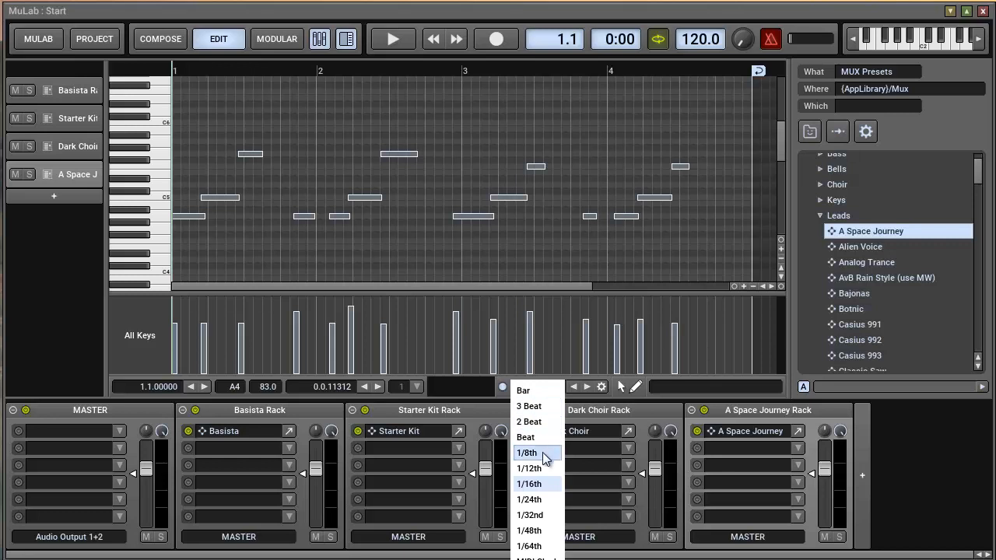
{"action": "left_click", "coordinate": [527, 453]}
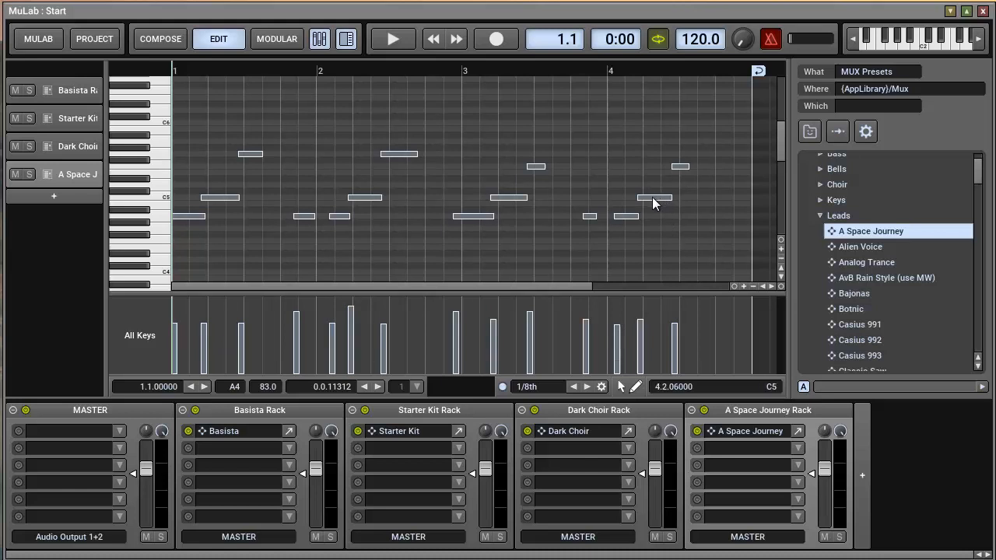
Apply Quantize Notes from the right-click Functions menu to the lead notes.
{"action": "right_click", "coordinate": [653, 206]}
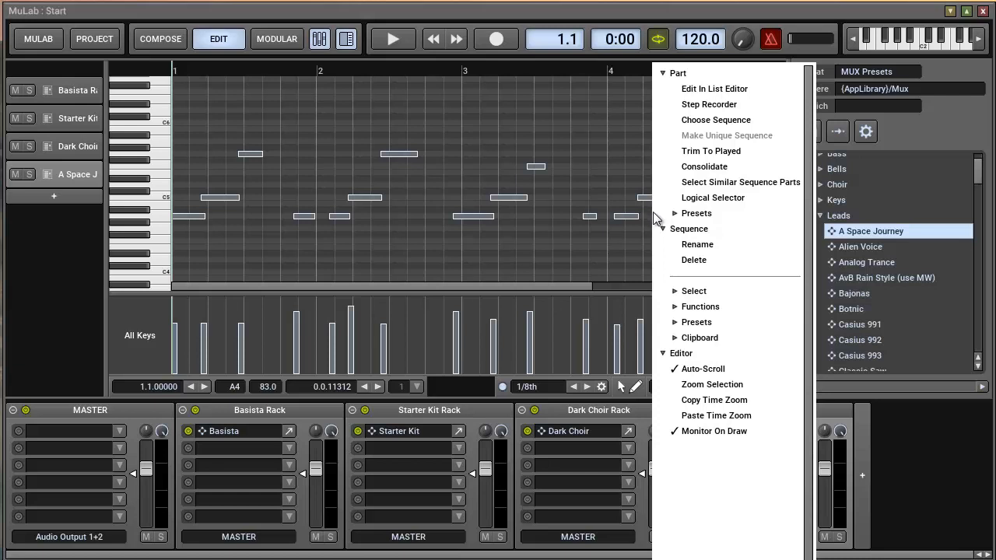
{"action": "left_click", "coordinate": [699, 305]}
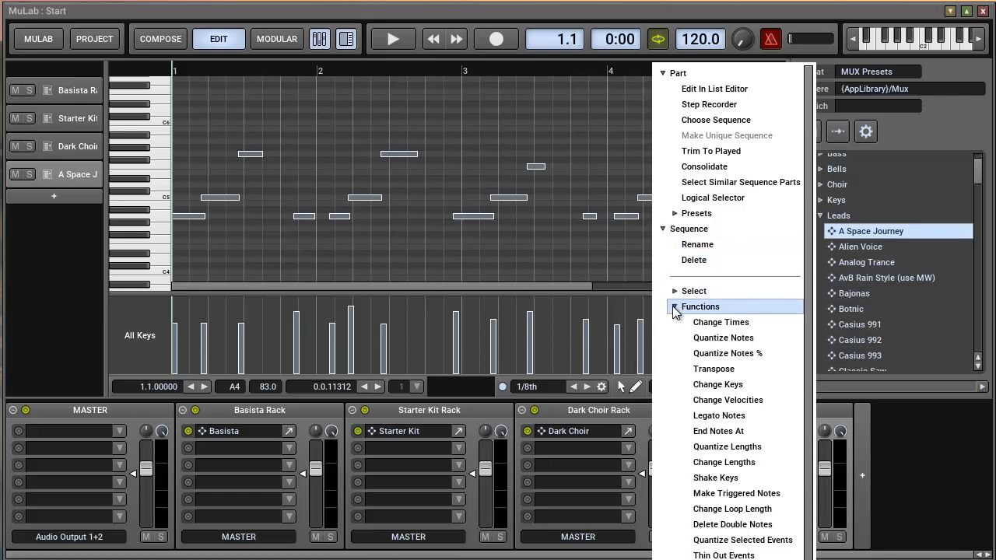
{"action": "mouse_move", "coordinate": [723, 336]}
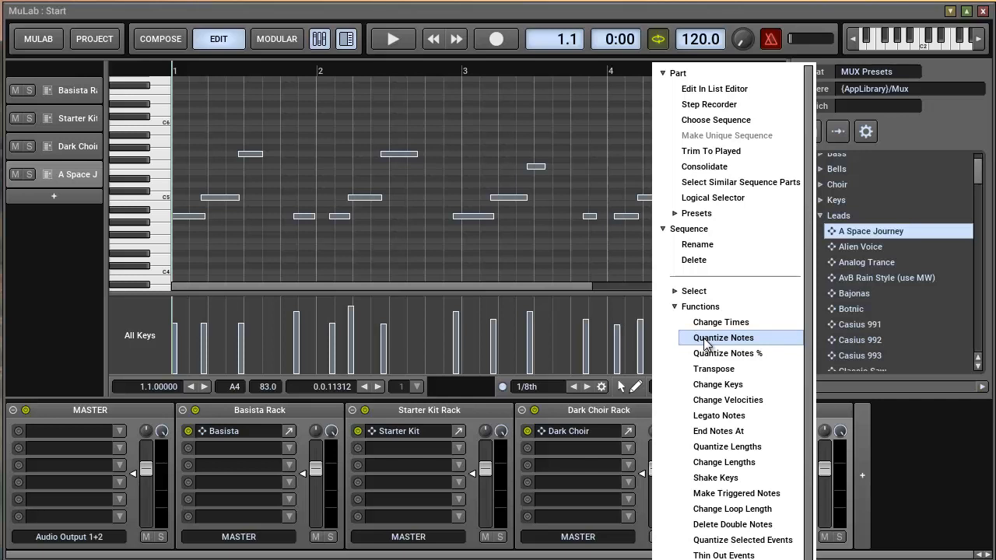
{"action": "left_click", "coordinate": [723, 337]}
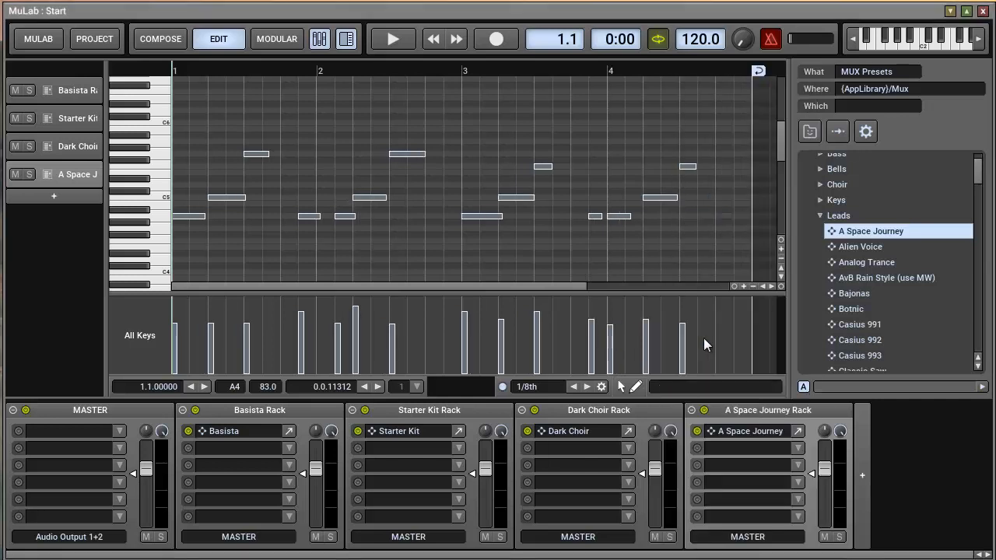
{"action": "mouse_move", "coordinate": [540, 219]}
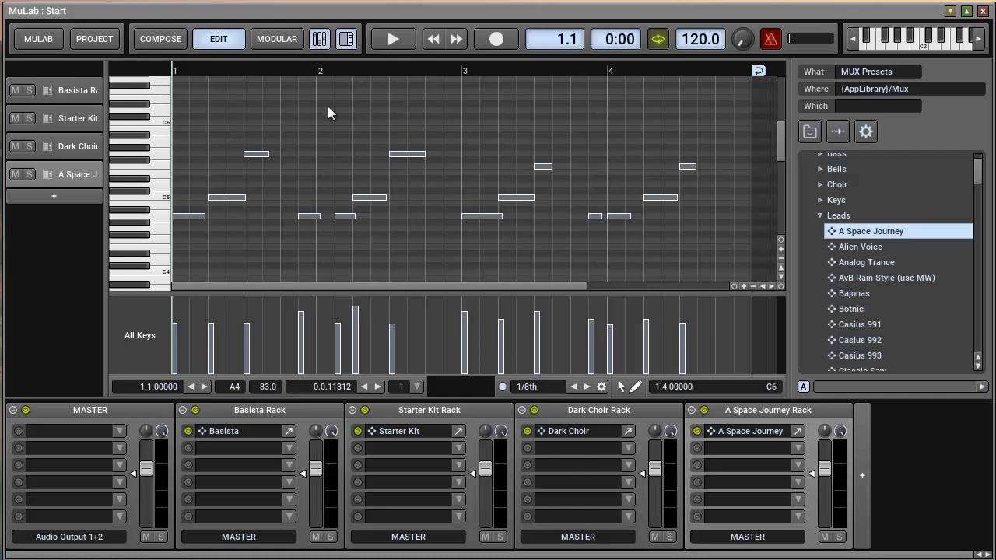
{"action": "mouse_move", "coordinate": [392, 39]}
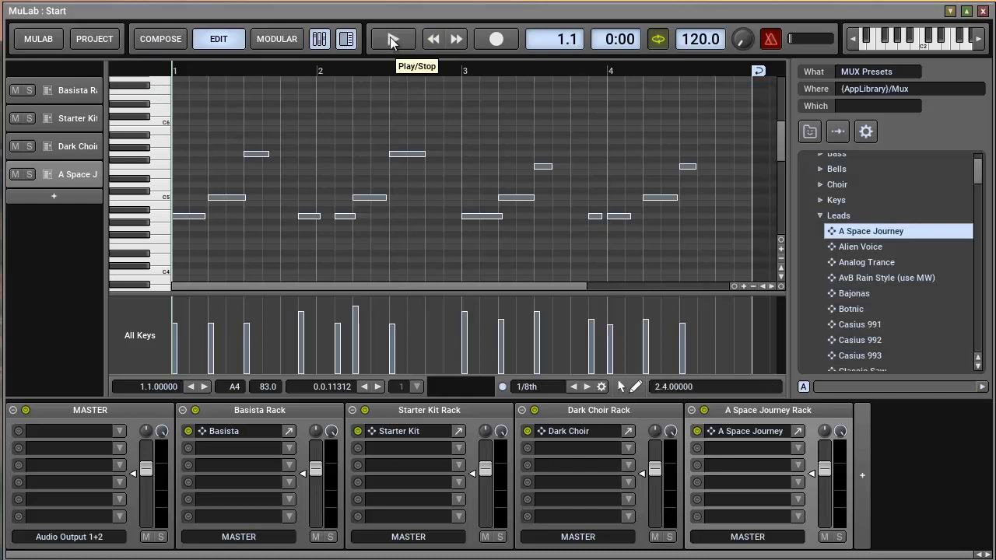
Audition the quantized melody and shift the short bar-4 note later.
{"action": "left_click", "coordinate": [391, 39]}
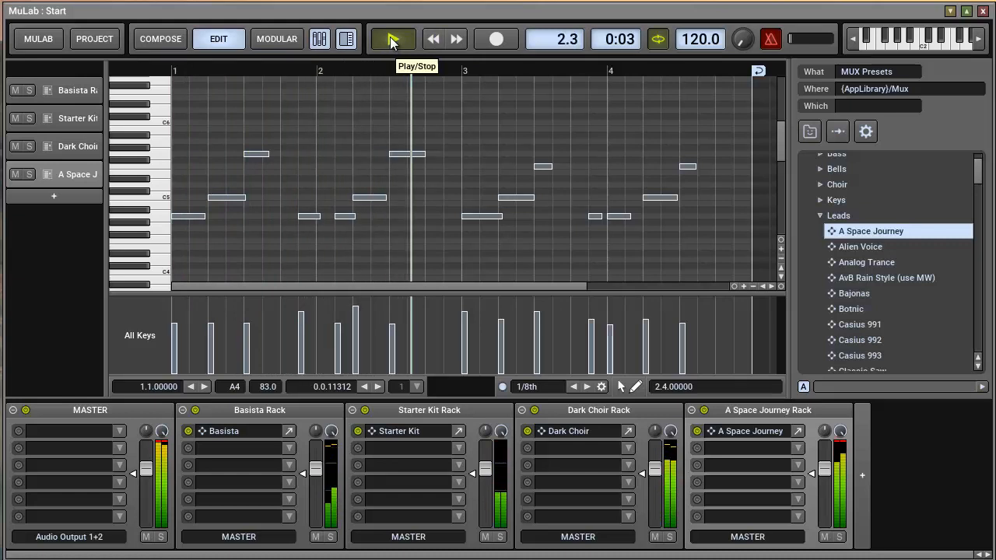
{"action": "left_click", "coordinate": [392, 39]}
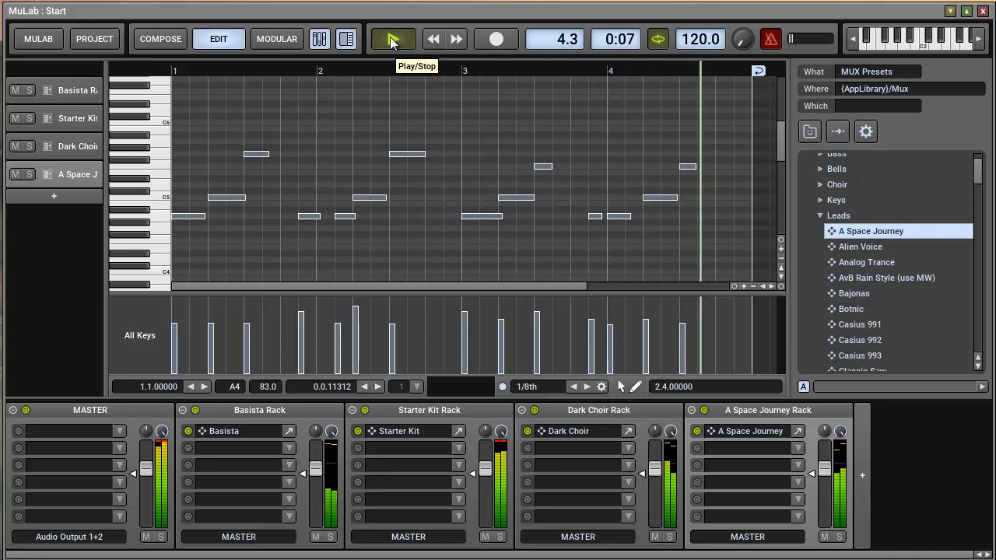
{"action": "left_click", "coordinate": [392, 39]}
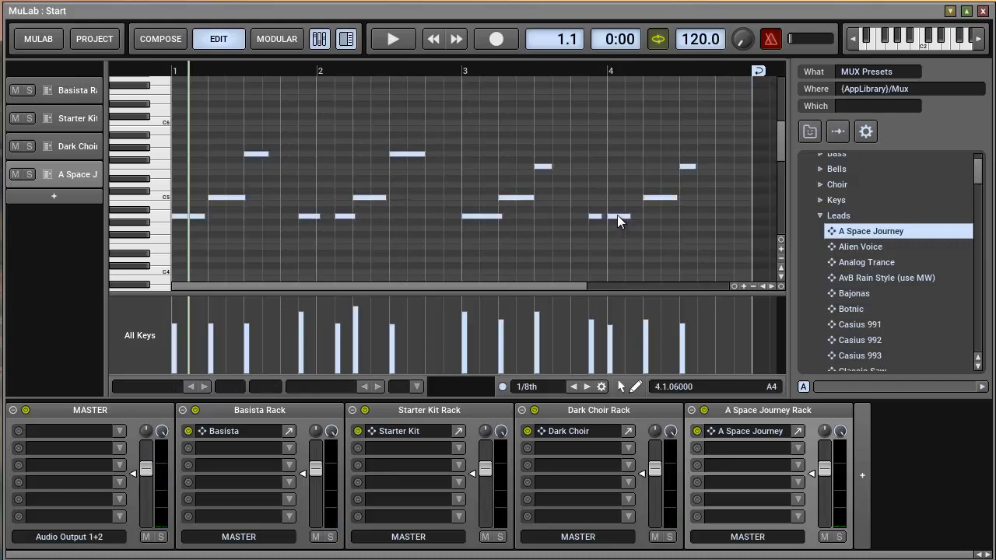
{"action": "left_click", "coordinate": [622, 216]}
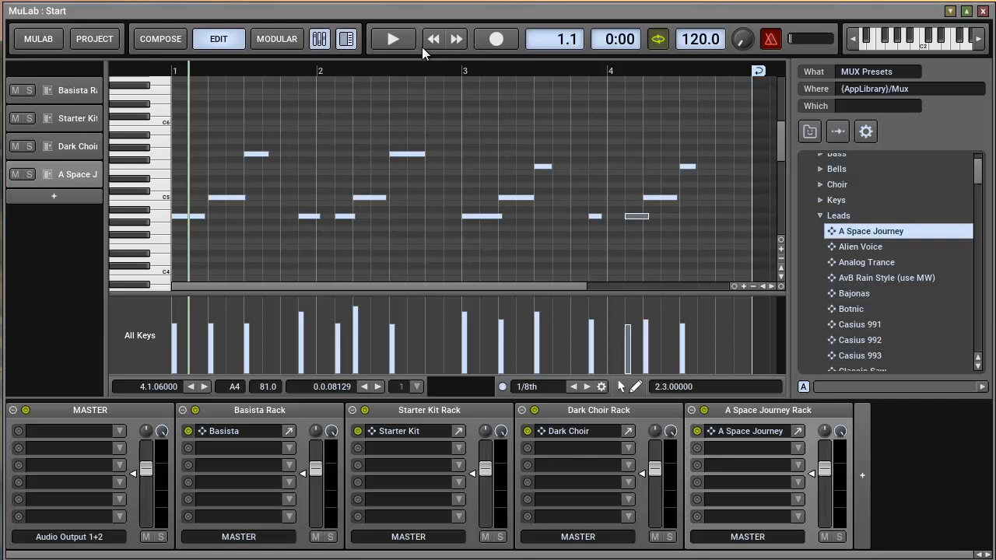
{"action": "left_click", "coordinate": [392, 39]}
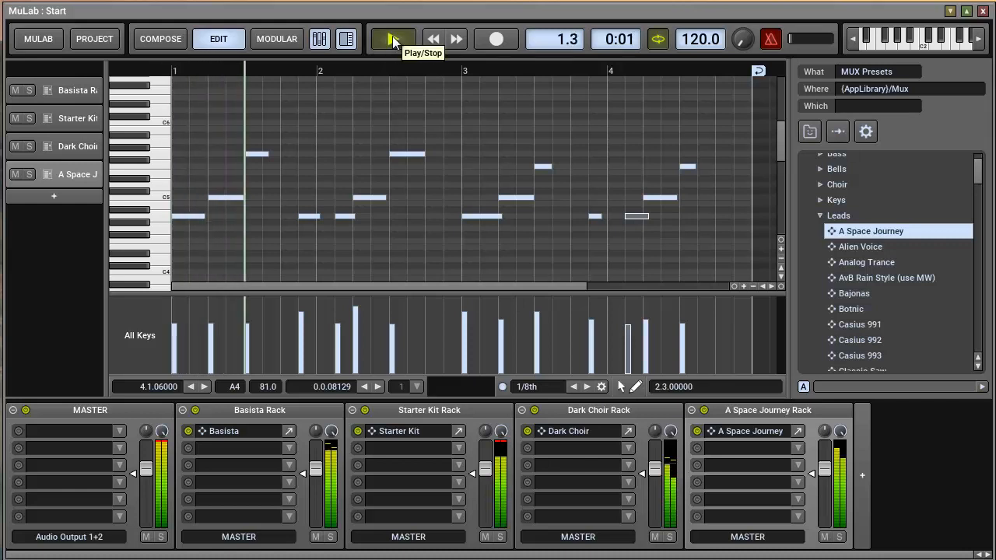
{"action": "left_click", "coordinate": [393, 39]}
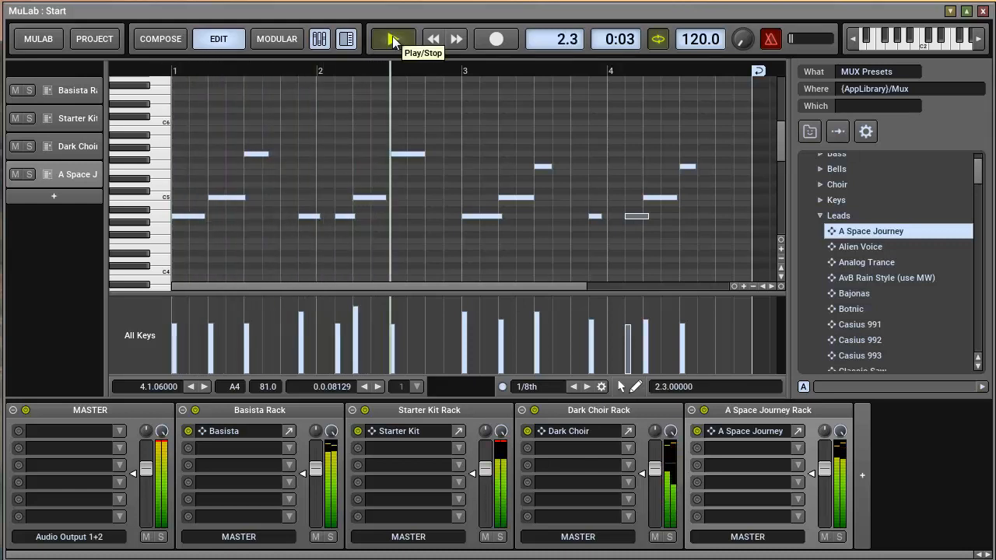
{"action": "left_click", "coordinate": [391, 38]}
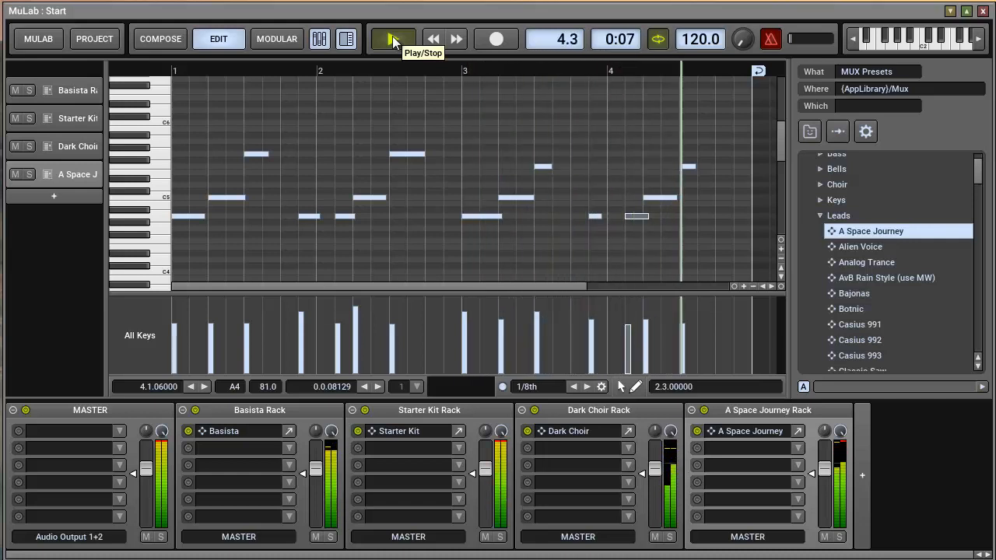
{"action": "left_click", "coordinate": [393, 39]}
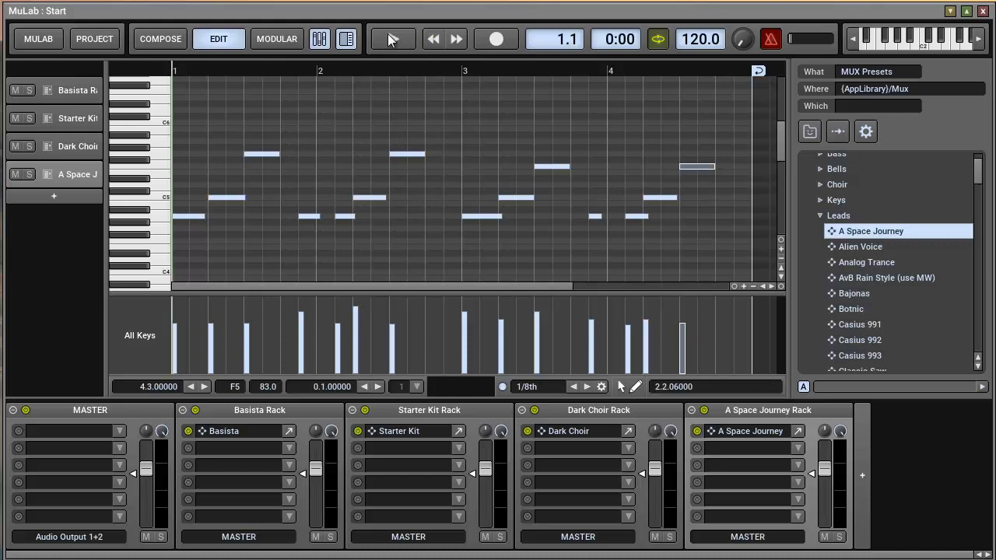
Play back the lengthened melody ending on F5, stop, and collapse the Leads folder.
{"action": "left_click", "coordinate": [393, 39]}
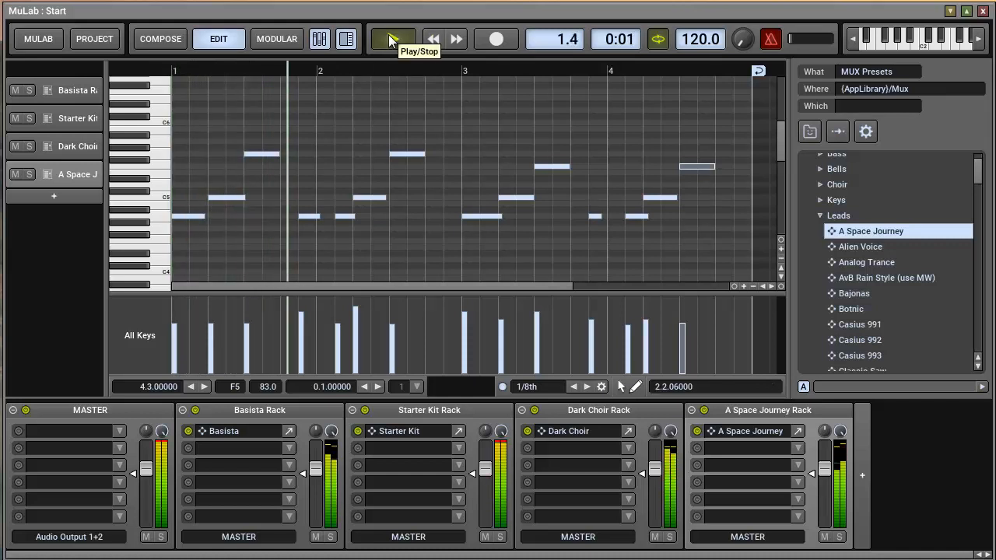
{"action": "left_click", "coordinate": [392, 39]}
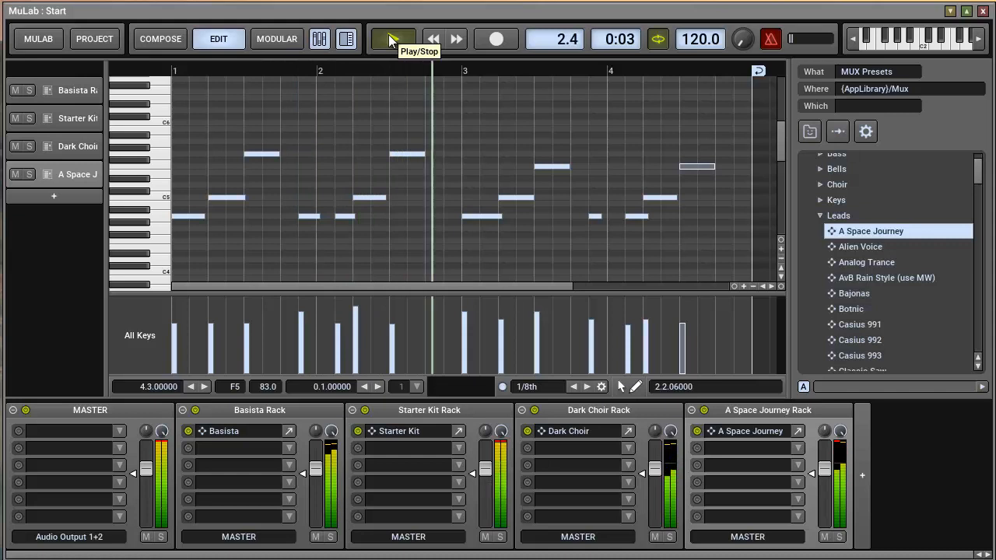
{"action": "left_click", "coordinate": [393, 39]}
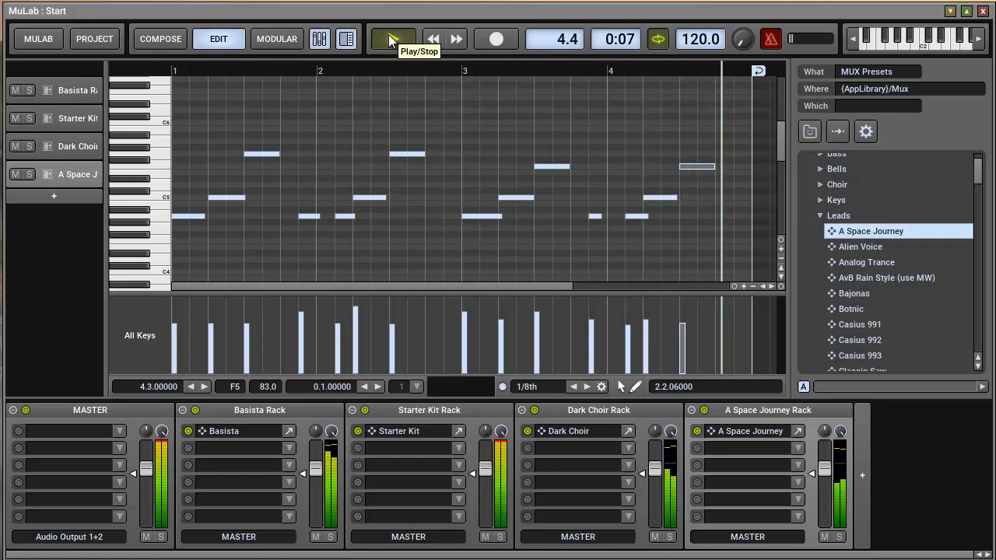
{"action": "left_click", "coordinate": [393, 38]}
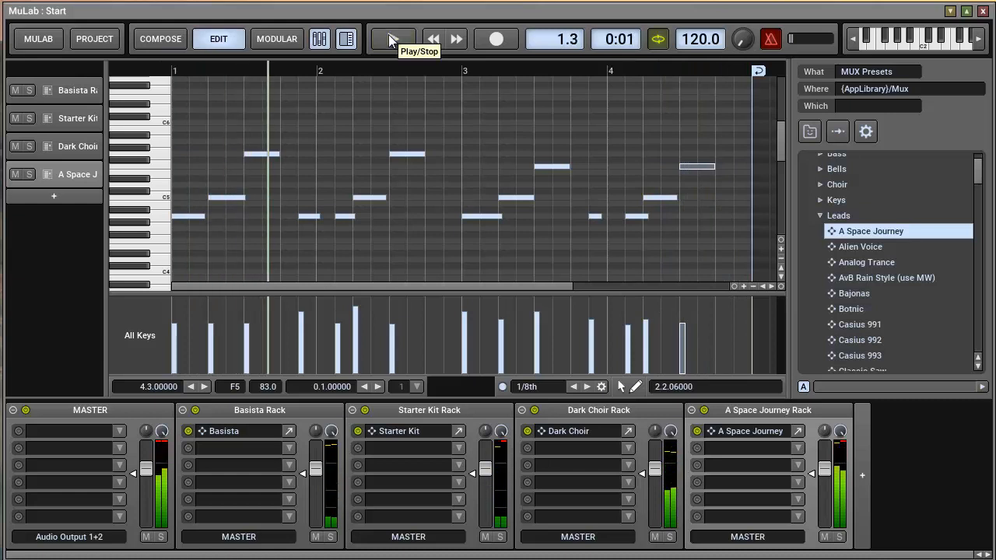
{"action": "left_click", "coordinate": [433, 39]}
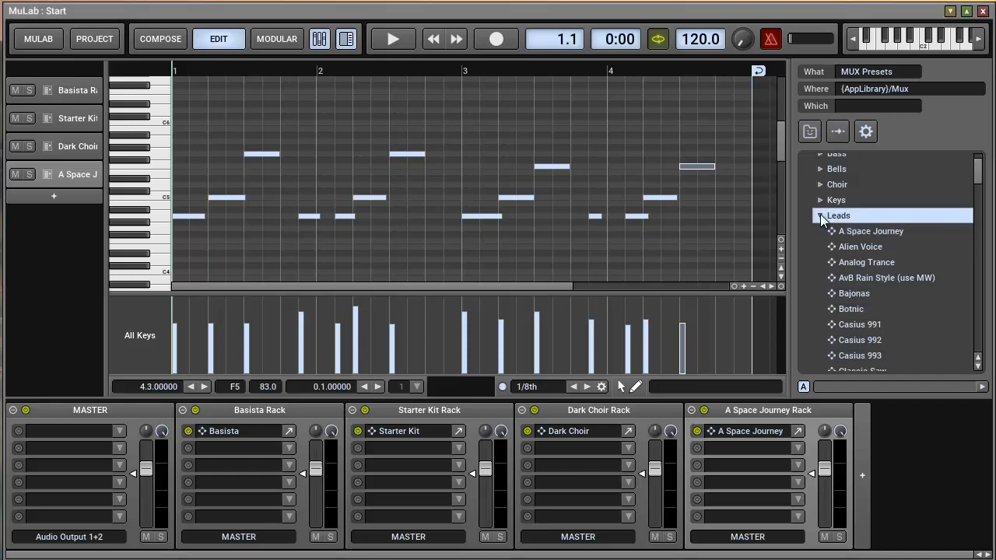
{"action": "left_click", "coordinate": [821, 216]}
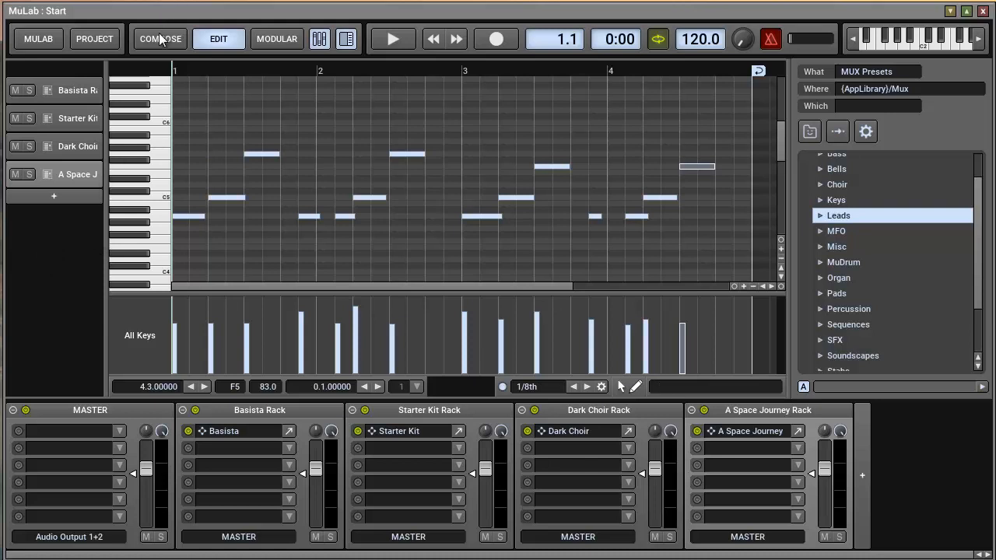
{"action": "left_click", "coordinate": [160, 39]}
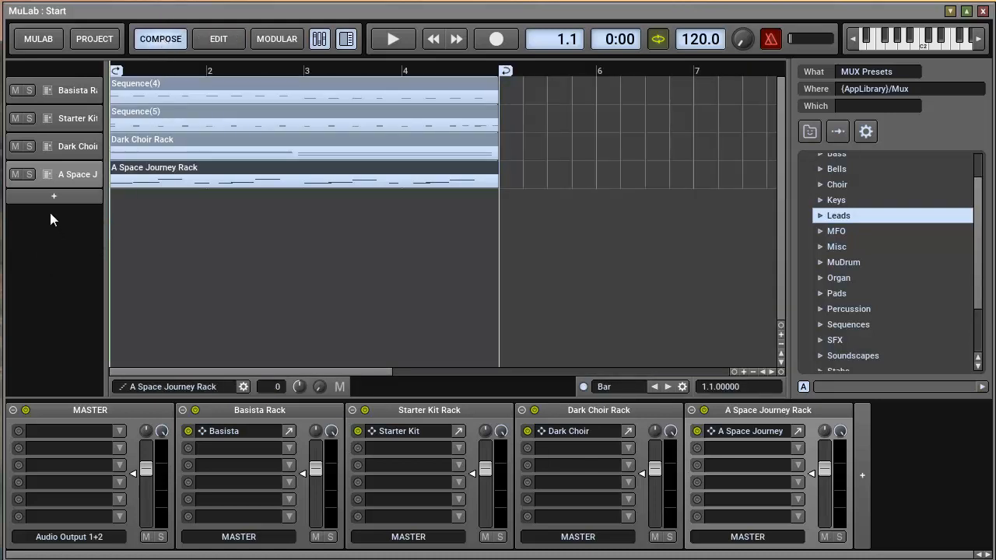
{"action": "right_click", "coordinate": [74, 173]}
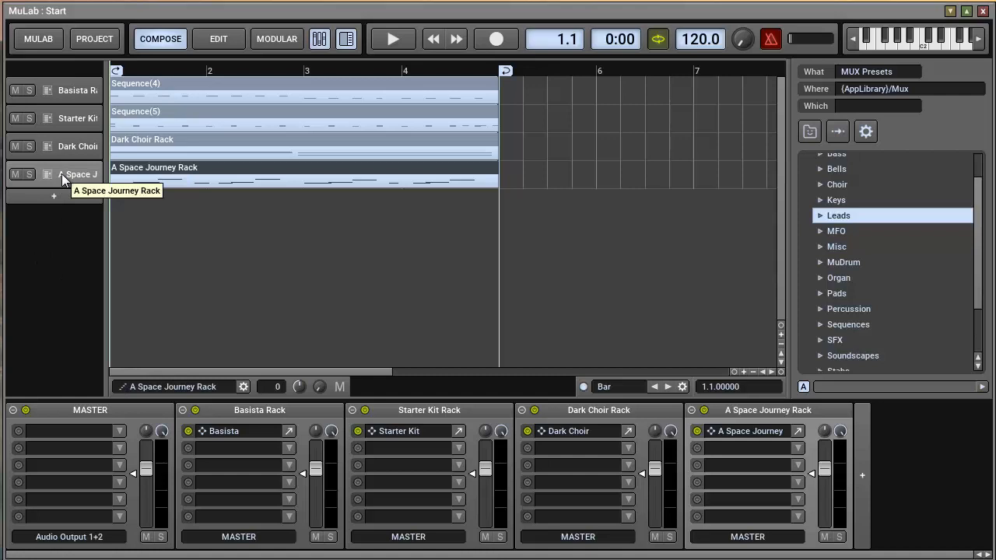
{"action": "right_click", "coordinate": [66, 175]}
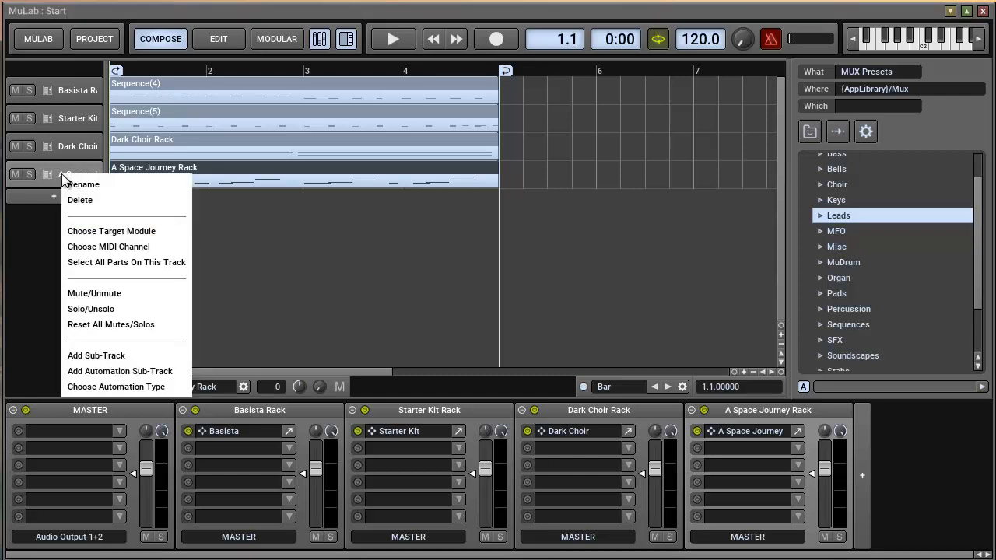
{"action": "mouse_move", "coordinate": [64, 293]}
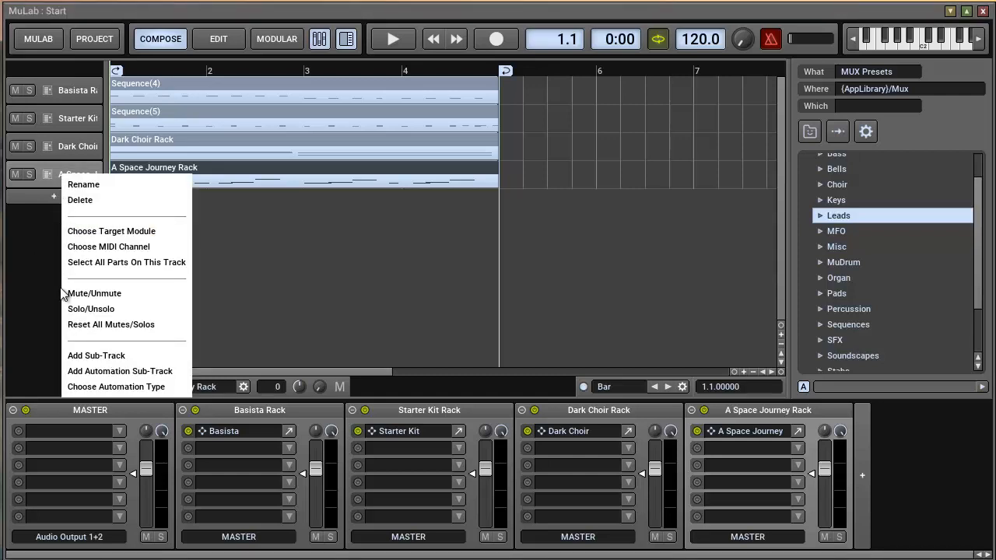
{"action": "mouse_move", "coordinate": [96, 355]}
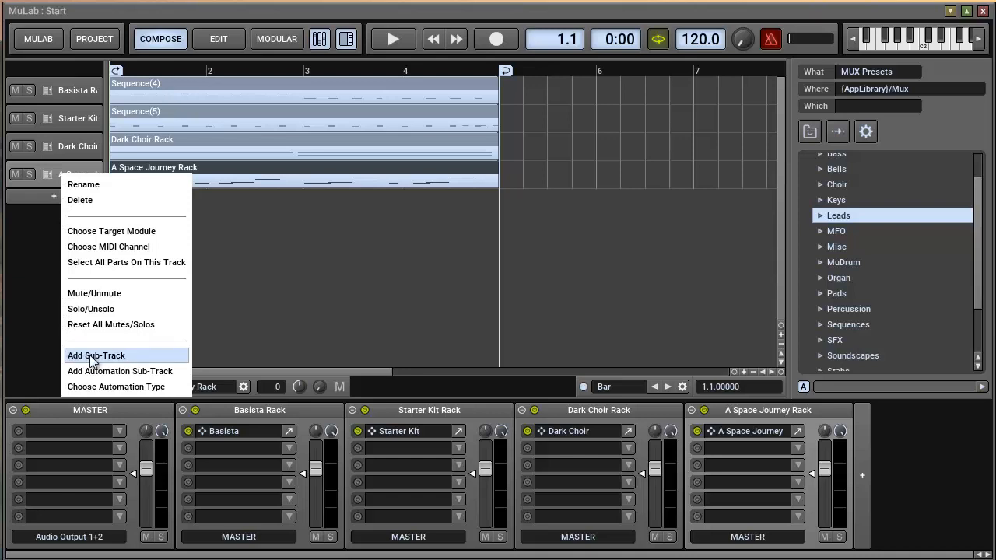
{"action": "left_click", "coordinate": [96, 355]}
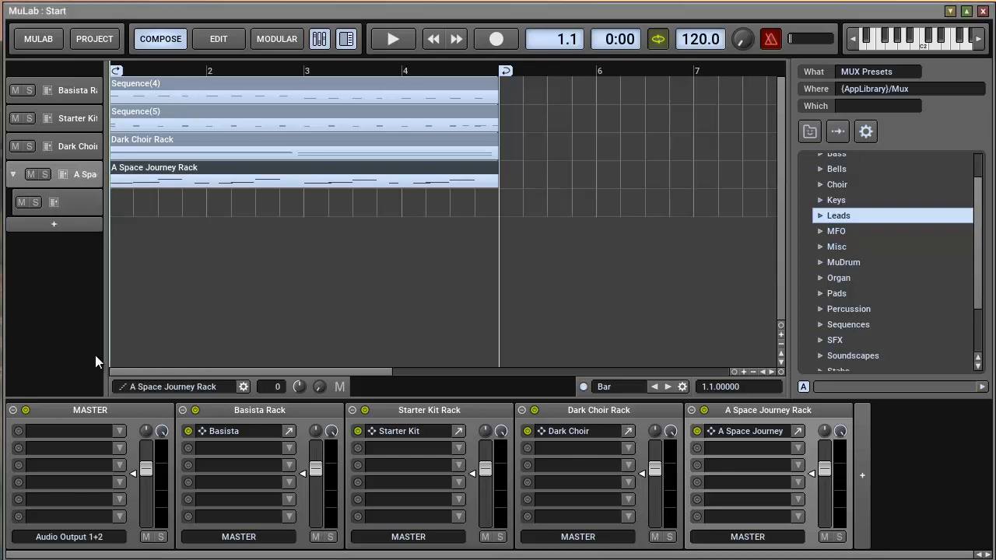
{"action": "mouse_move", "coordinate": [56, 212]}
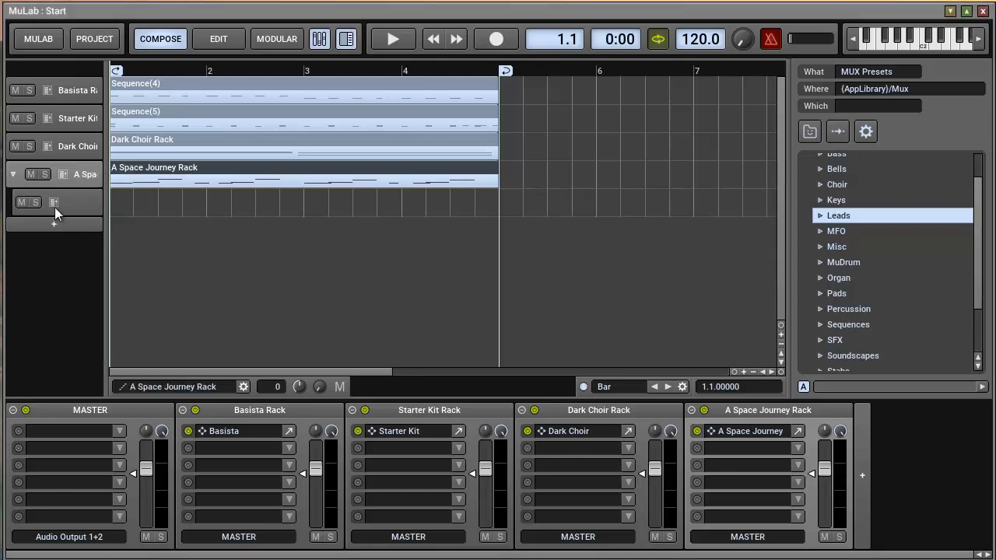
{"action": "right_click", "coordinate": [54, 214]}
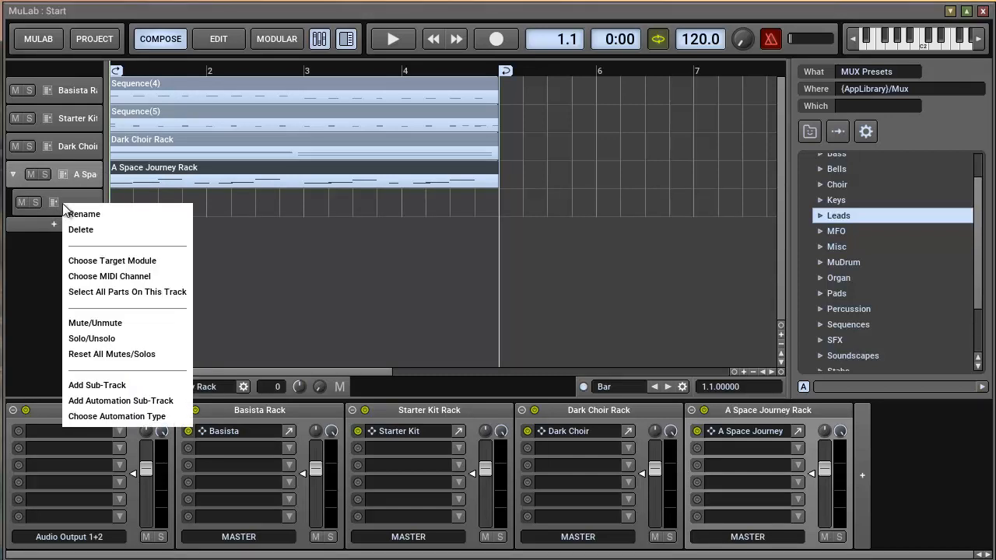
{"action": "mouse_move", "coordinate": [74, 202]}
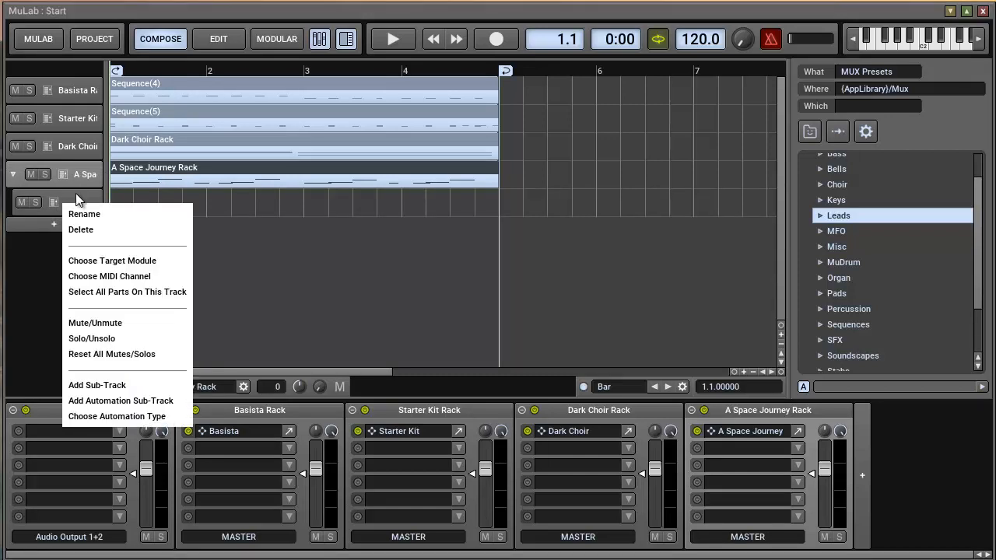
{"action": "left_click", "coordinate": [84, 213]}
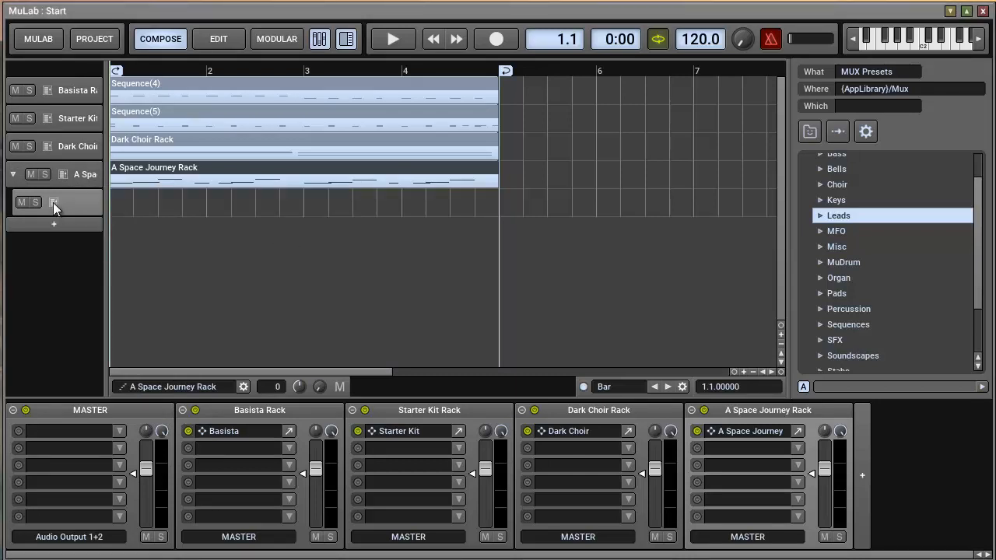
Open the A Space Journey Rack and insert MuVerb from Devices > Effects.
{"action": "left_click", "coordinate": [54, 203]}
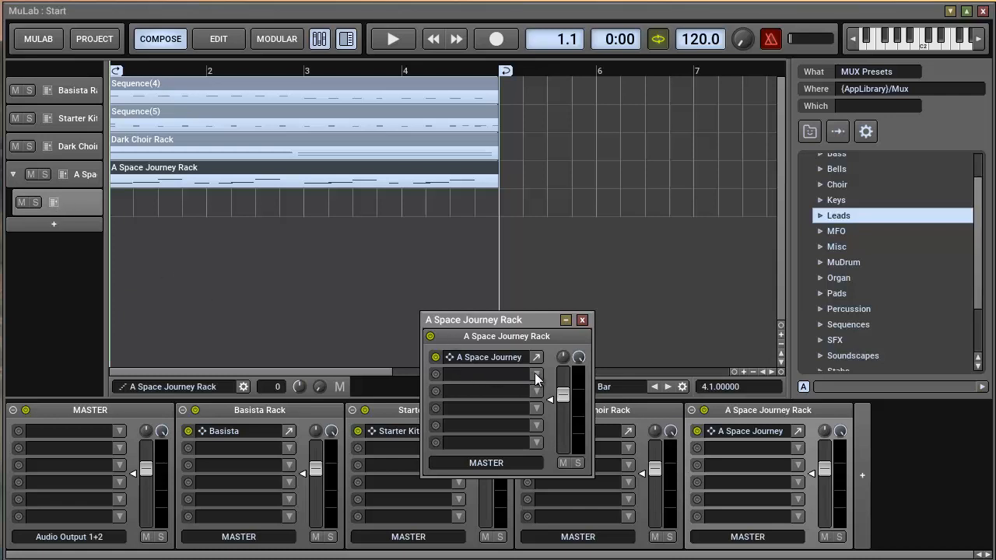
{"action": "left_click", "coordinate": [535, 373]}
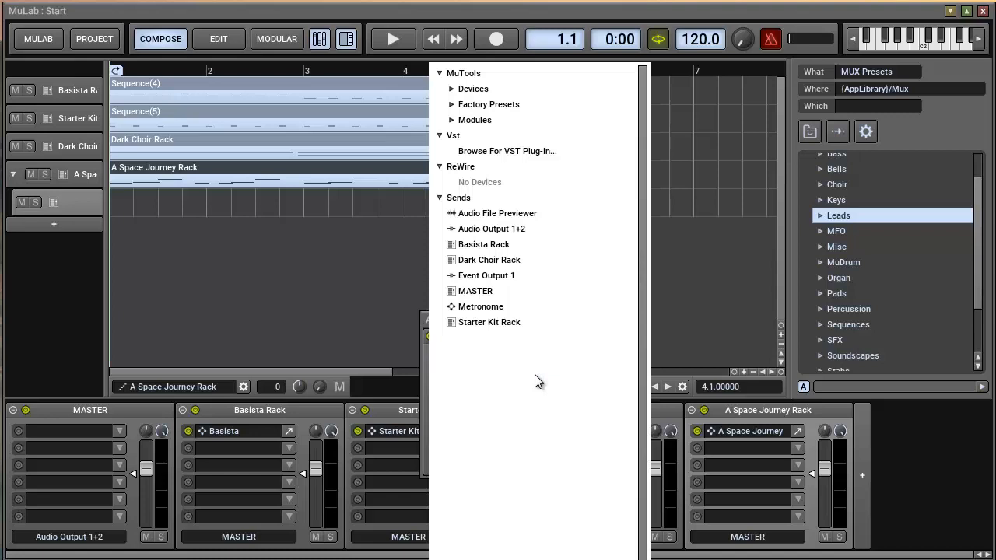
{"action": "mouse_move", "coordinate": [507, 150]}
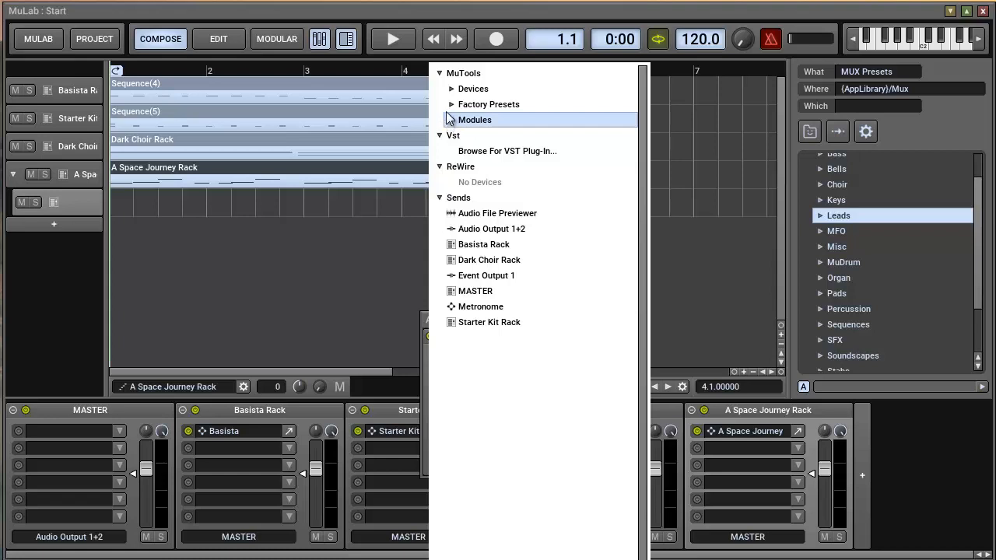
{"action": "mouse_move", "coordinate": [473, 88]}
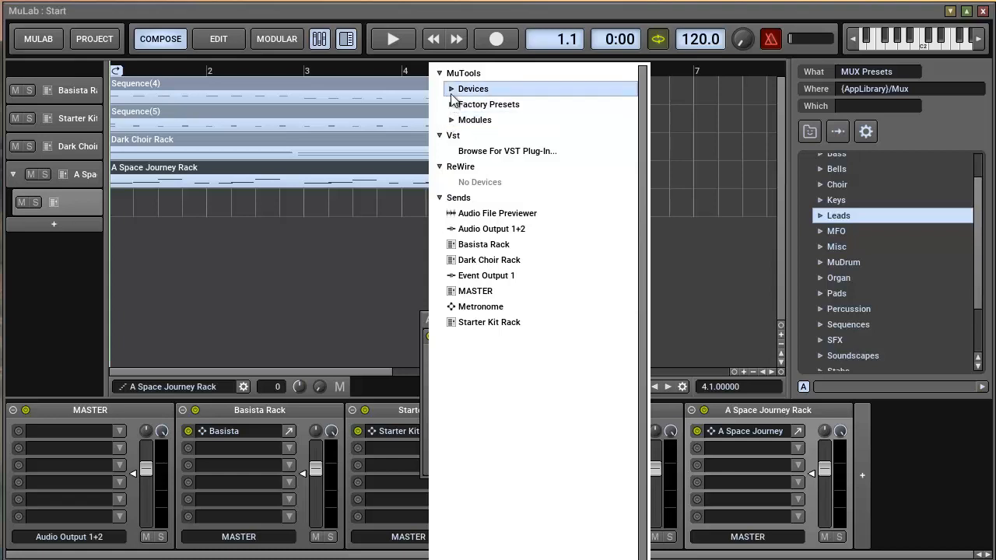
{"action": "left_click", "coordinate": [451, 88]}
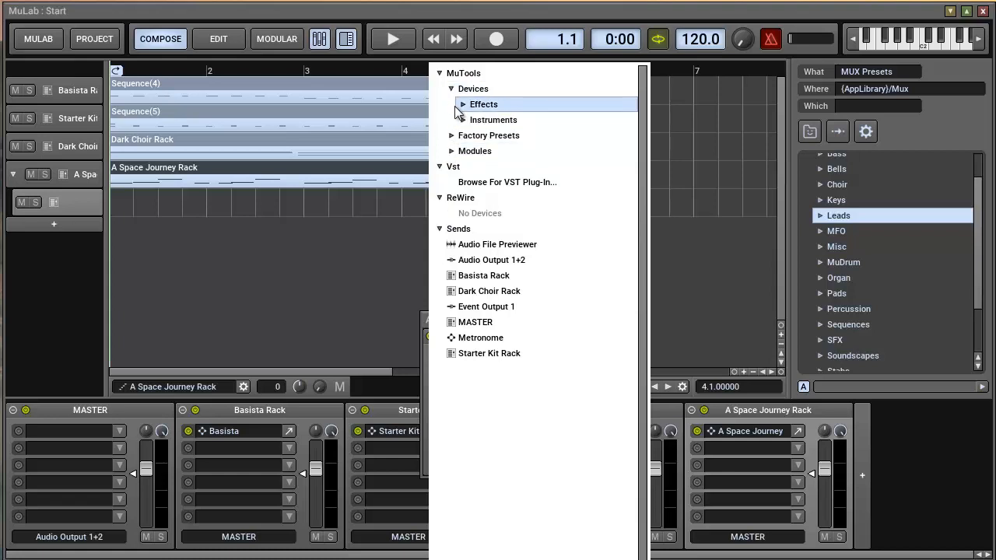
{"action": "left_click", "coordinate": [462, 105]}
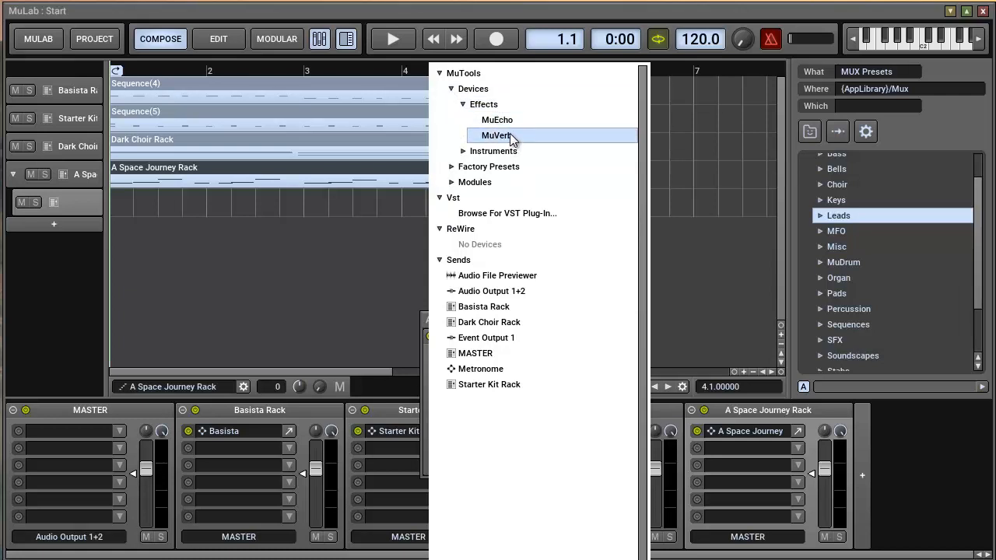
{"action": "left_click", "coordinate": [496, 136]}
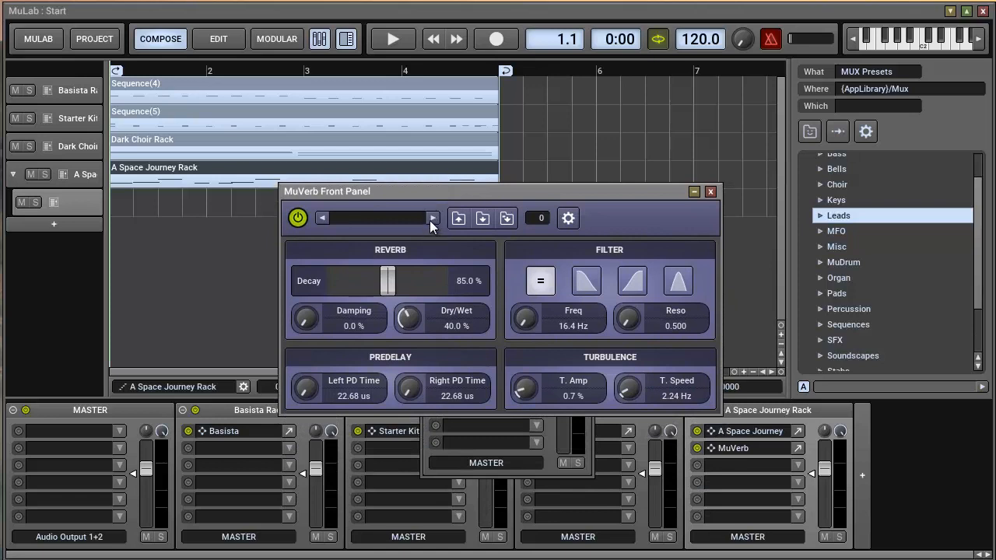
{"action": "mouse_move", "coordinate": [434, 217]}
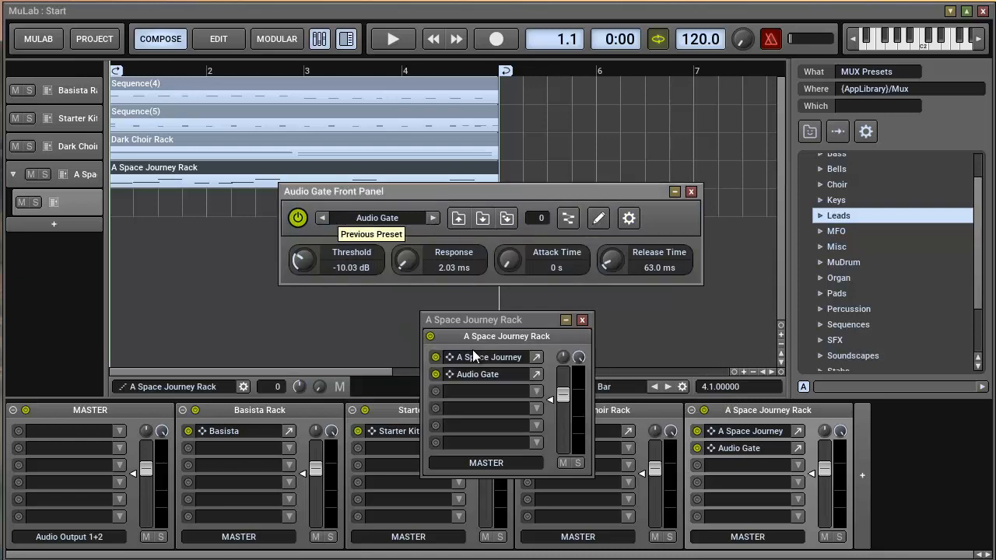
{"action": "mouse_move", "coordinate": [381, 219]}
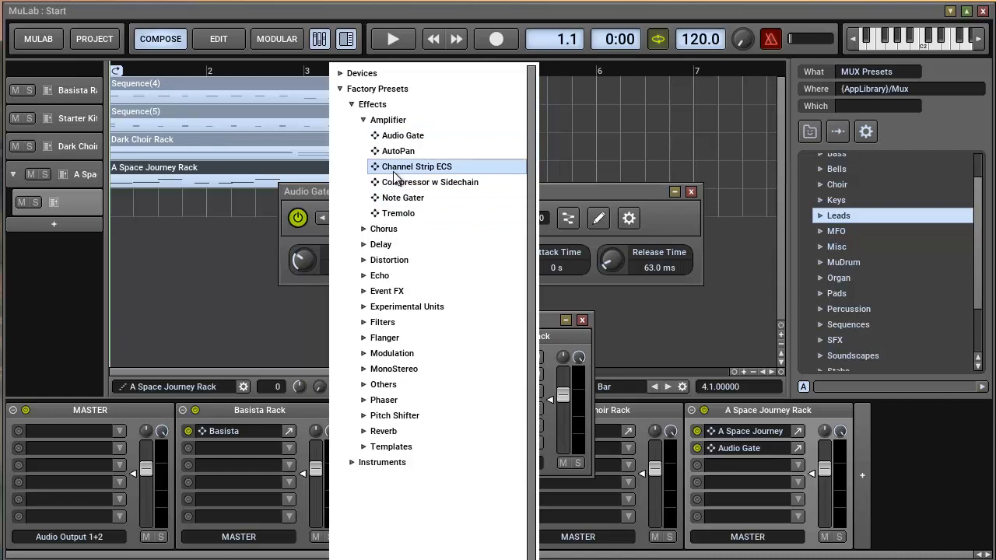
{"action": "mouse_move", "coordinate": [397, 290]}
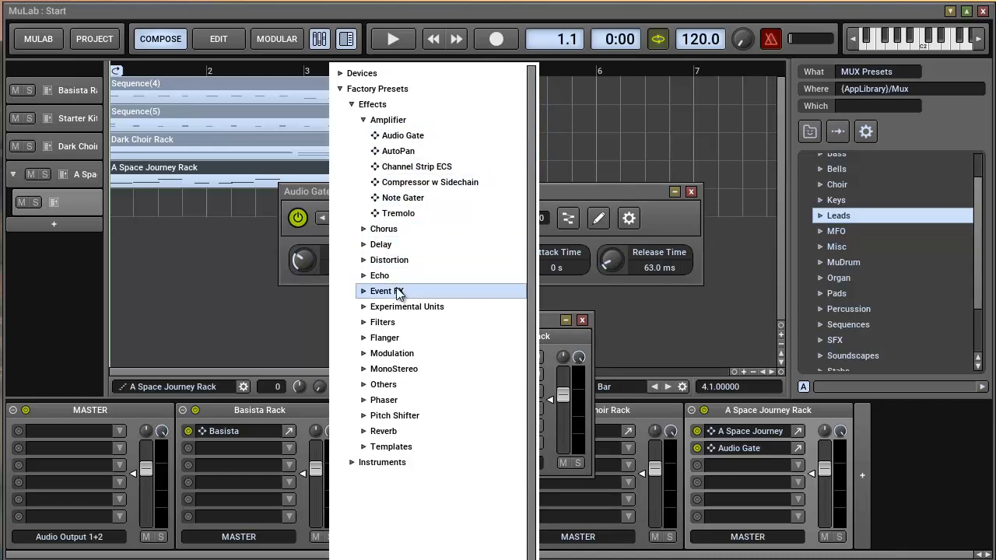
{"action": "mouse_move", "coordinate": [393, 399]}
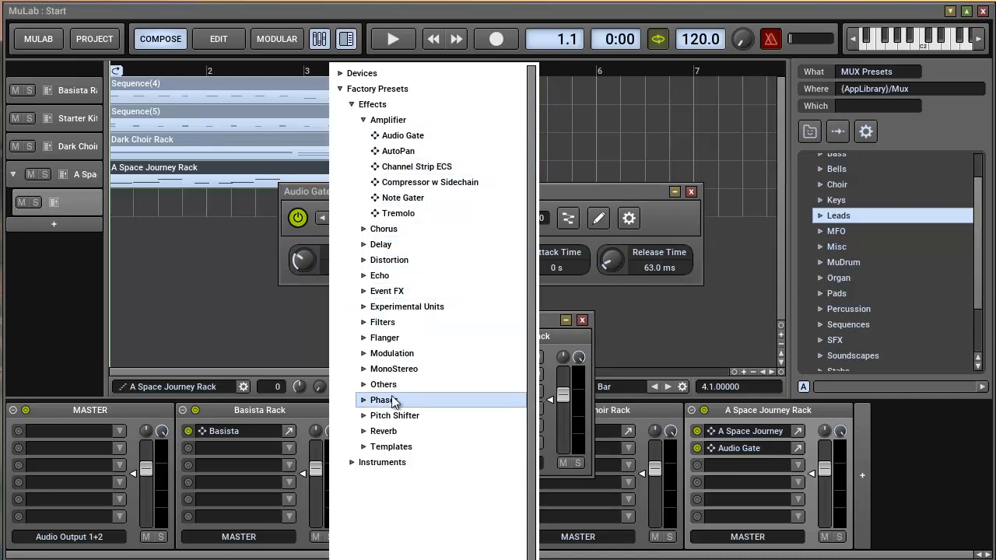
Load the Phaser preset into the lead rack and audition the loop with it.
{"action": "left_click", "coordinate": [384, 399]}
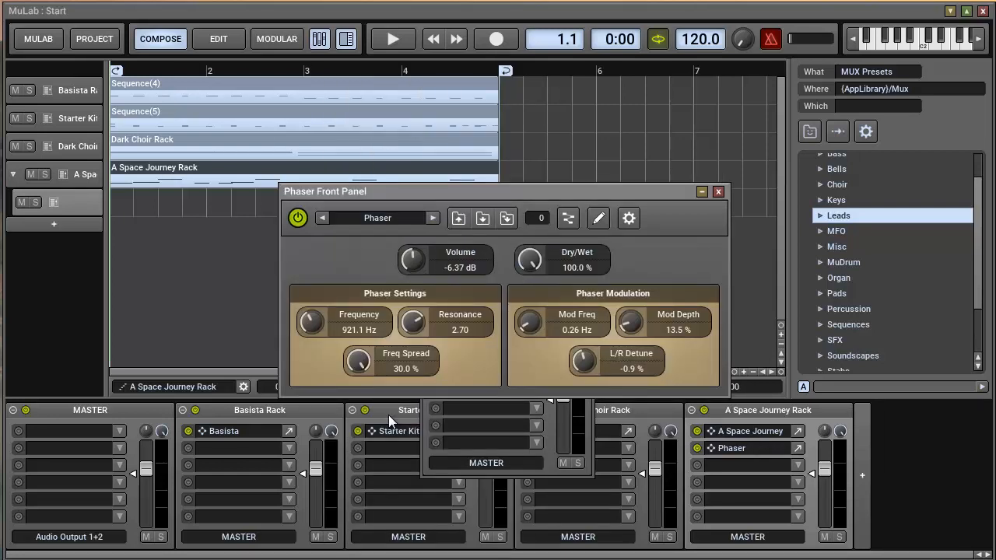
{"action": "mouse_move", "coordinate": [409, 128]}
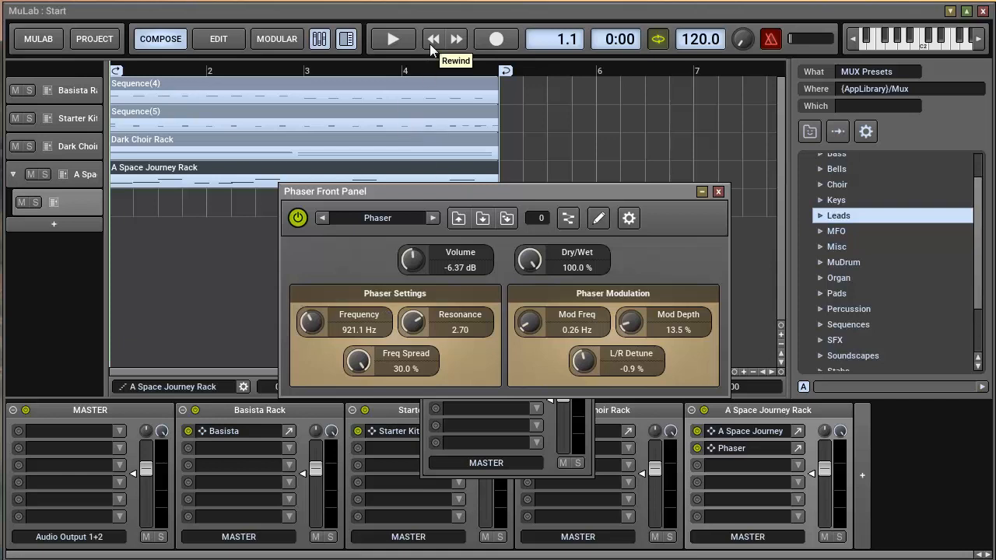
{"action": "mouse_move", "coordinate": [426, 89]}
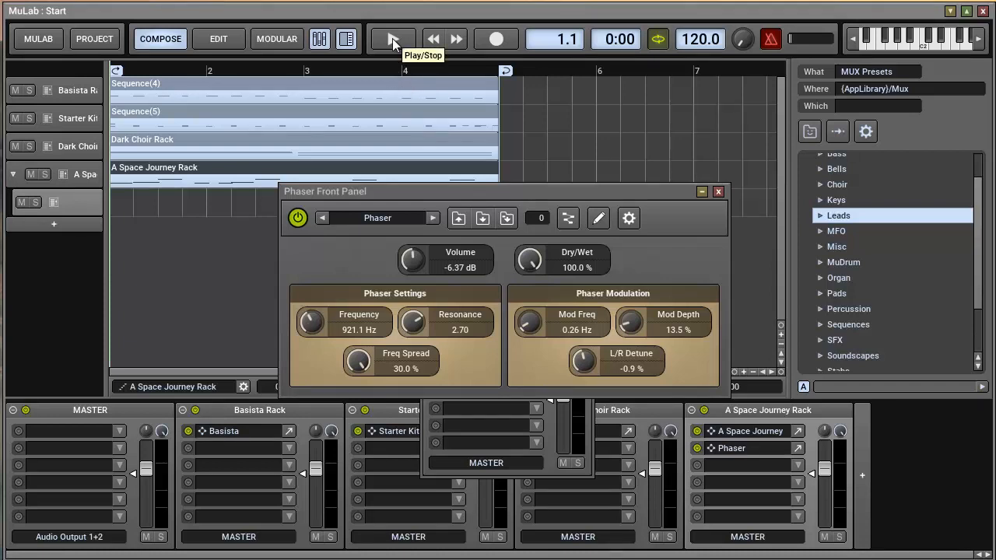
{"action": "left_click", "coordinate": [392, 39]}
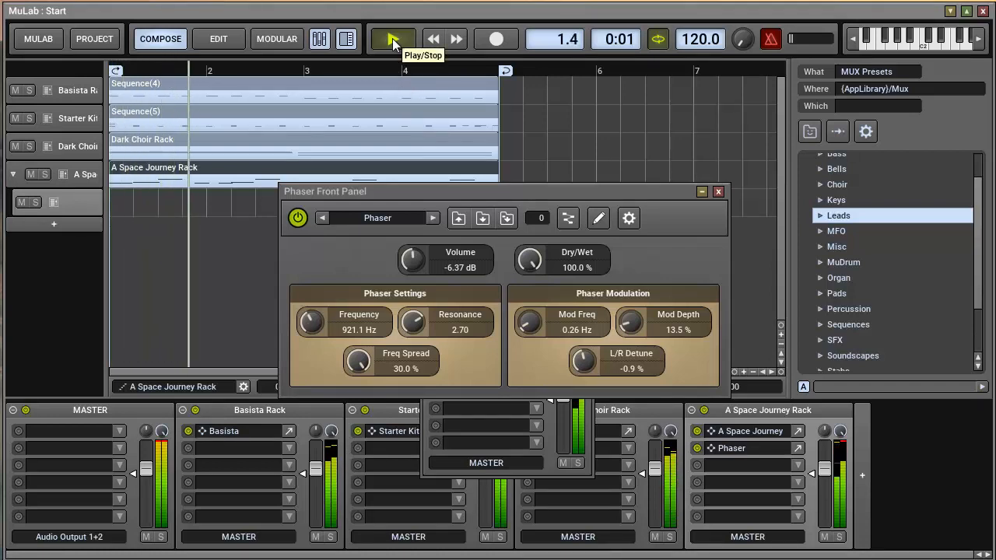
{"action": "left_click", "coordinate": [393, 39]}
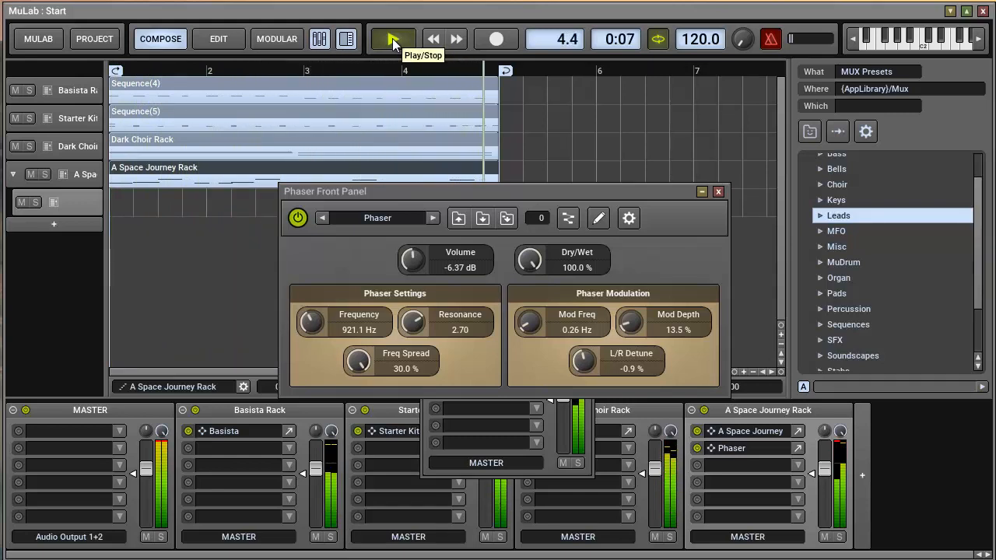
{"action": "left_click", "coordinate": [392, 39]}
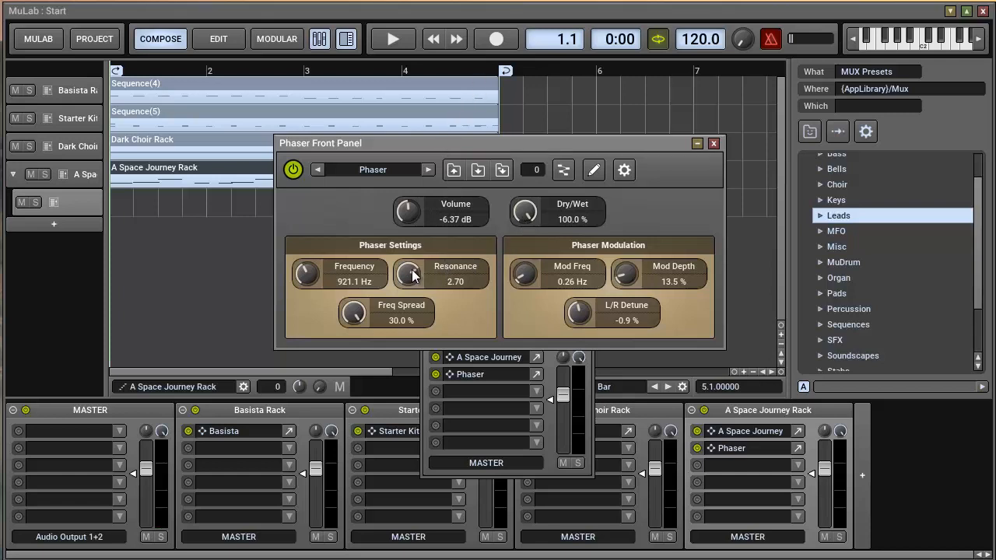
{"action": "mouse_move", "coordinate": [558, 288]}
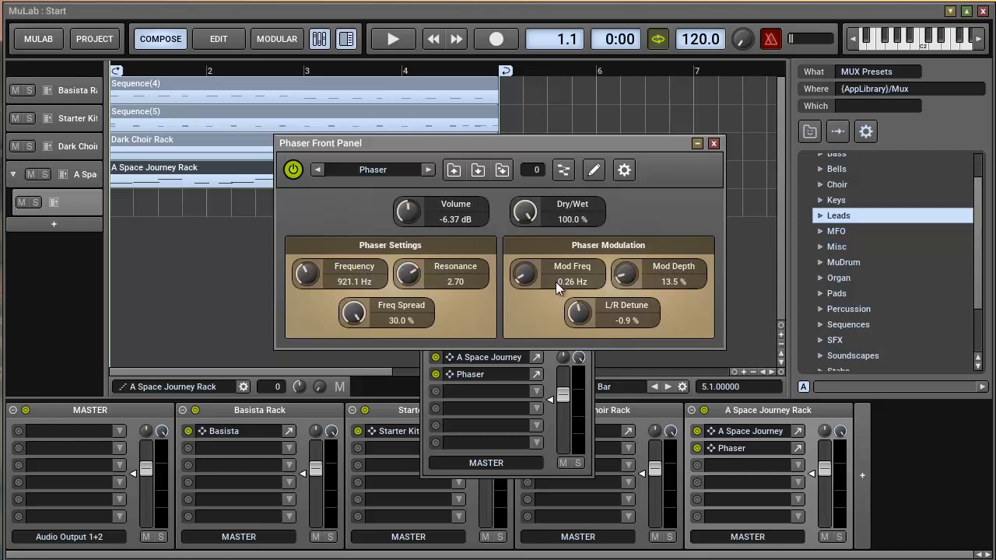
Try the Phaser Resonance at about 4.4, set it back to 0.5, and arm recording.
{"action": "left_click_drag", "start_coordinate": [408, 274], "coordinate": [408, 257]}
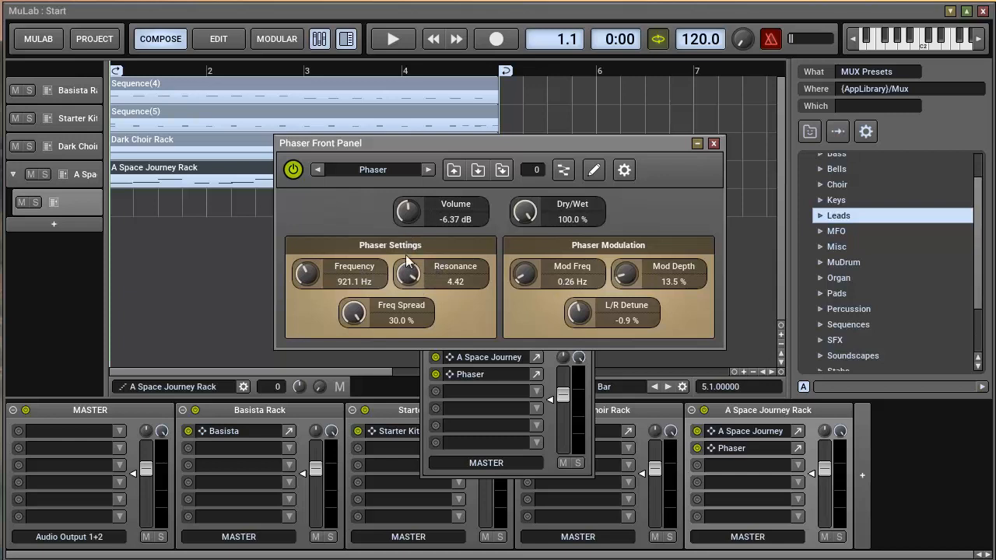
{"action": "left_click_drag", "start_coordinate": [407, 273], "coordinate": [405, 365]}
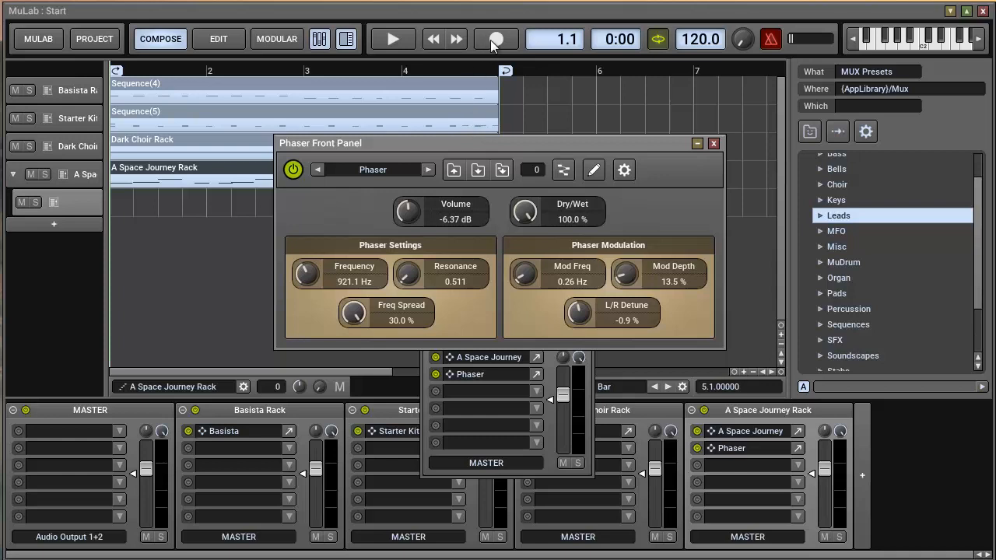
{"action": "left_click", "coordinate": [496, 39]}
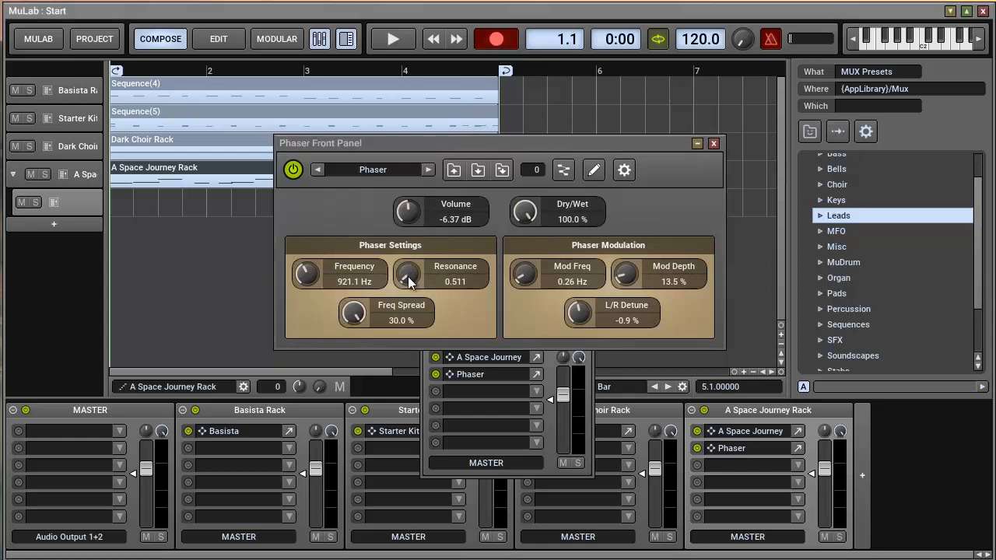
Record upward Resonance sweeps during playback, then play back the recorded automation.
{"action": "left_click", "coordinate": [392, 38]}
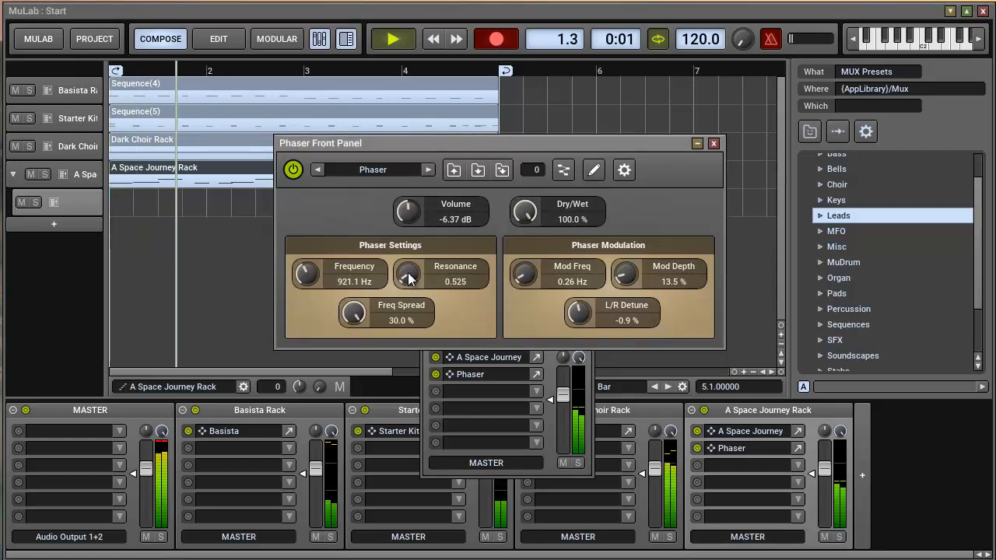
{"action": "left_click_drag", "start_coordinate": [407, 274], "coordinate": [408, 260]}
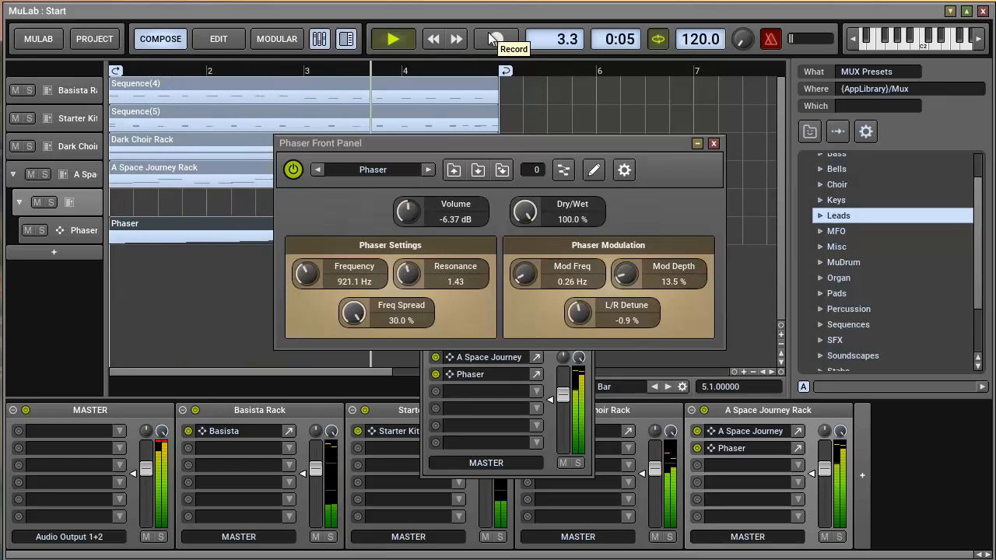
{"action": "left_click_drag", "start_coordinate": [408, 274], "coordinate": [408, 257]}
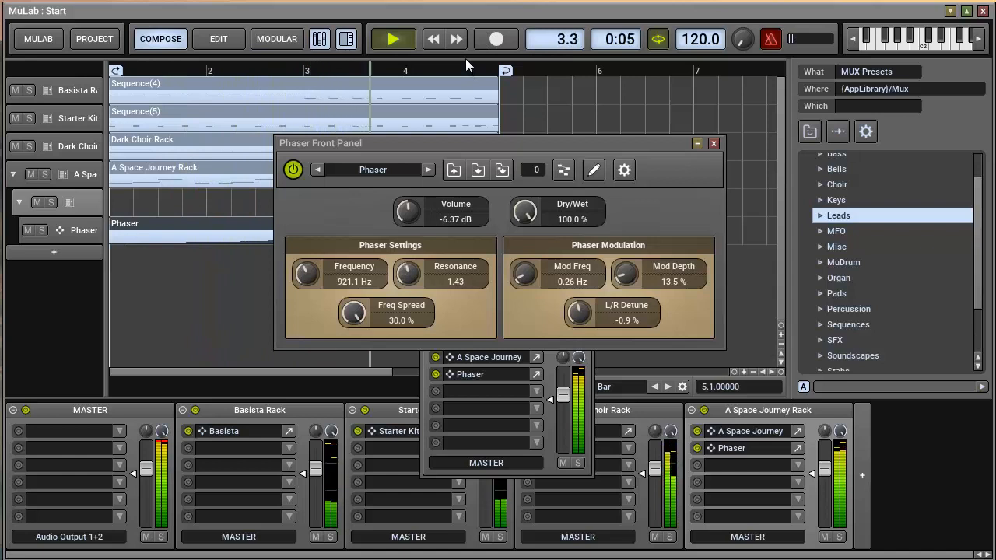
{"action": "left_click", "coordinate": [392, 39]}
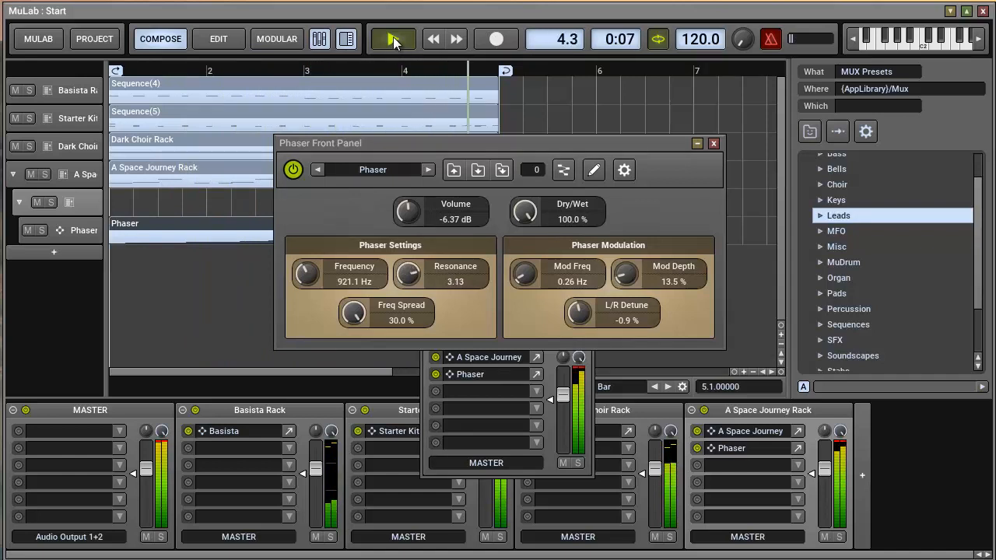